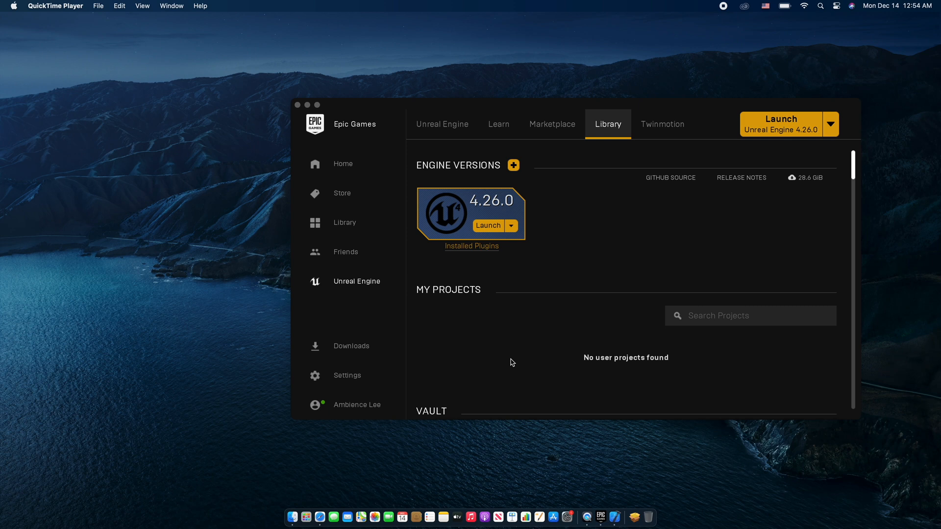
{"action": "mouse_move", "coordinate": [702, 125]}
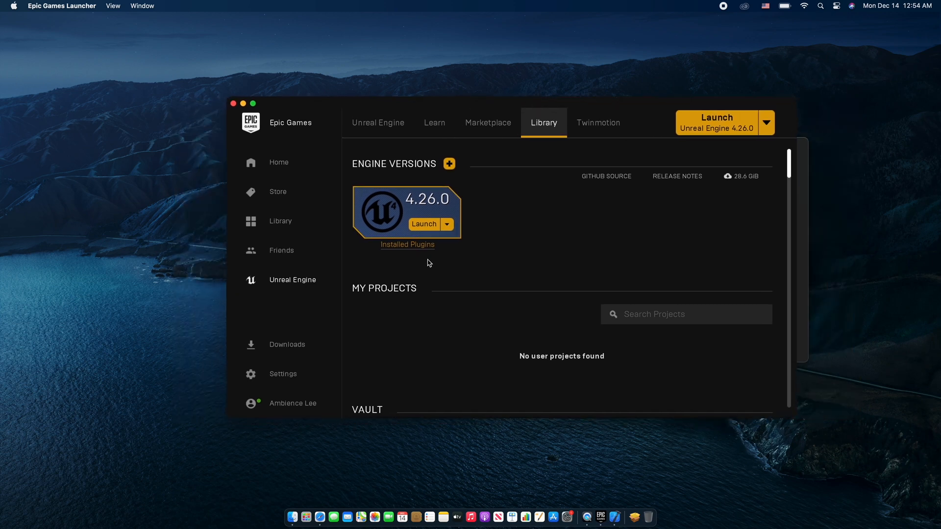
{"action": "mouse_move", "coordinate": [411, 210]}
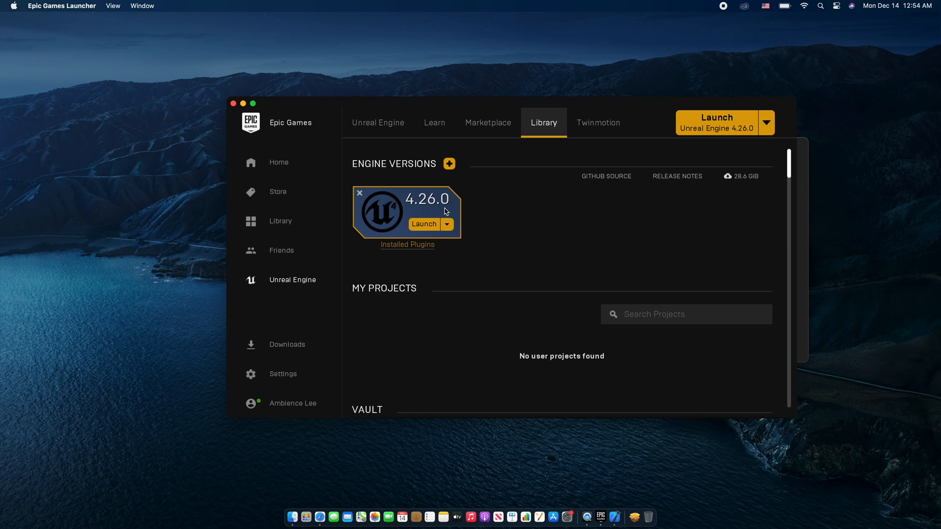
{"action": "mouse_move", "coordinate": [607, 222]}
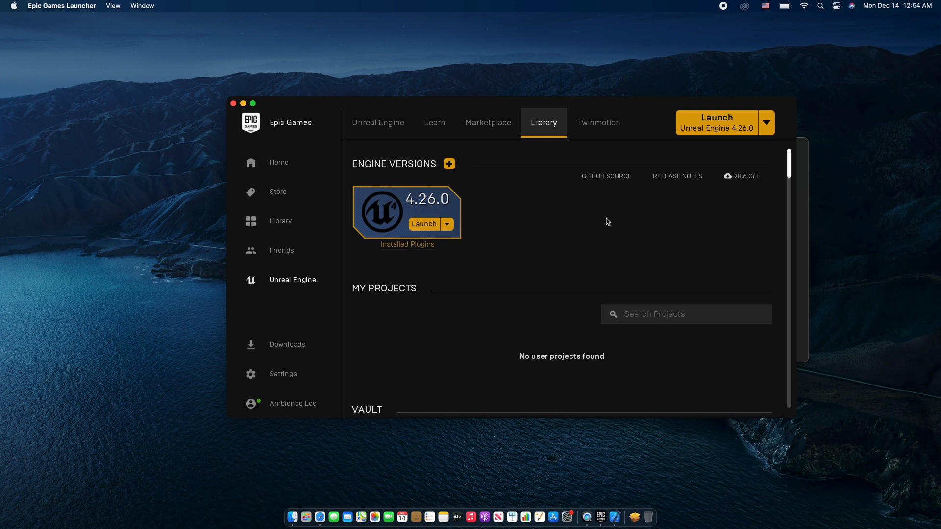
{"action": "mouse_move", "coordinate": [412, 208]}
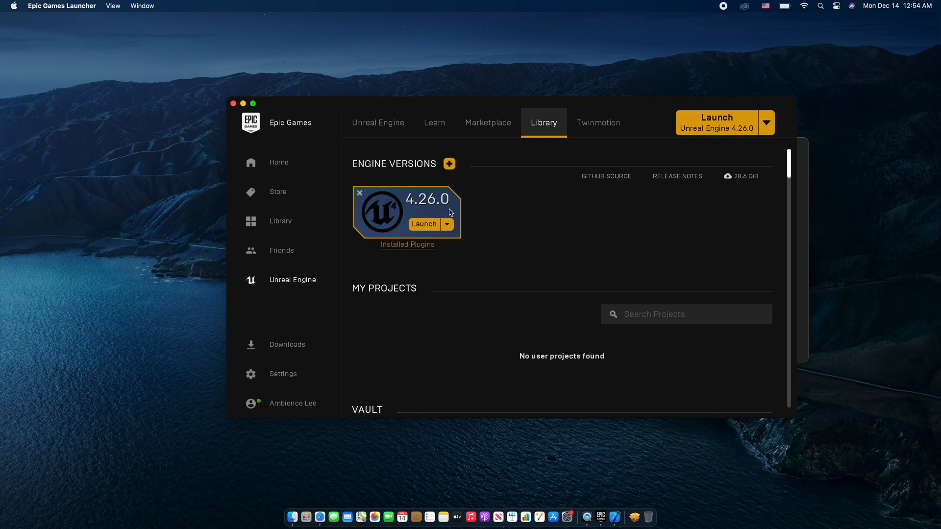
{"action": "mouse_move", "coordinate": [765, 229]}
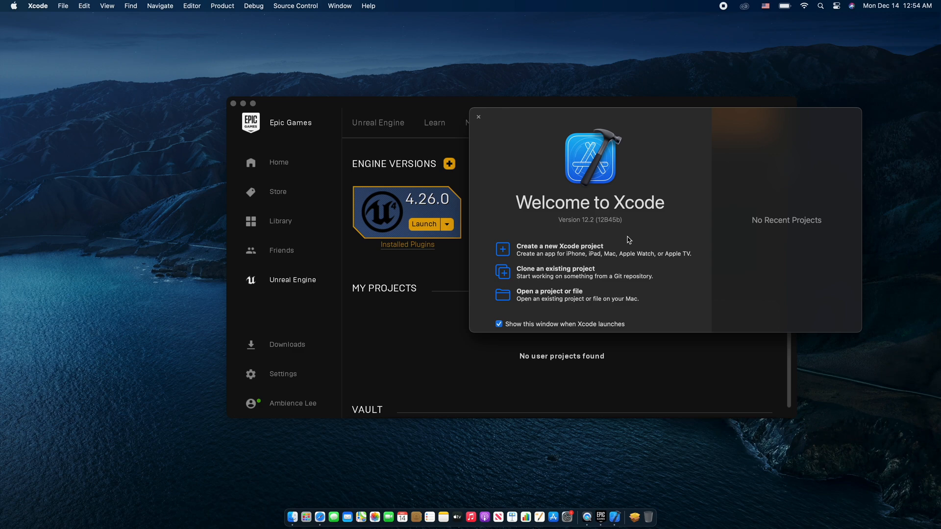
{"action": "mouse_move", "coordinate": [575, 189]}
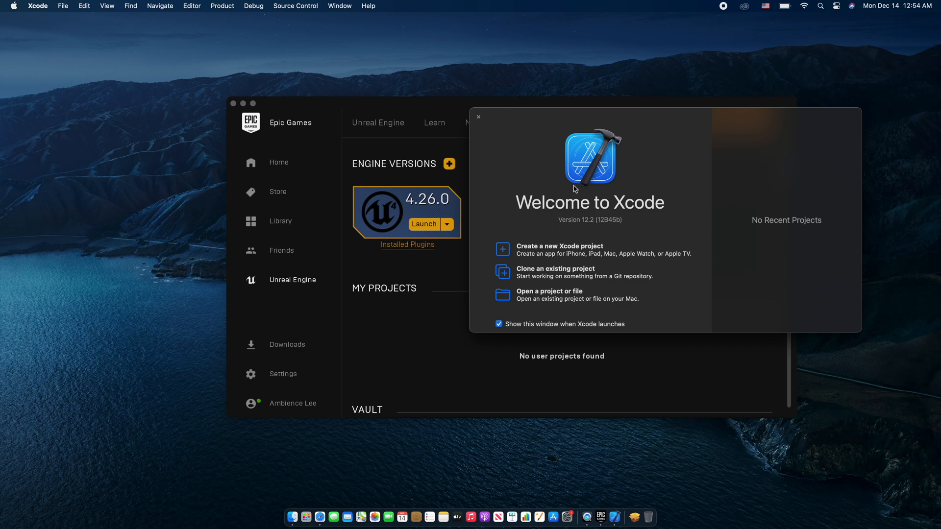
{"action": "mouse_move", "coordinate": [519, 208]}
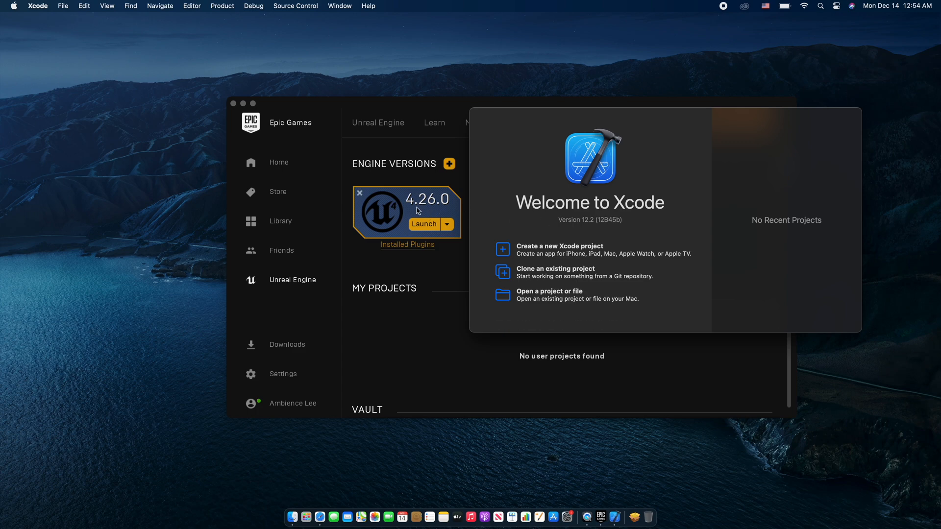
{"action": "mouse_move", "coordinate": [428, 208]}
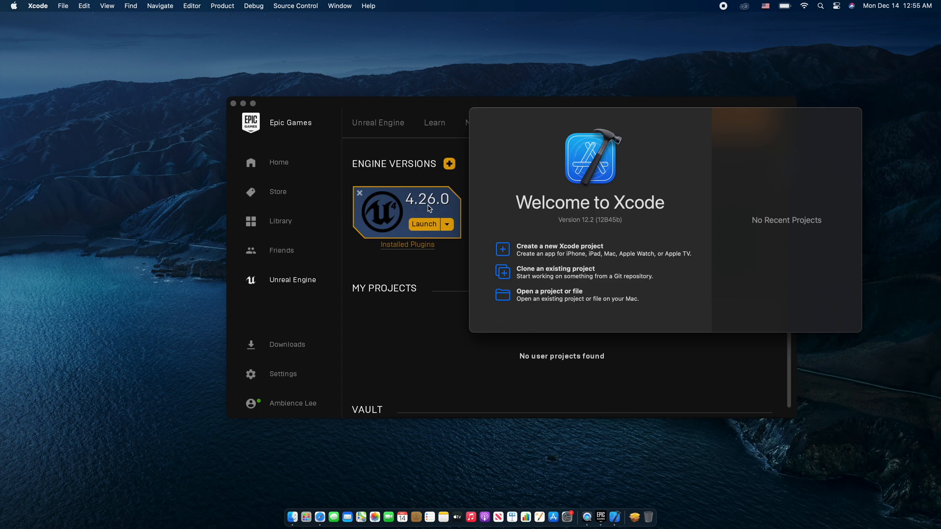
Step: Switch away from the Xcode welcome screen toward the Safari search
{"action": "double_click", "coordinate": [606, 219]}
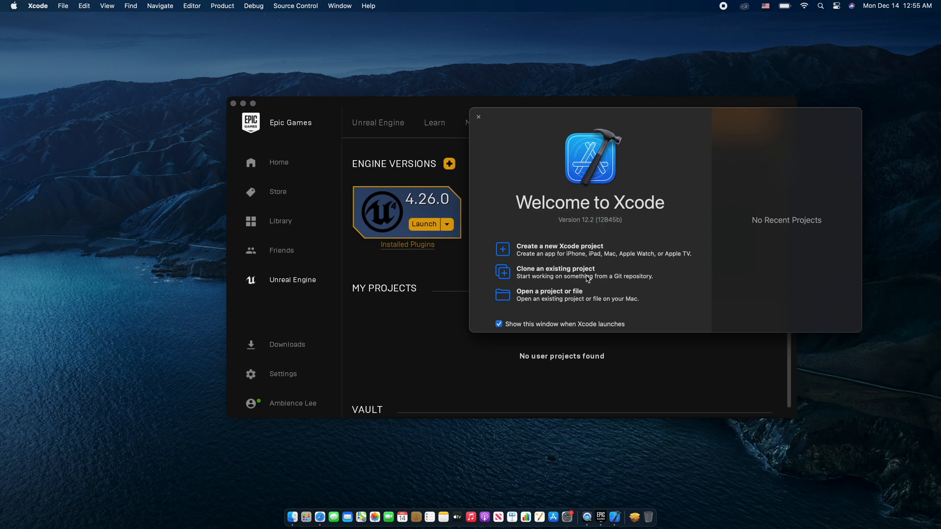
{"action": "mouse_move", "coordinate": [600, 240]}
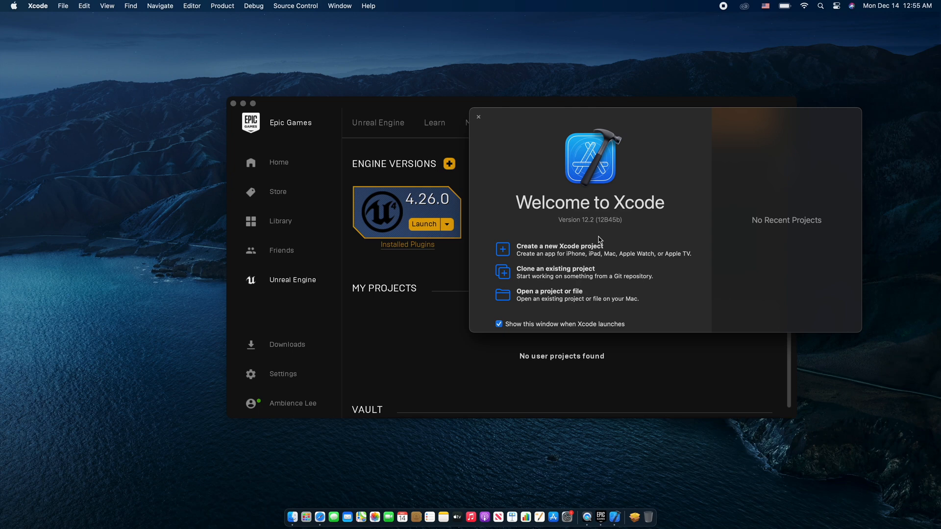
{"action": "mouse_move", "coordinate": [506, 120]}
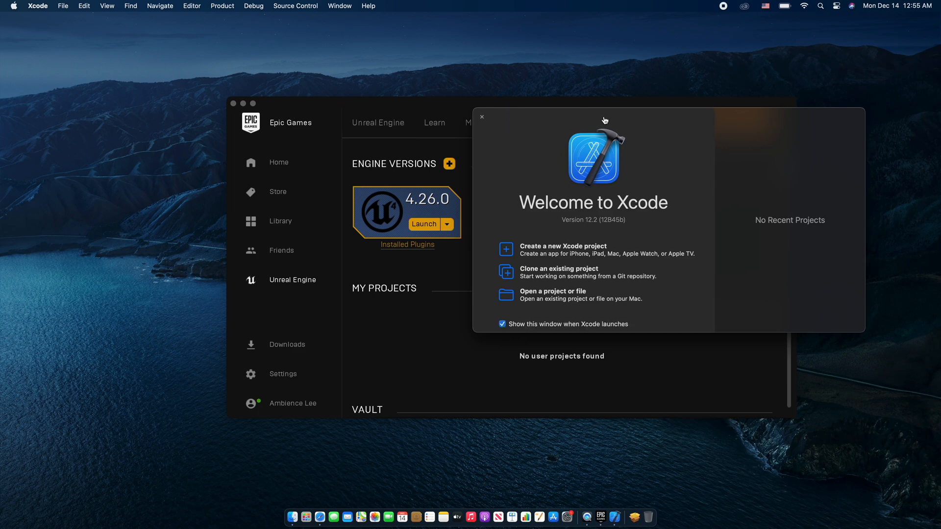
{"action": "mouse_move", "coordinate": [603, 121]}
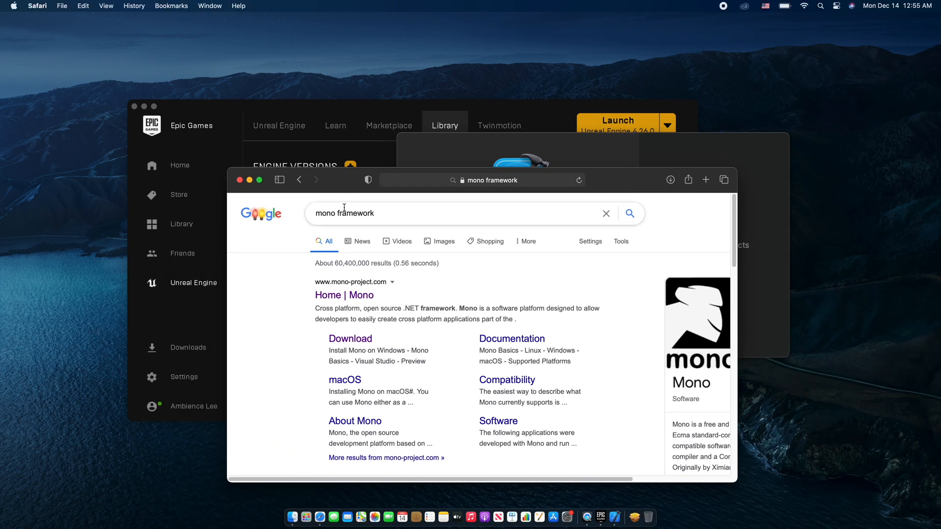
{"action": "mouse_move", "coordinate": [386, 212]}
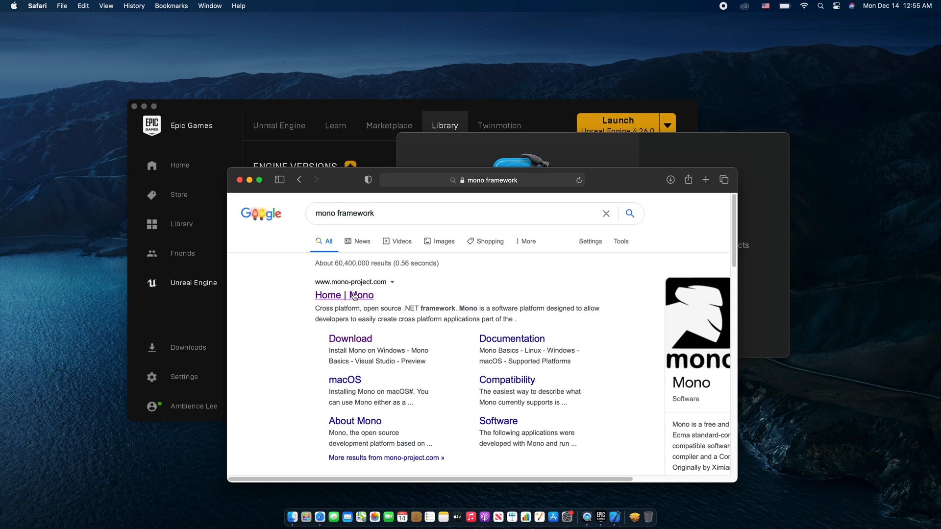
Step: Visit the Home | Mono result on mono-project.com and view its download offer
{"action": "left_click", "coordinate": [344, 295]}
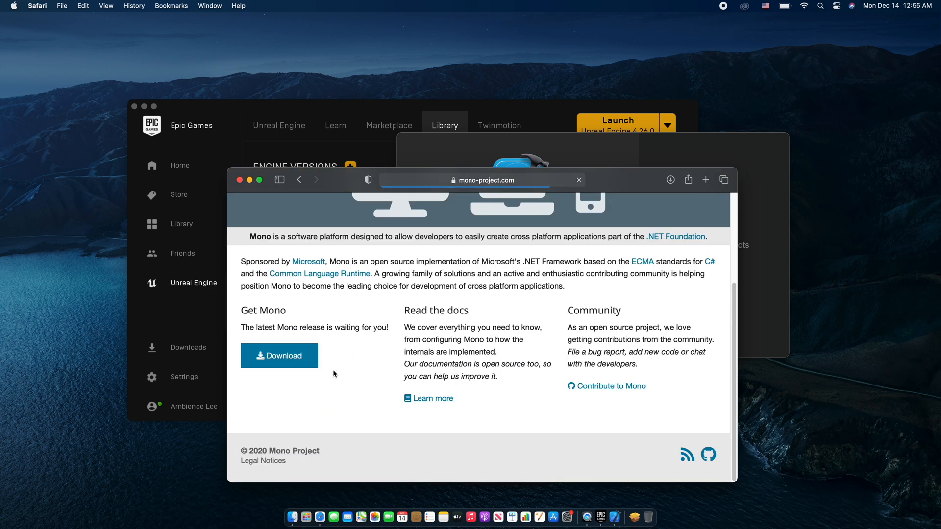
{"action": "left_click", "coordinate": [280, 355]}
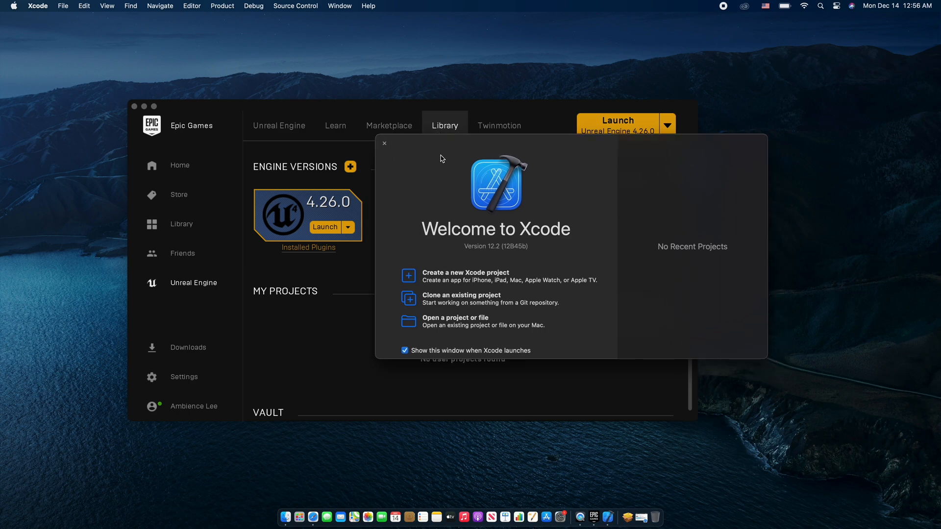
{"action": "mouse_move", "coordinate": [517, 285]}
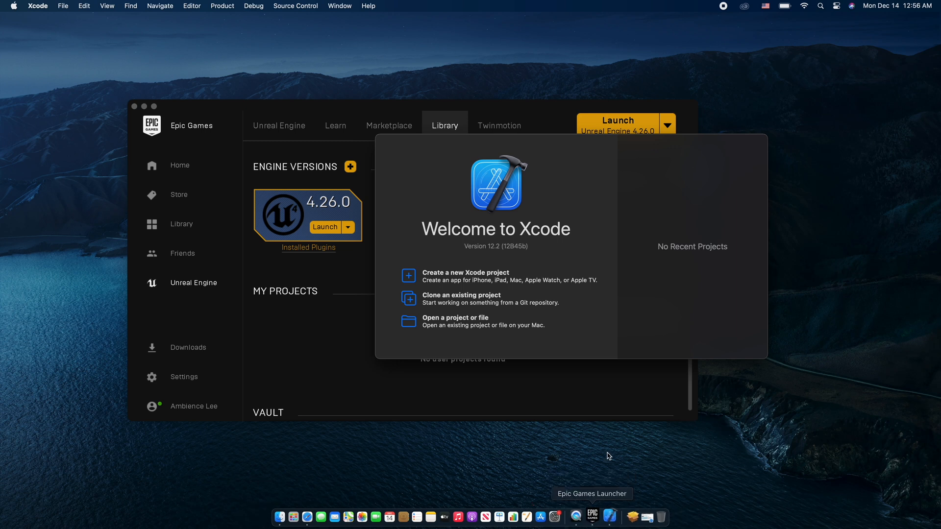
Step: Bring up the Epic Games Launcher's Dock menu to manage its window
{"action": "right_click", "coordinate": [591, 509]}
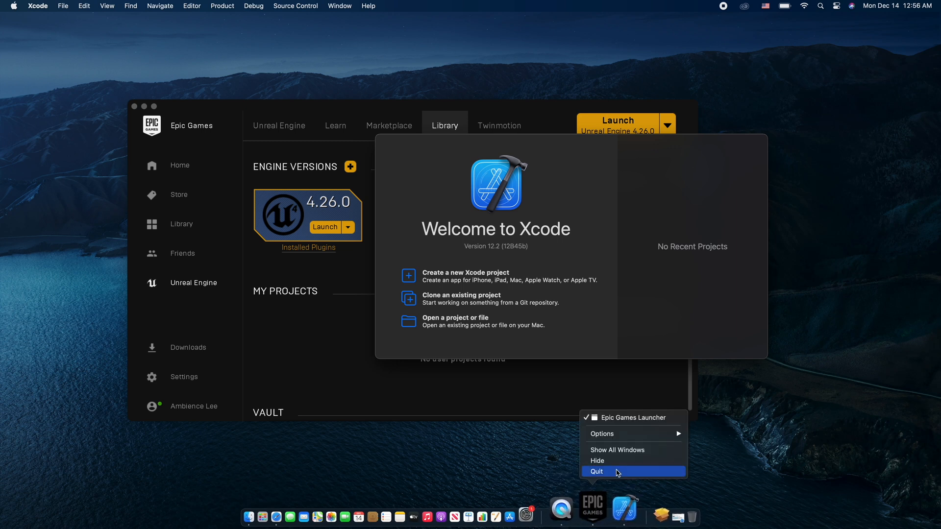
{"action": "mouse_move", "coordinate": [542, 469]}
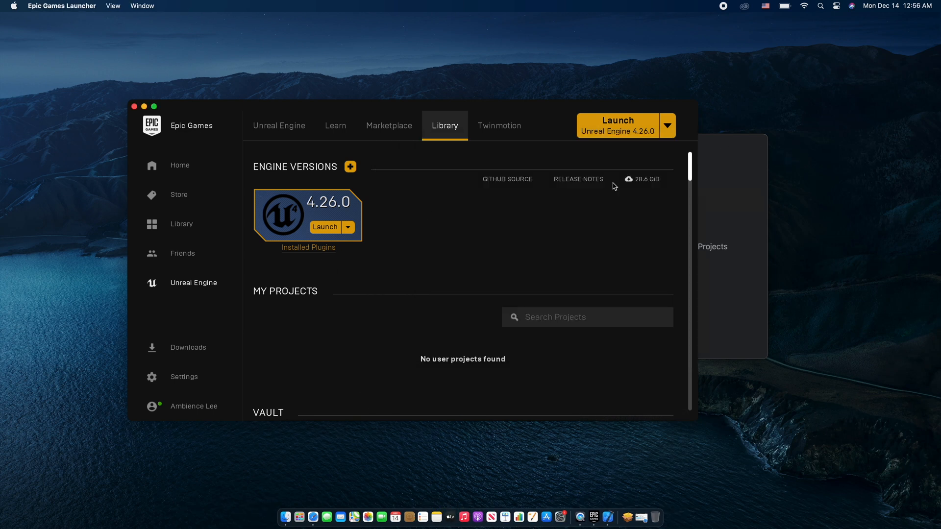
{"action": "mouse_move", "coordinate": [350, 270]}
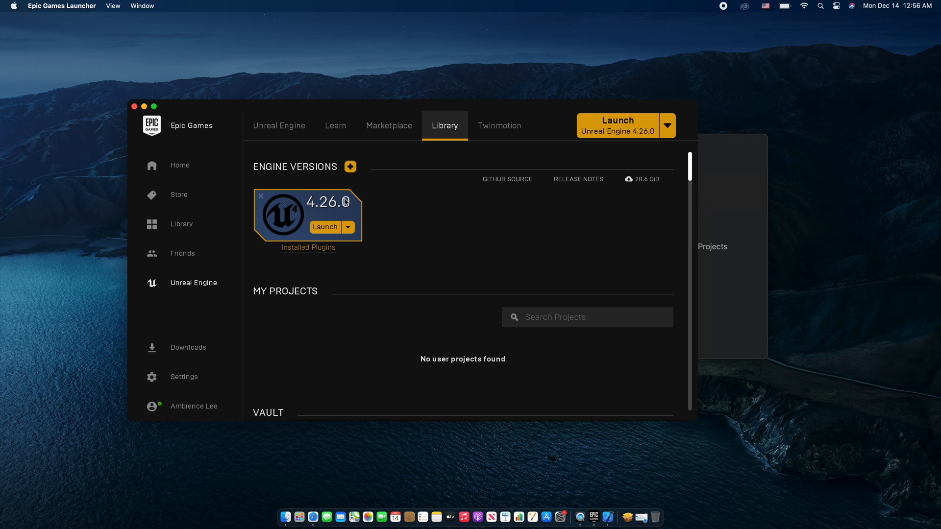
{"action": "mouse_move", "coordinate": [341, 256]}
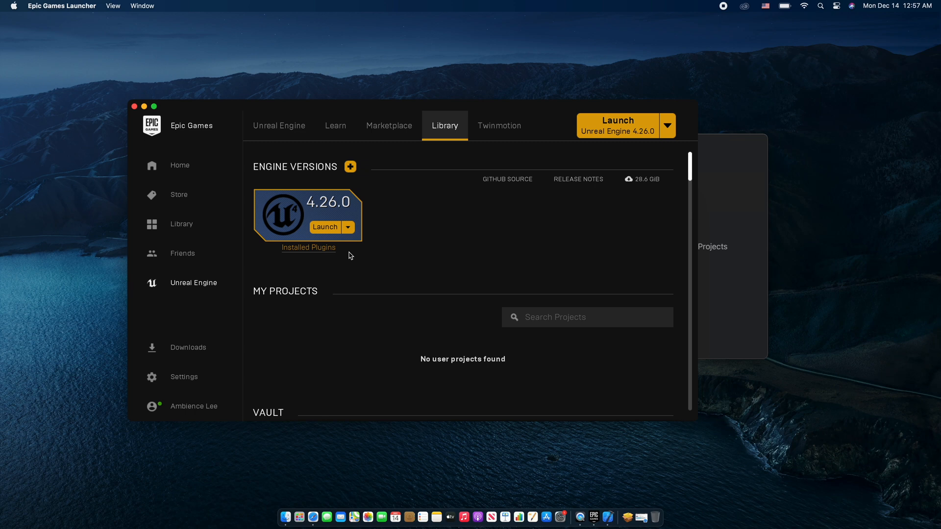
{"action": "mouse_move", "coordinate": [526, 510]}
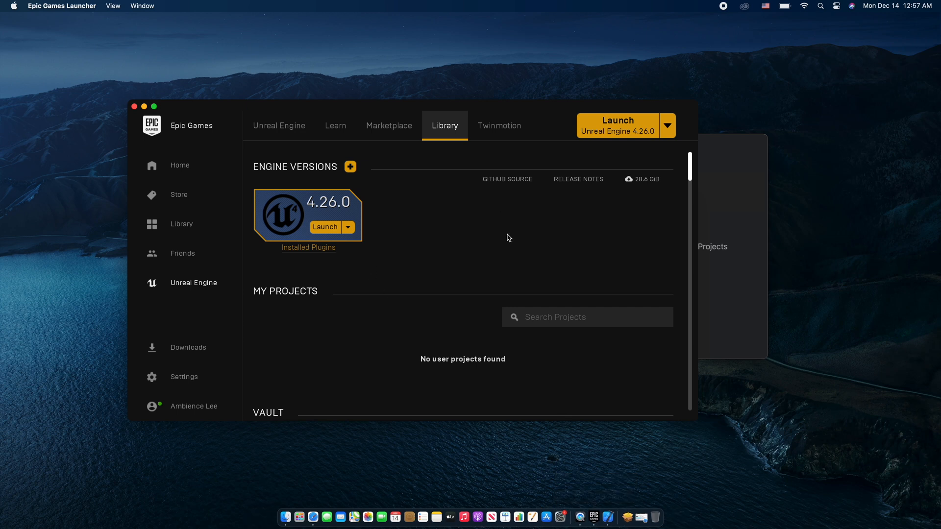
{"action": "mouse_move", "coordinate": [391, 290]}
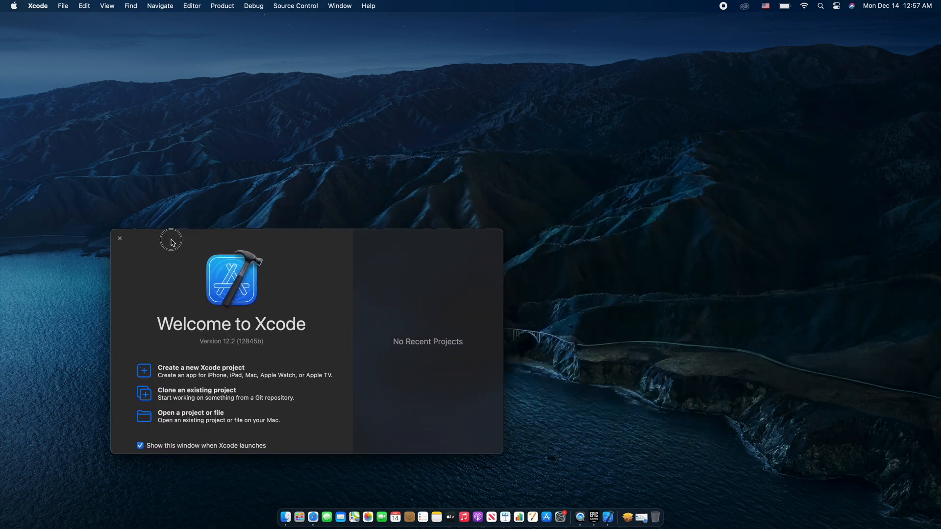
Step: Move the Xcode welcome window toward the lower right while Unreal Editor initializes
{"action": "left_click_drag", "start_coordinate": [170, 241], "coordinate": [546, 250]}
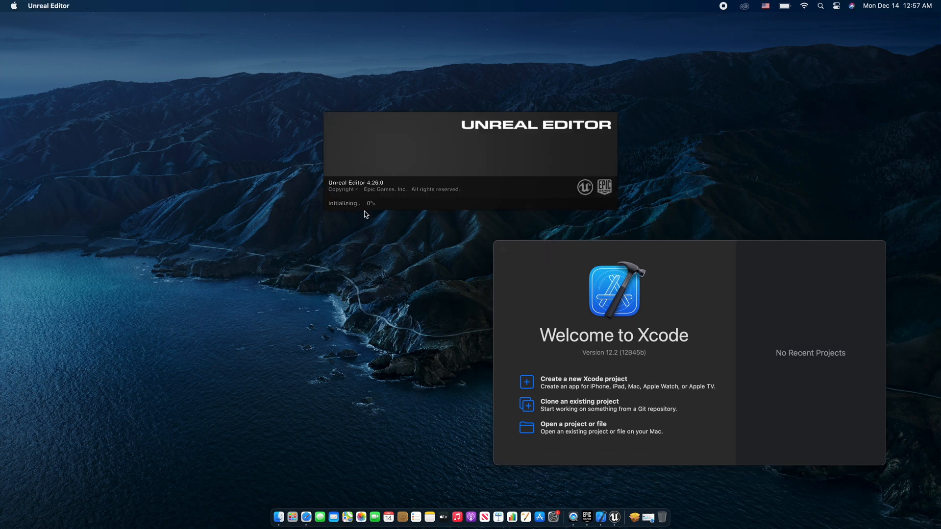
{"action": "mouse_move", "coordinate": [371, 214]}
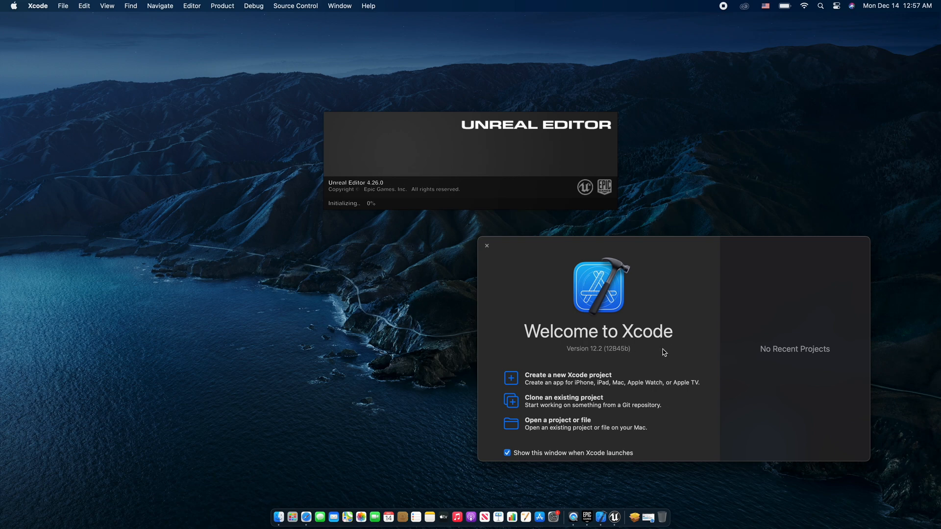
{"action": "mouse_move", "coordinate": [671, 370]}
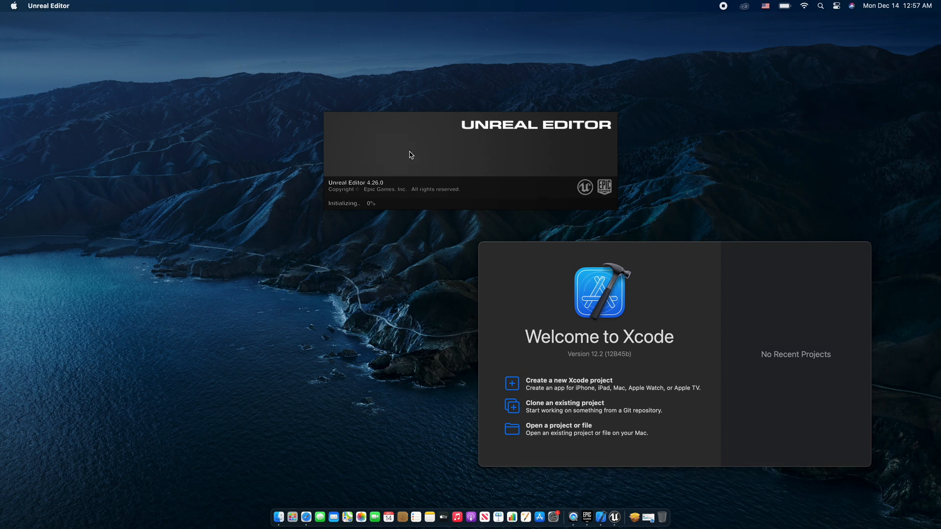
{"action": "mouse_move", "coordinate": [376, 206]}
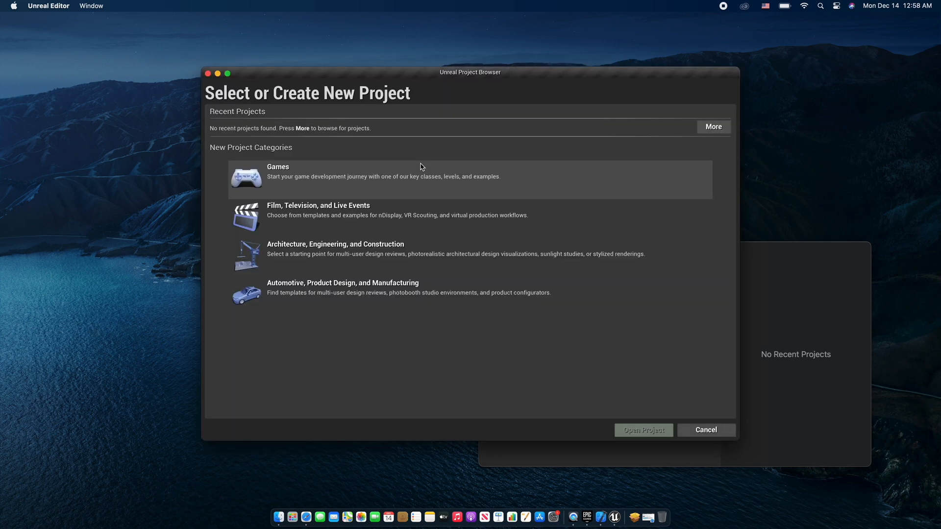
{"action": "mouse_move", "coordinate": [422, 167]}
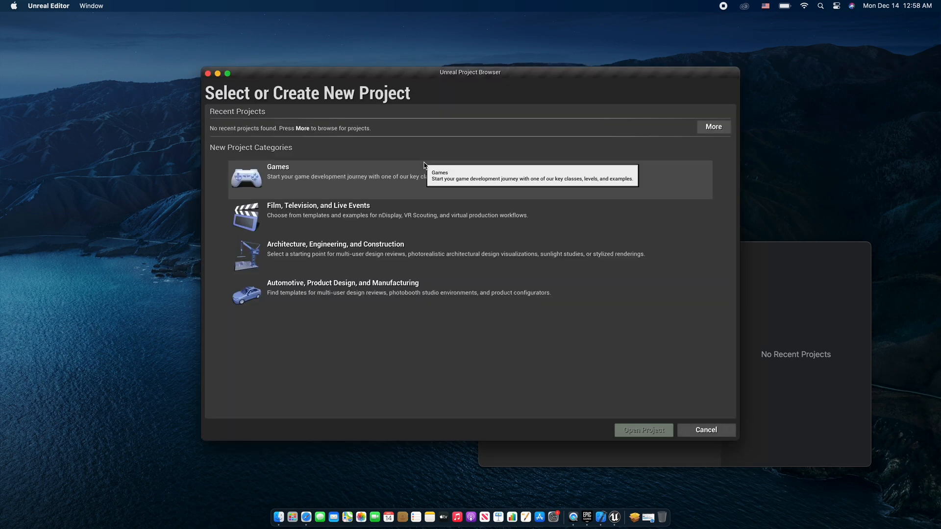
{"action": "mouse_move", "coordinate": [499, 325]}
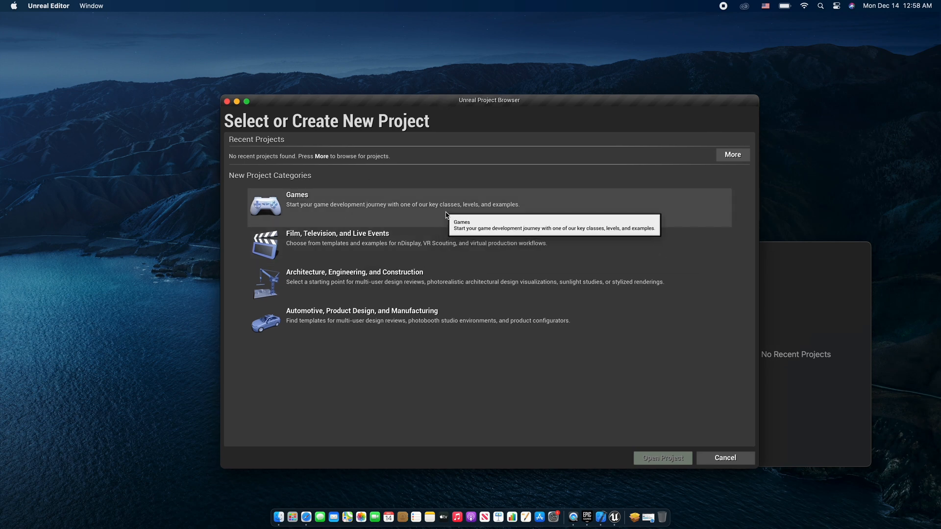
{"action": "mouse_move", "coordinate": [463, 106]}
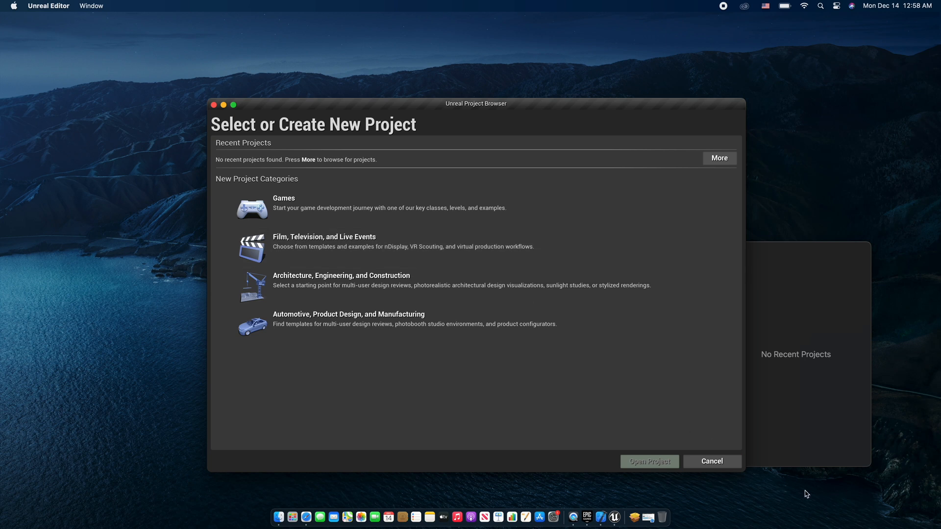
{"action": "mouse_move", "coordinate": [790, 505]}
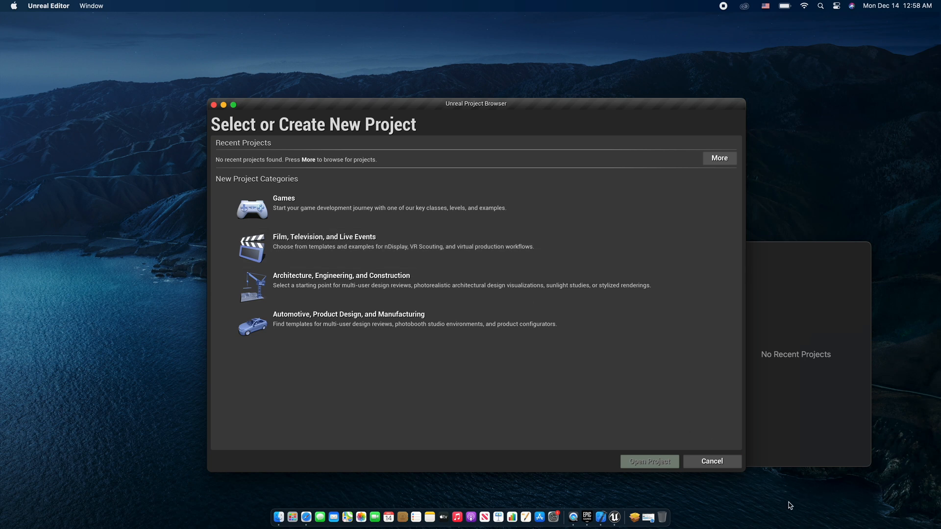
{"action": "mouse_move", "coordinate": [417, 400]}
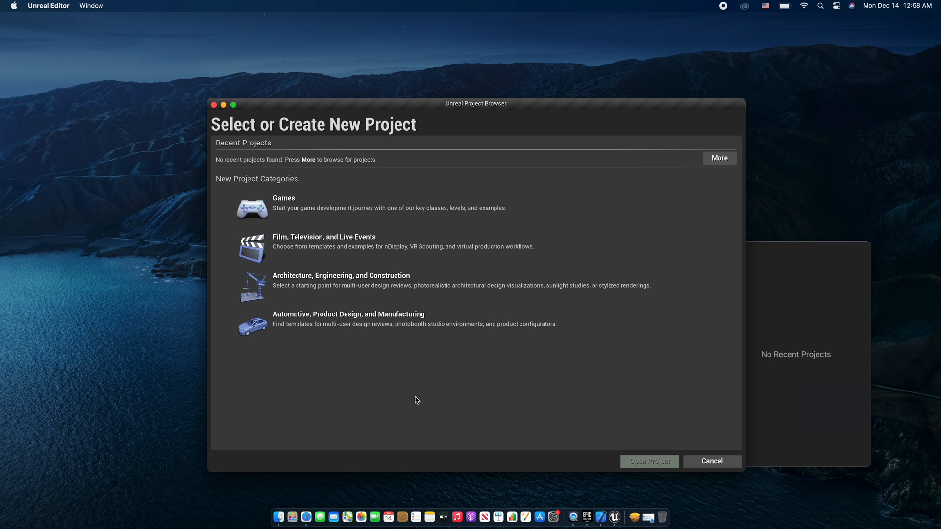
{"action": "mouse_move", "coordinate": [858, 485]}
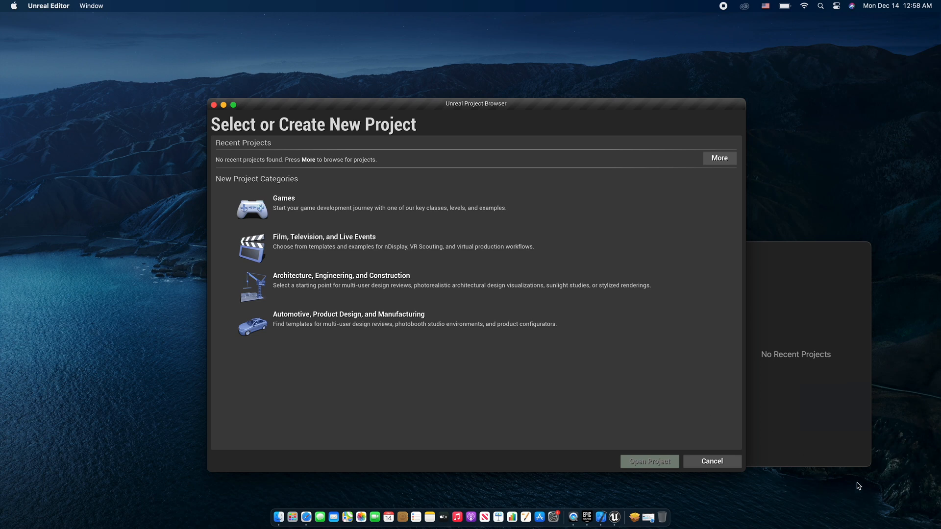
Step: Nudge the Unreal Project Browser window into place with Games selected
{"action": "left_click_drag", "start_coordinate": [476, 103], "coordinate": [487, 94]}
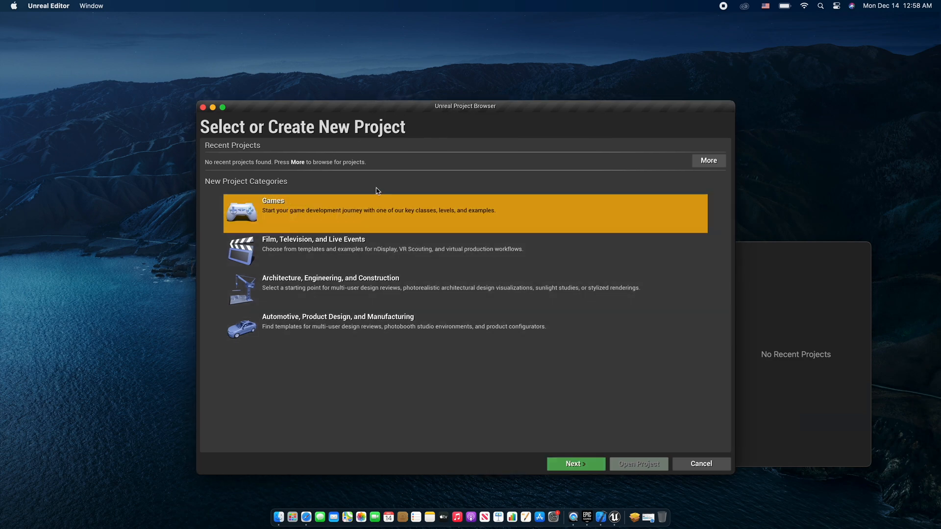
Step: Choose the Third Person template in the Games category and reach the project settings
{"action": "left_click", "coordinate": [573, 463]}
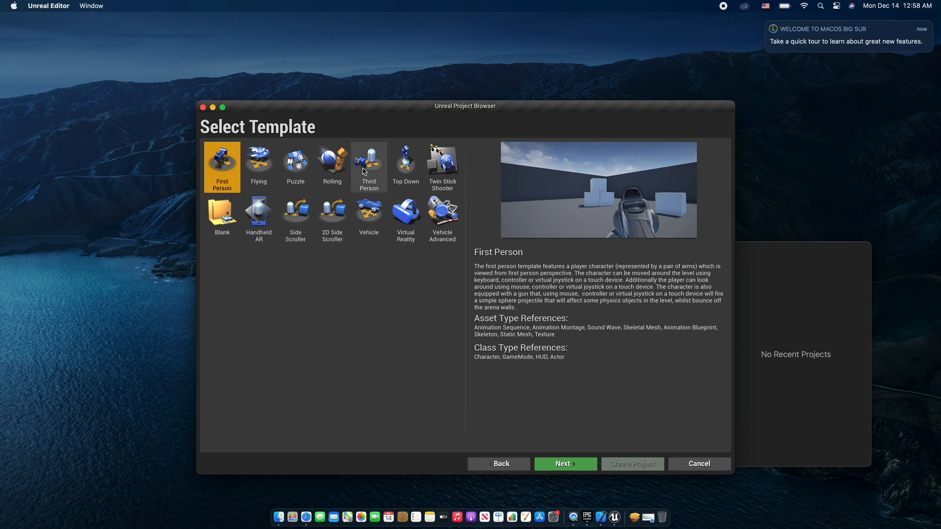
{"action": "left_click", "coordinate": [565, 463]}
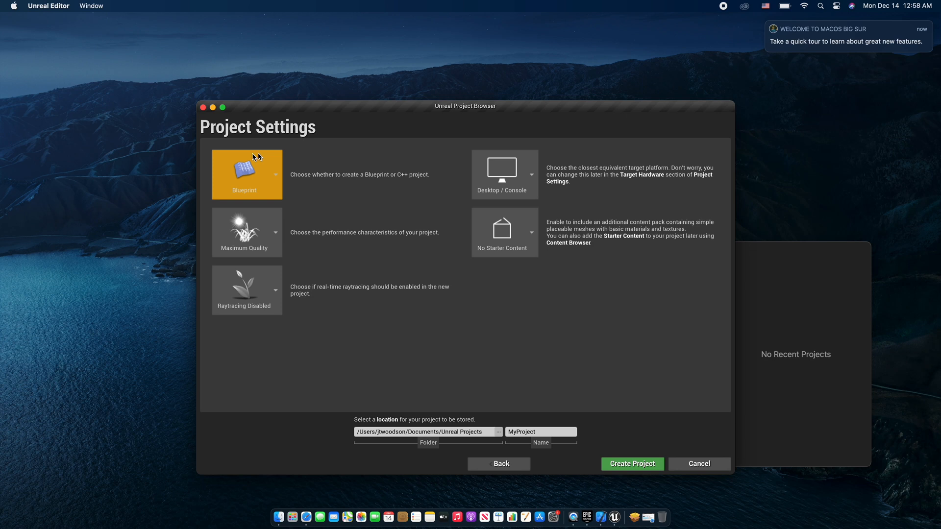
{"action": "left_click", "coordinate": [275, 174]}
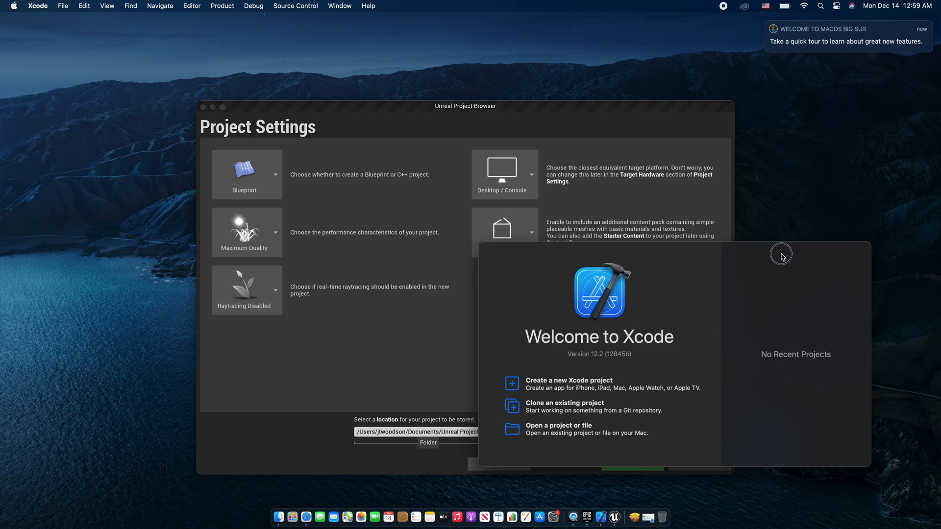
{"action": "left_click", "coordinate": [246, 175]}
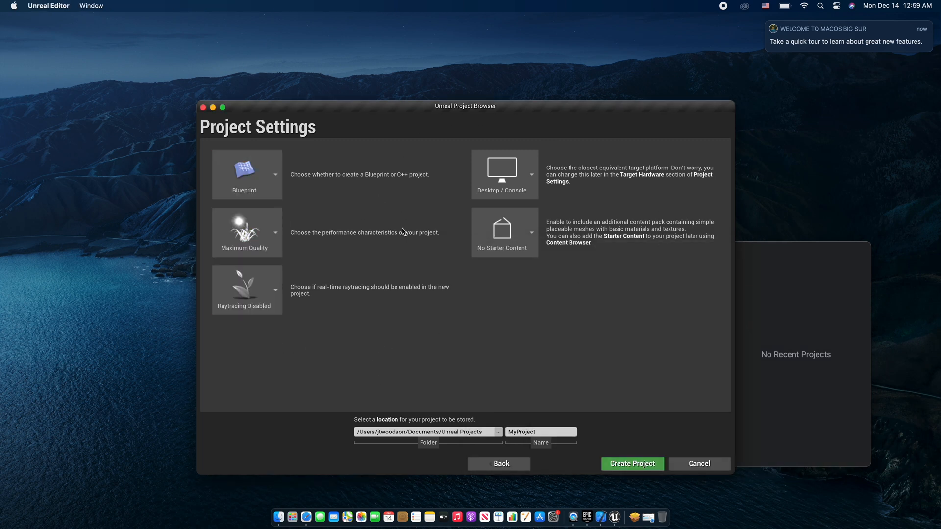
Step: Set the project's target hardware to Mobile / Tablet
{"action": "left_click", "coordinate": [504, 174]}
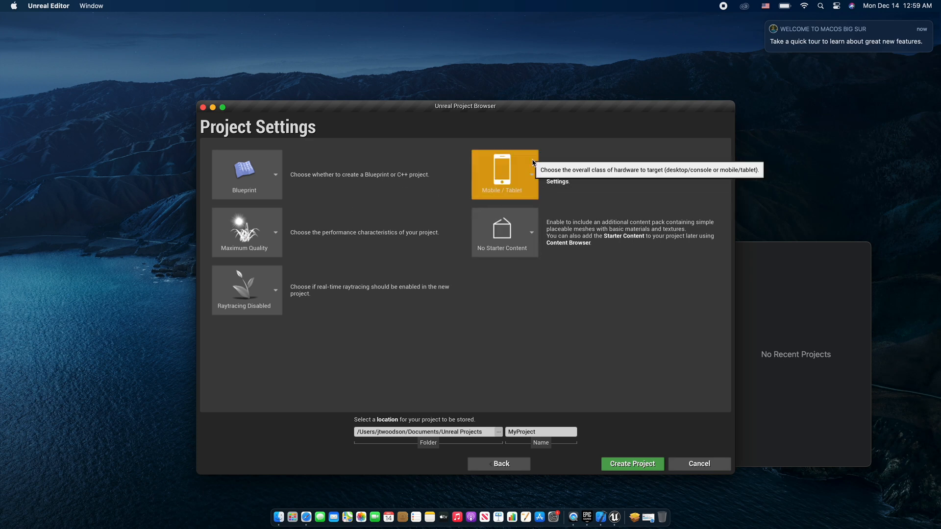
{"action": "left_click", "coordinate": [530, 174]}
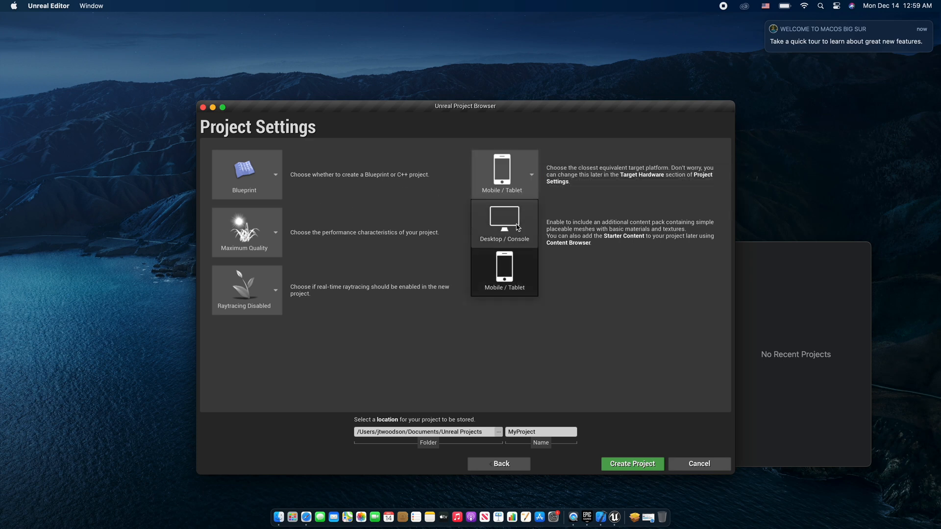
{"action": "mouse_move", "coordinate": [515, 277]}
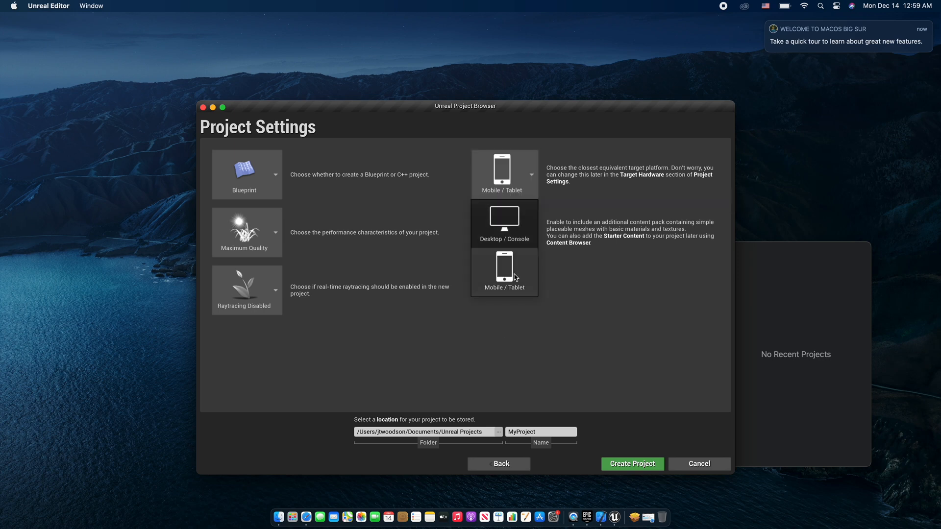
{"action": "left_click", "coordinate": [504, 223]}
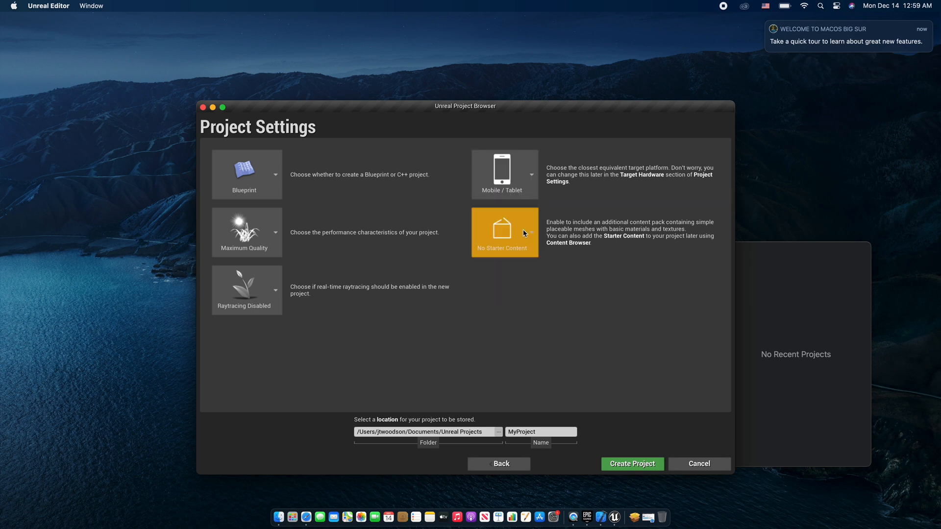
{"action": "left_click", "coordinate": [504, 175]}
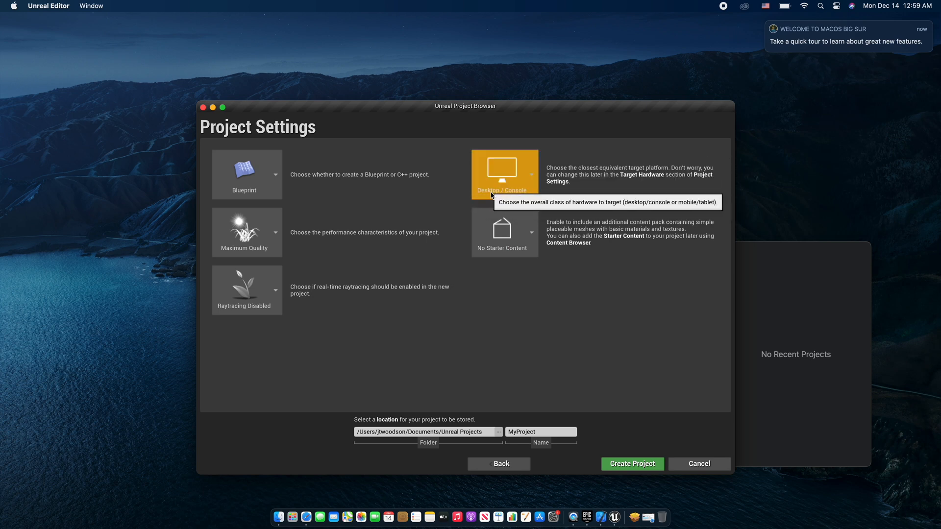
{"action": "mouse_move", "coordinate": [548, 172]}
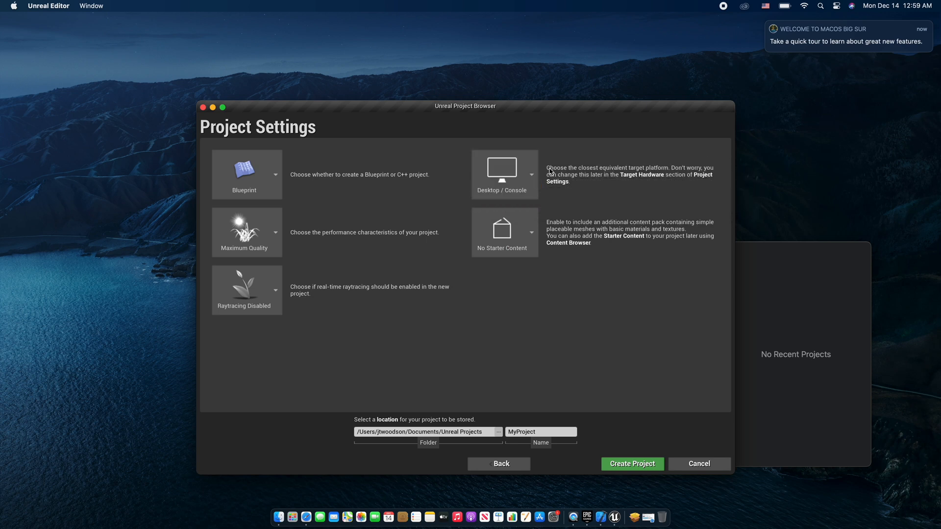
{"action": "mouse_move", "coordinate": [504, 175]}
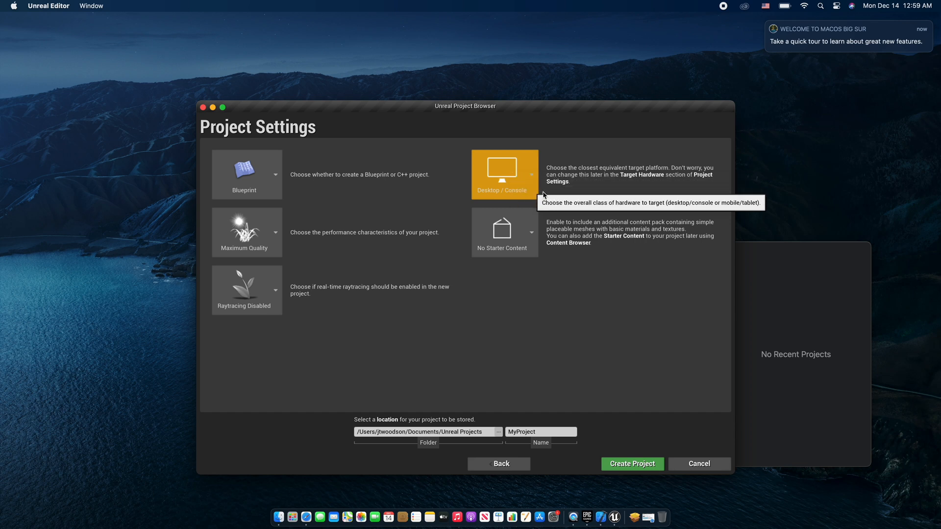
{"action": "left_click", "coordinate": [531, 174]}
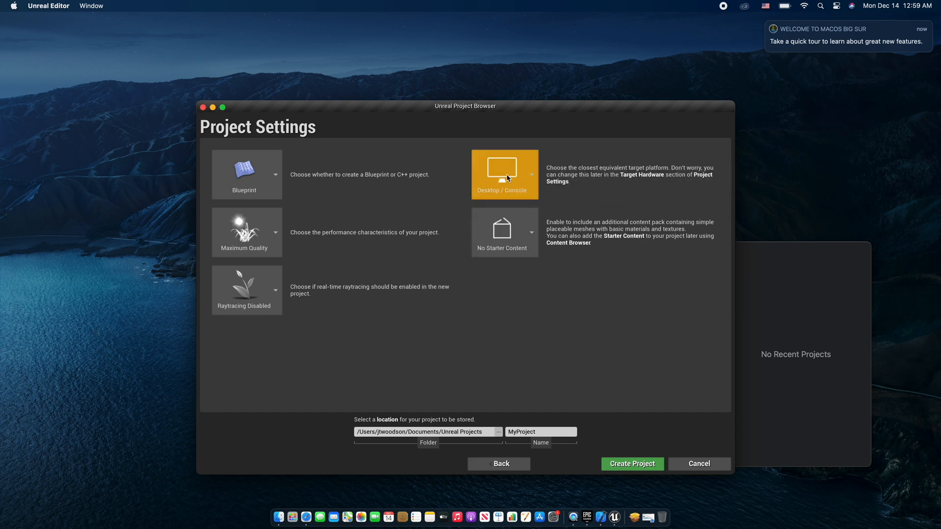
{"action": "mouse_move", "coordinate": [509, 175]}
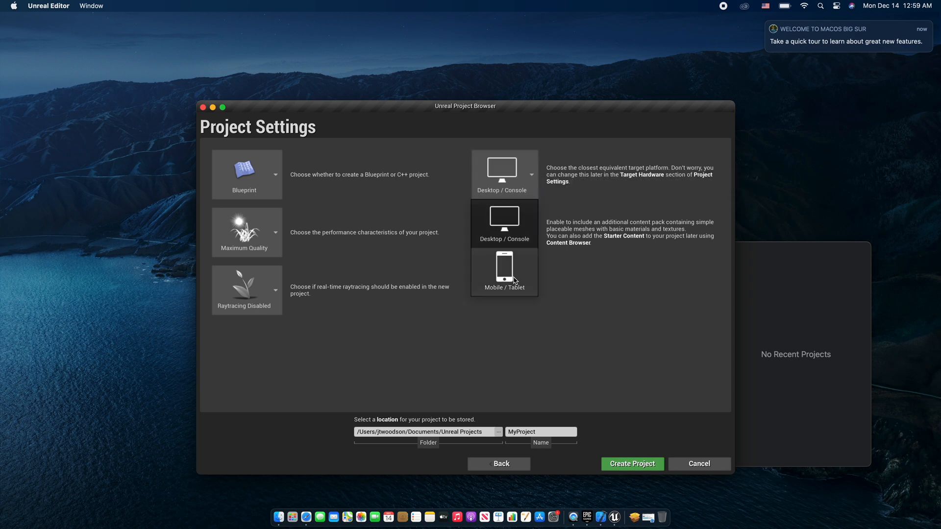
{"action": "left_click", "coordinate": [504, 274]}
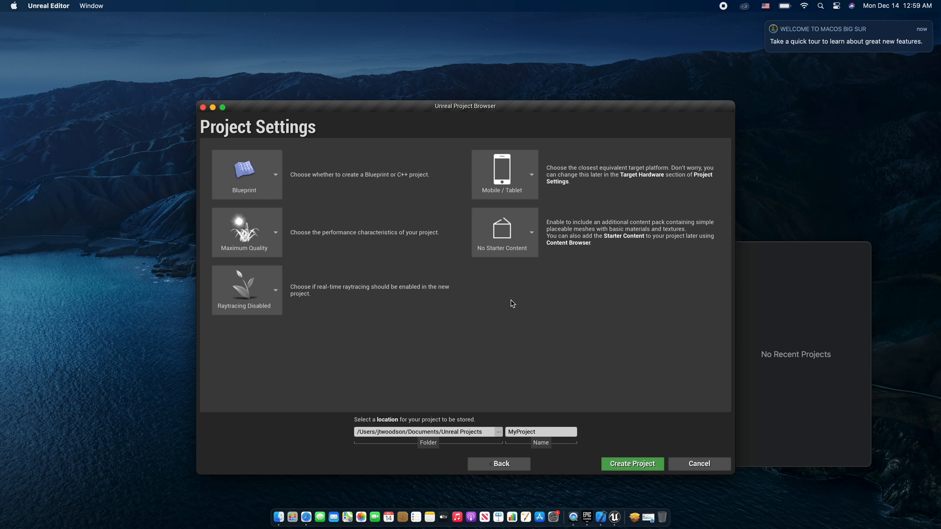
{"action": "mouse_move", "coordinate": [451, 176]}
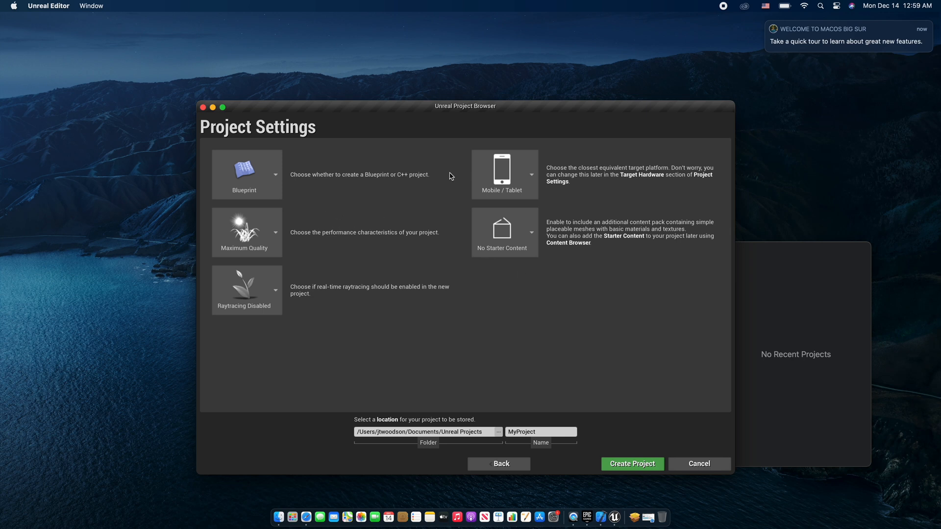
{"action": "mouse_move", "coordinate": [419, 320]}
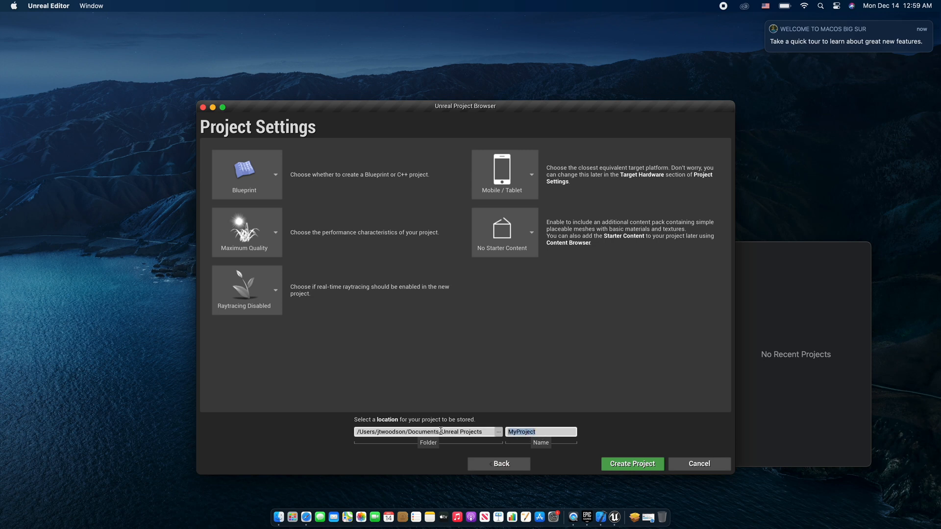
Step: Name the project TPT_IOS and create it
{"action": "type", "text": "T"}
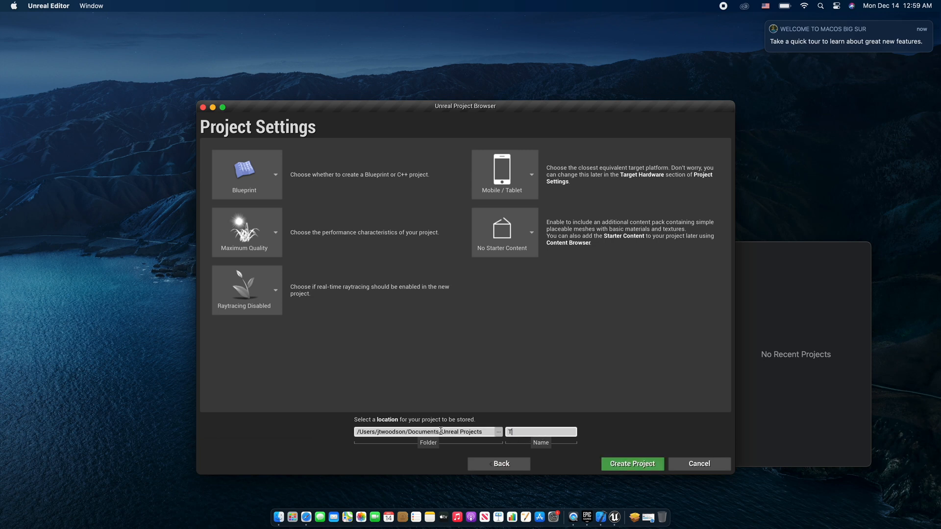
{"action": "type", "text": "PTT"}
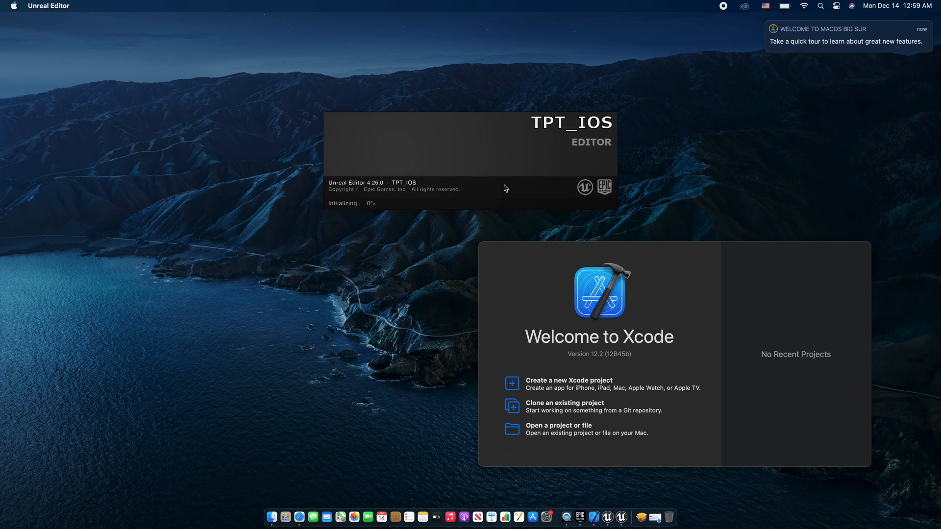
{"action": "mouse_move", "coordinate": [430, 250]}
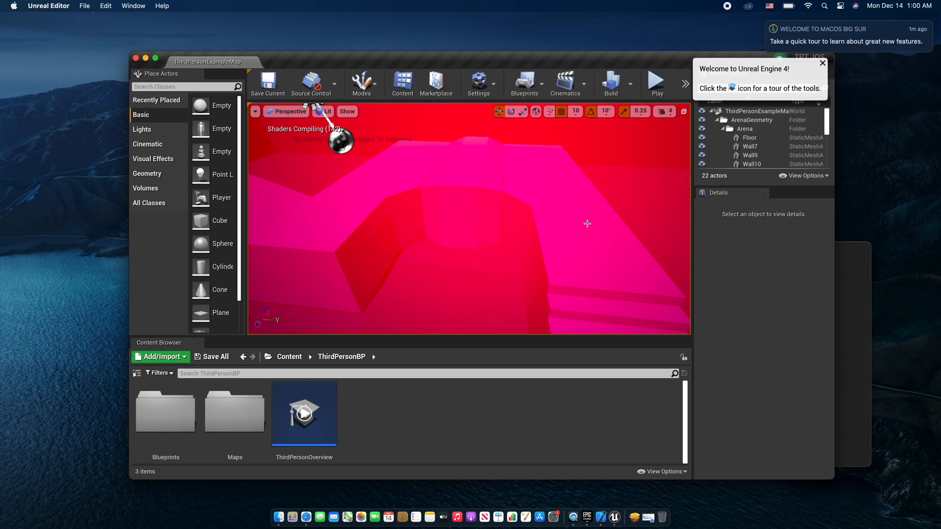
Step: Set the viewport's Preview Rendering Level to iOS via the Settings menu
{"action": "left_click", "coordinate": [363, 82]}
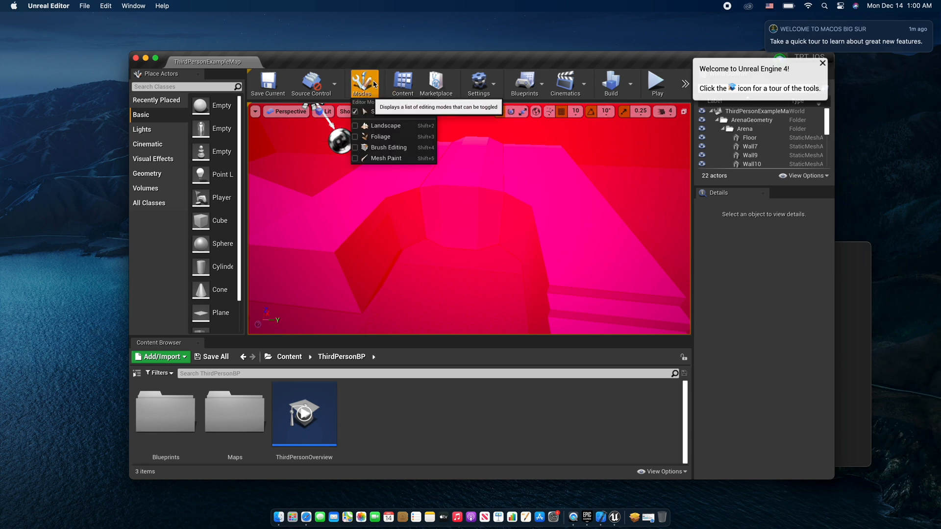
{"action": "left_click", "coordinate": [479, 82]}
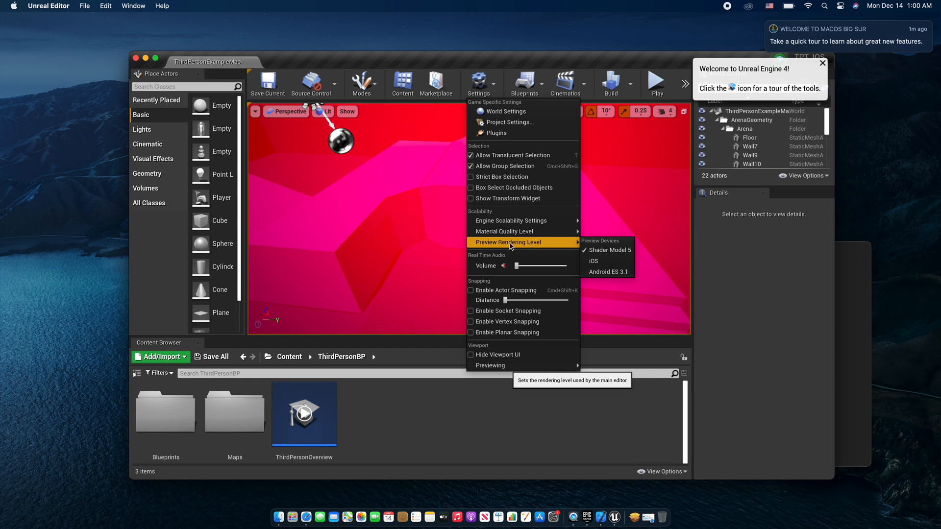
{"action": "mouse_move", "coordinate": [609, 250]}
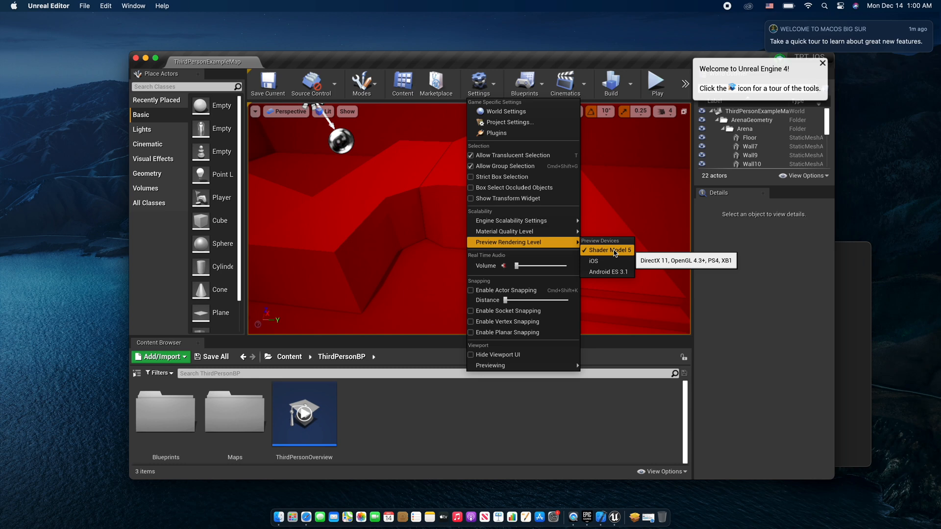
{"action": "mouse_move", "coordinate": [592, 261]}
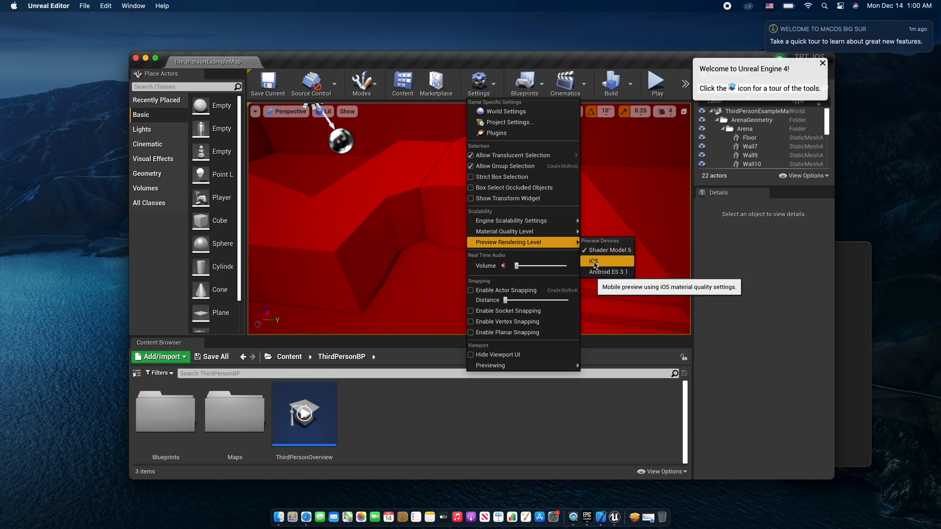
{"action": "left_click", "coordinate": [593, 259]}
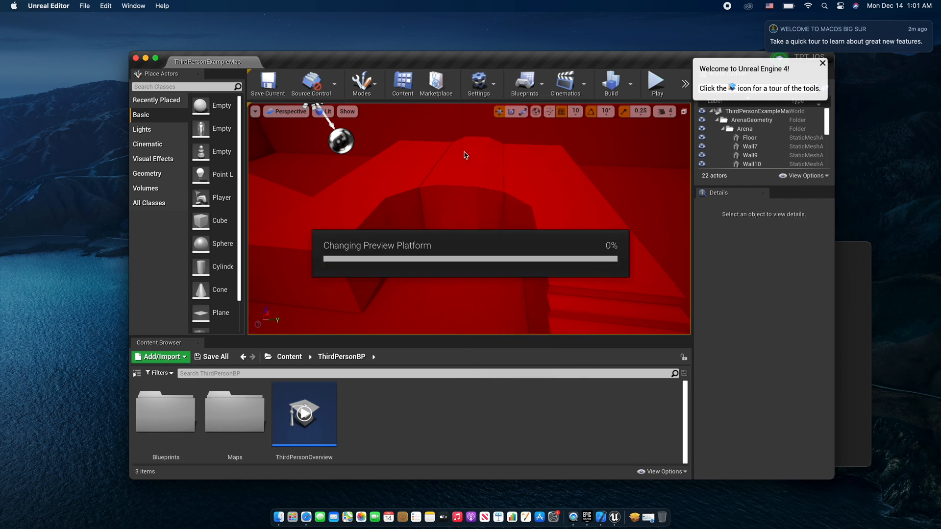
{"action": "mouse_move", "coordinate": [474, 184]}
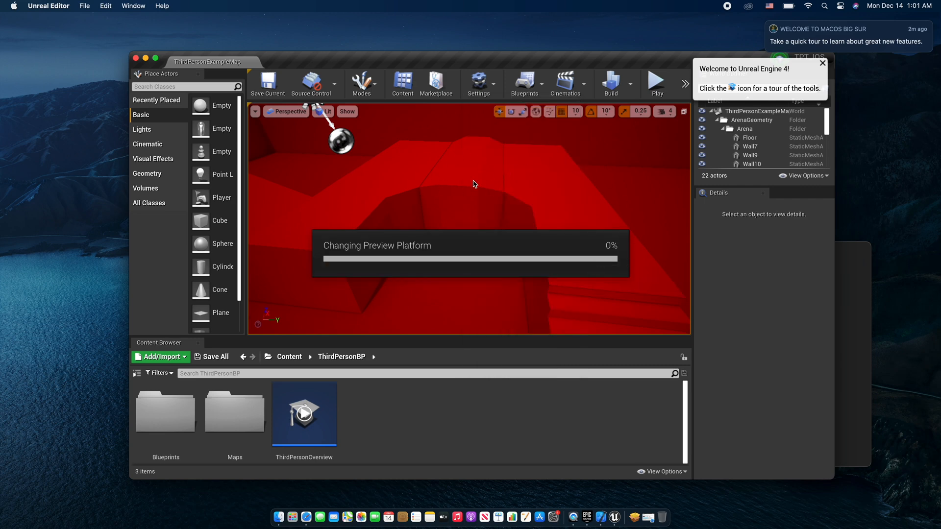
{"action": "mouse_move", "coordinate": [430, 145]}
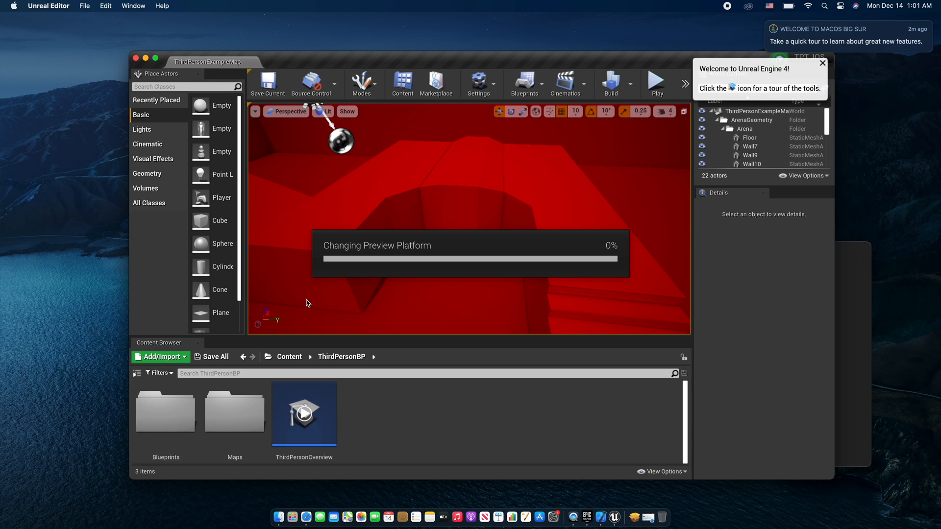
{"action": "mouse_move", "coordinate": [268, 180]}
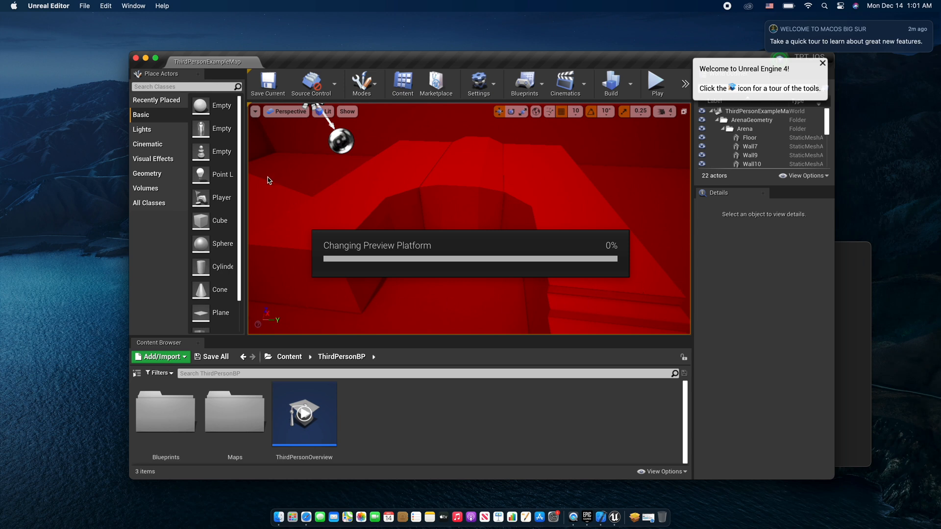
{"action": "mouse_move", "coordinate": [530, 175]}
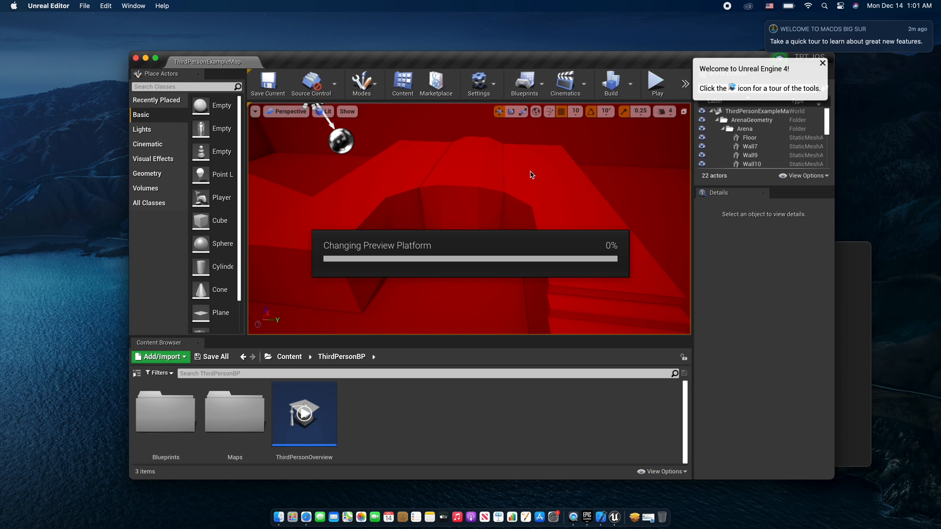
{"action": "mouse_move", "coordinate": [320, 252]}
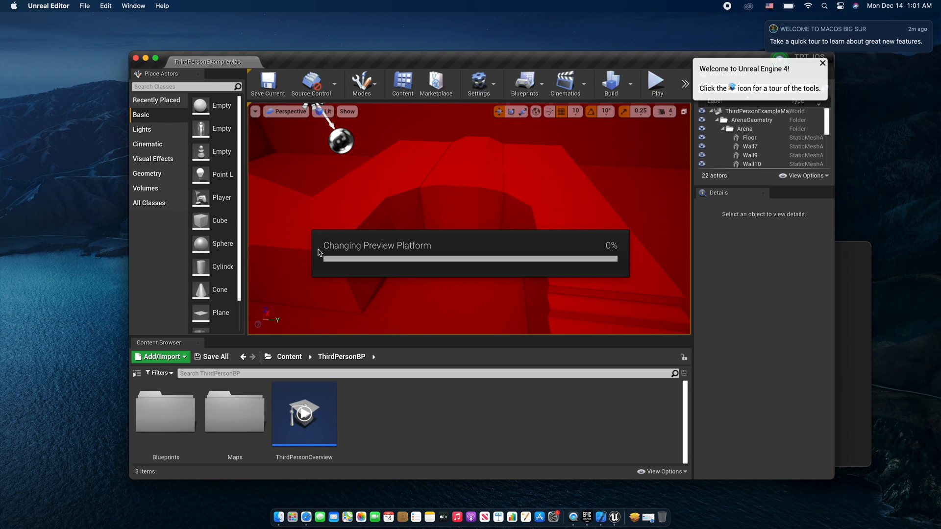
{"action": "mouse_move", "coordinate": [513, 174]}
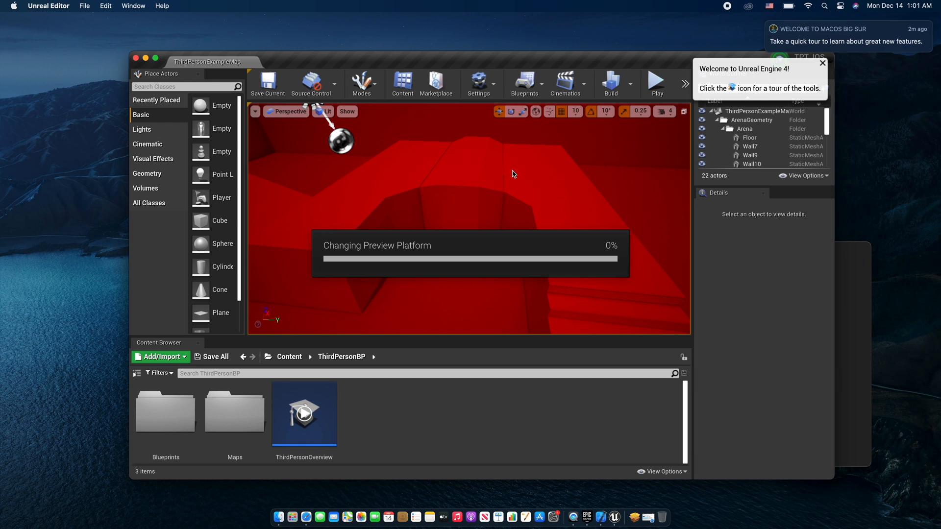
{"action": "mouse_move", "coordinate": [468, 261]}
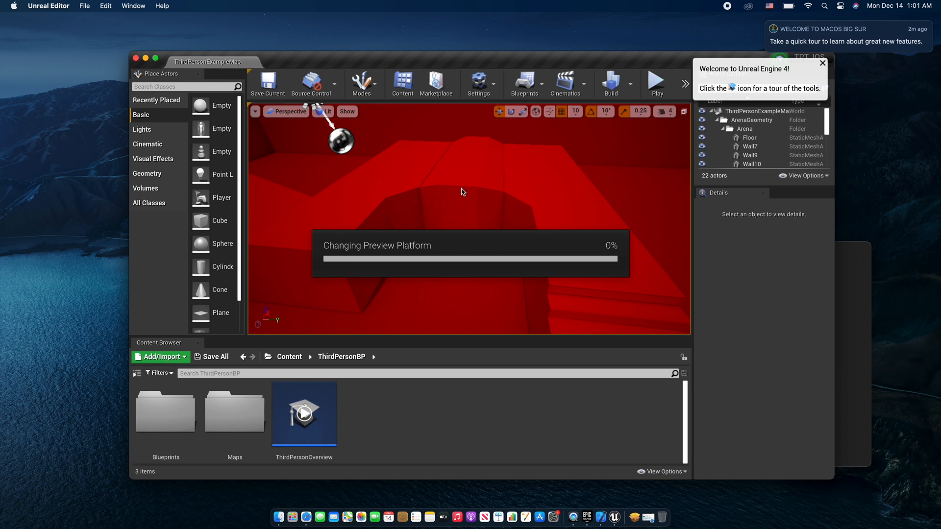
{"action": "mouse_move", "coordinate": [427, 183]}
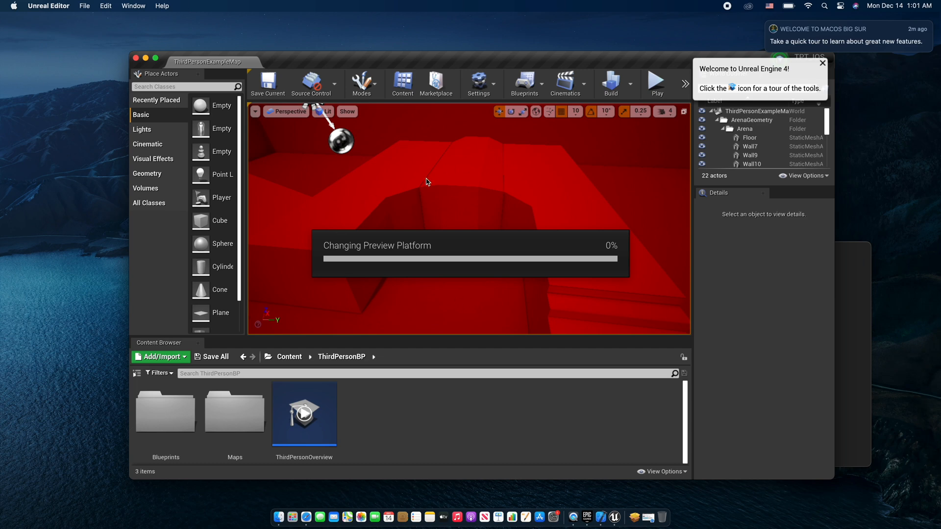
{"action": "mouse_move", "coordinate": [711, 137]}
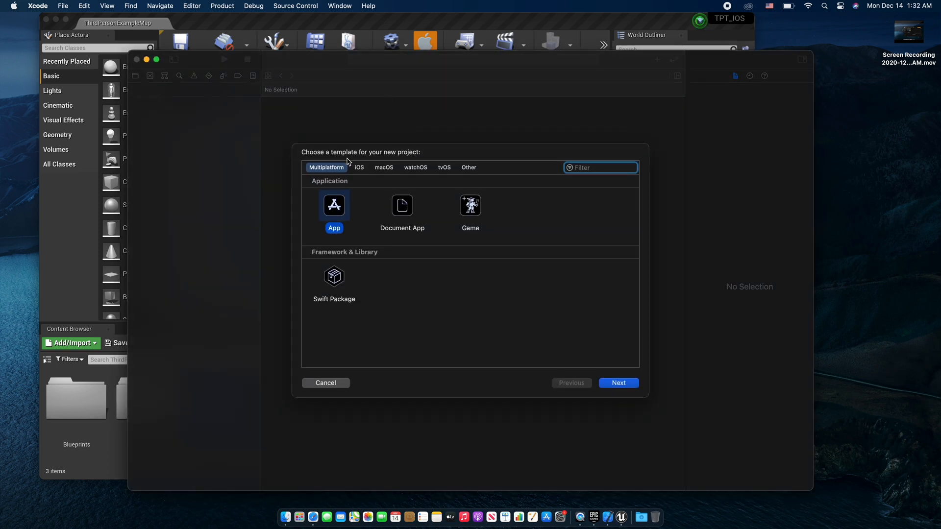
Step: Start a new iOS Game project and enter TestIOSGame as the product name
{"action": "left_click", "coordinate": [358, 167]}
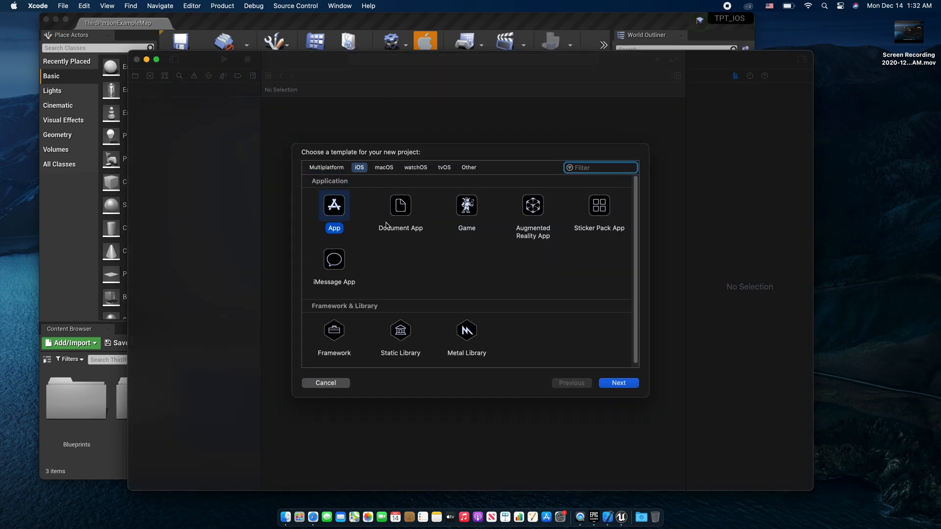
{"action": "left_click", "coordinate": [467, 205]}
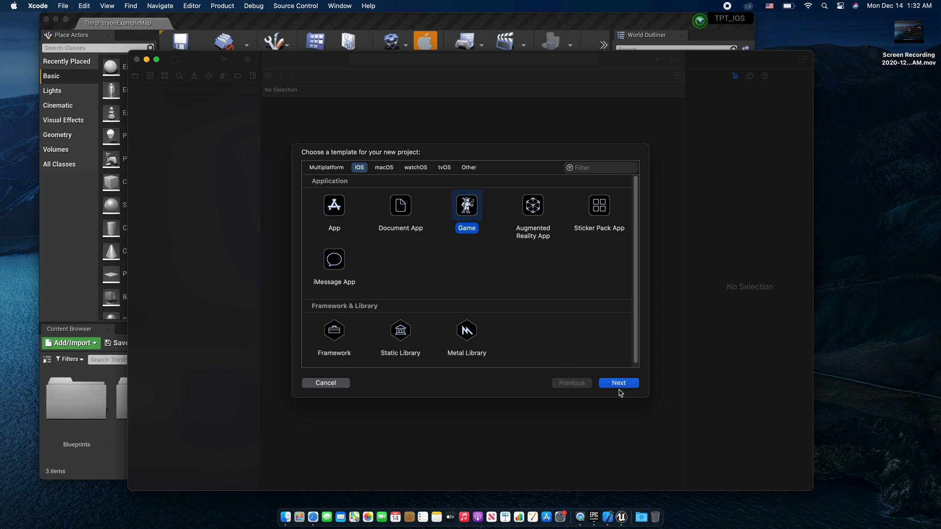
{"action": "left_click", "coordinate": [619, 383]}
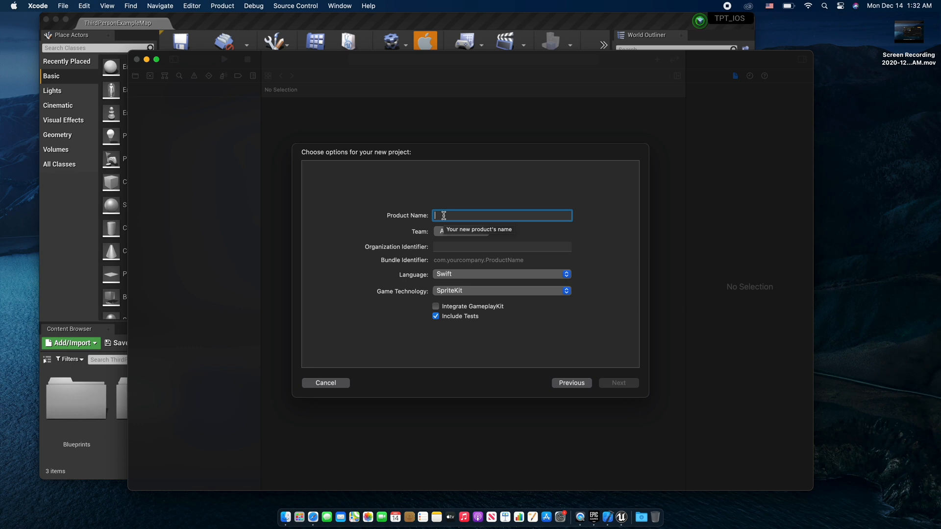
{"action": "type", "text": "TestIOSg"}
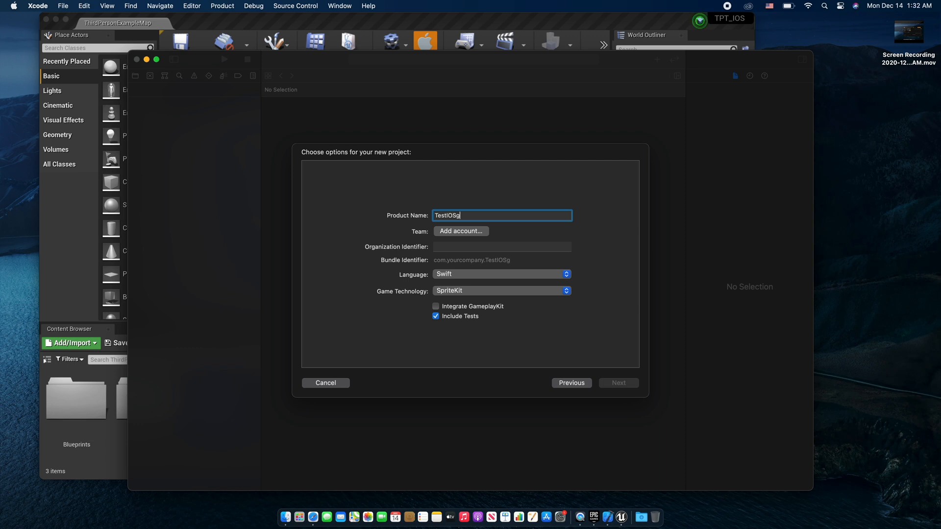
{"action": "type", "text": "ame"}
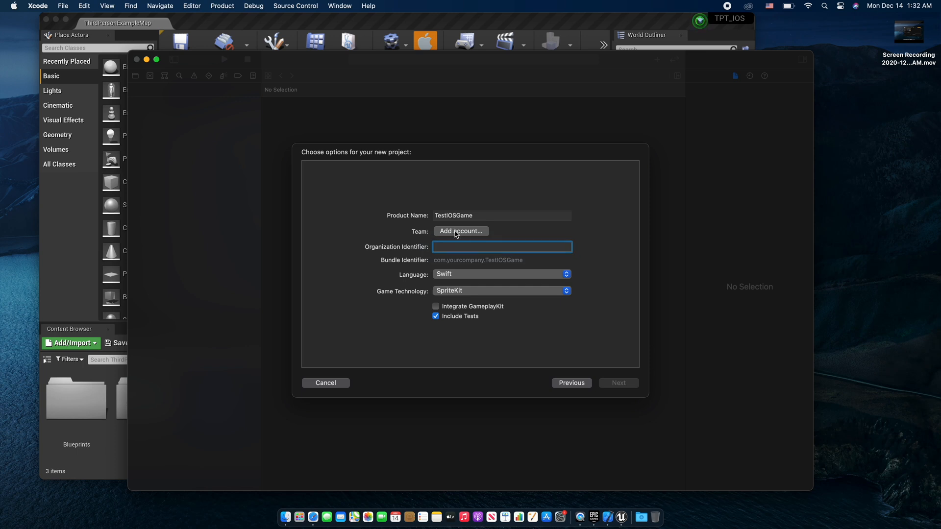
Step: Add an Apple ID account with its gmail address and password so a personal team appears
{"action": "left_click", "coordinate": [460, 231]}
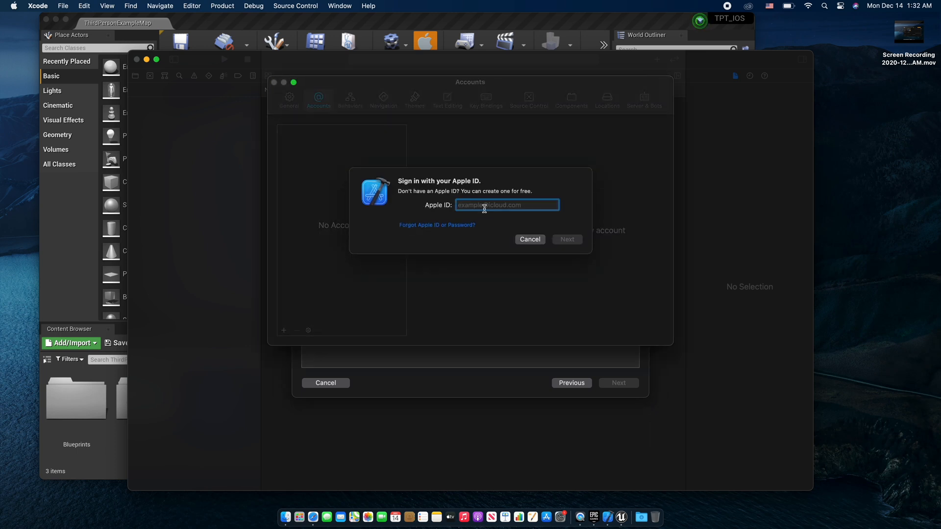
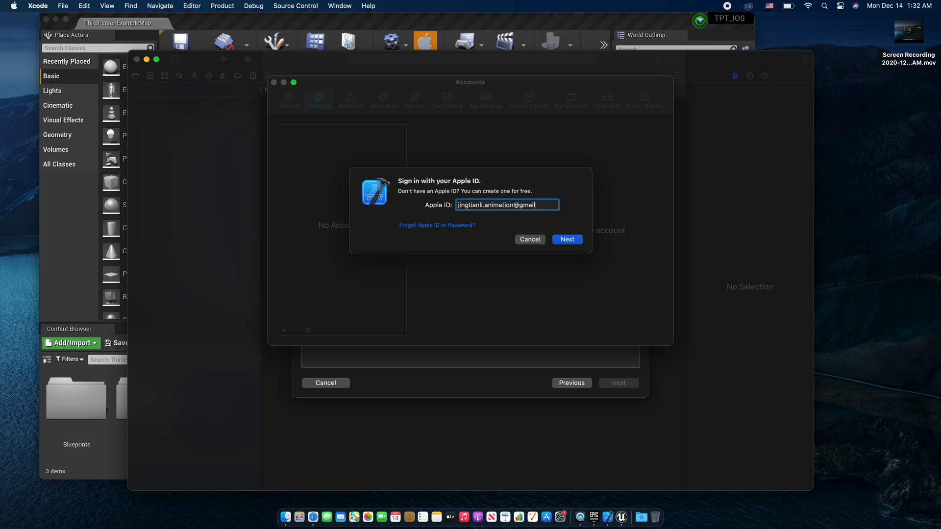
{"action": "left_click", "coordinate": [566, 239]}
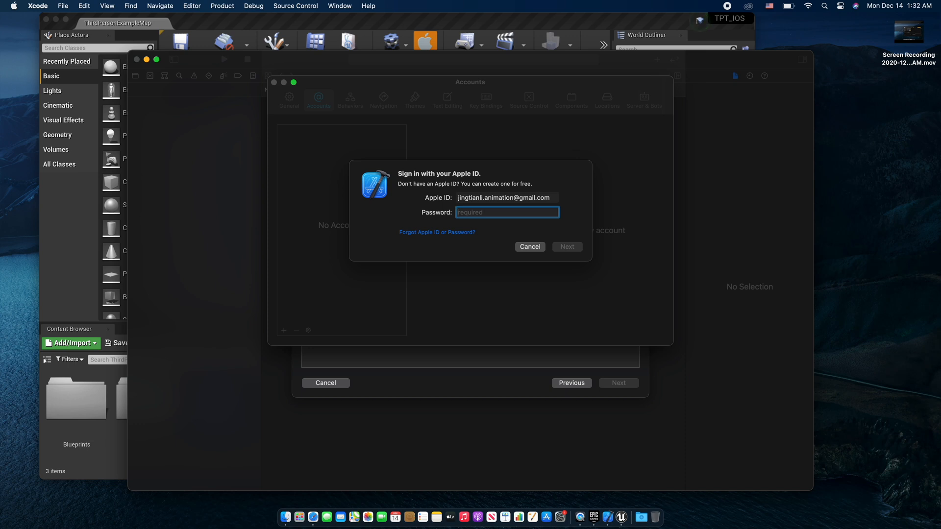
{"action": "type", "text": "password"}
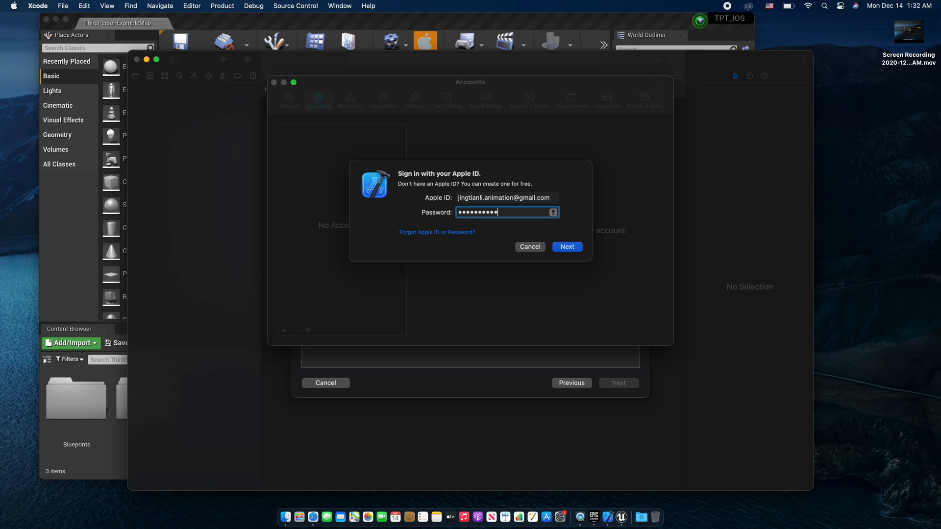
{"action": "left_click", "coordinate": [565, 247]}
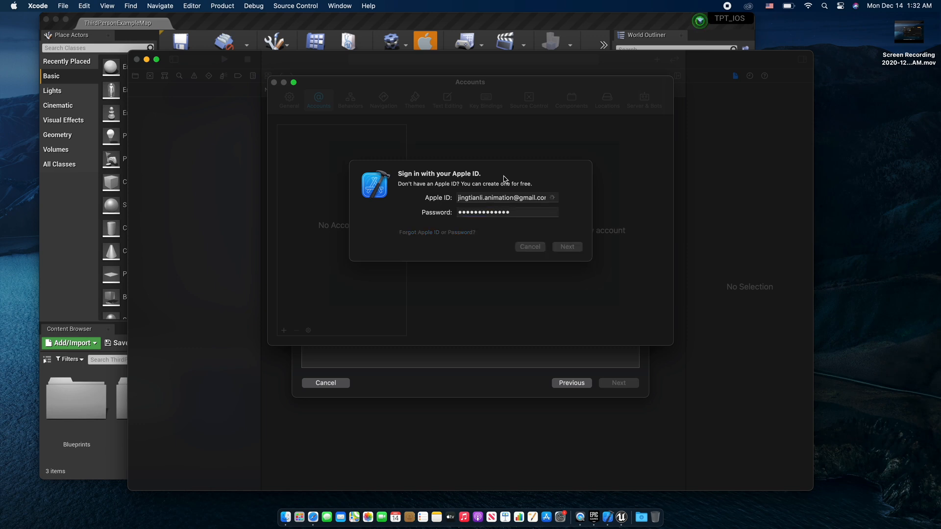
{"action": "left_click", "coordinate": [529, 247]}
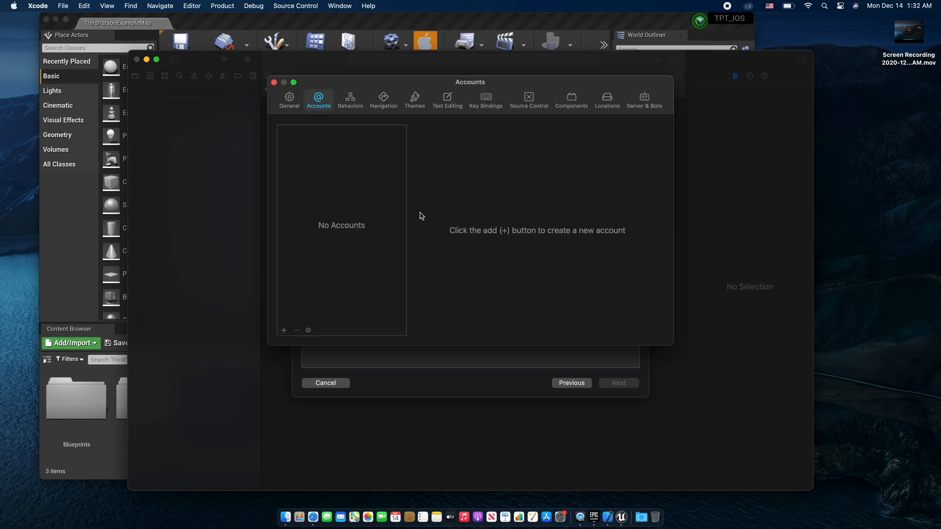
{"action": "left_click", "coordinate": [284, 331]}
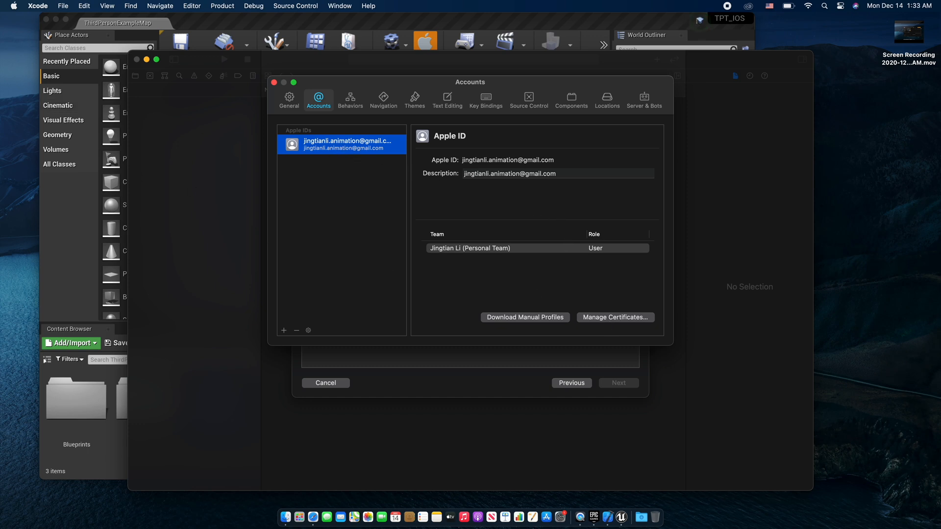
Step: Request an Apple Development certificate, dismiss the already-exists error, and close the certificates list
{"action": "left_click", "coordinate": [616, 316]}
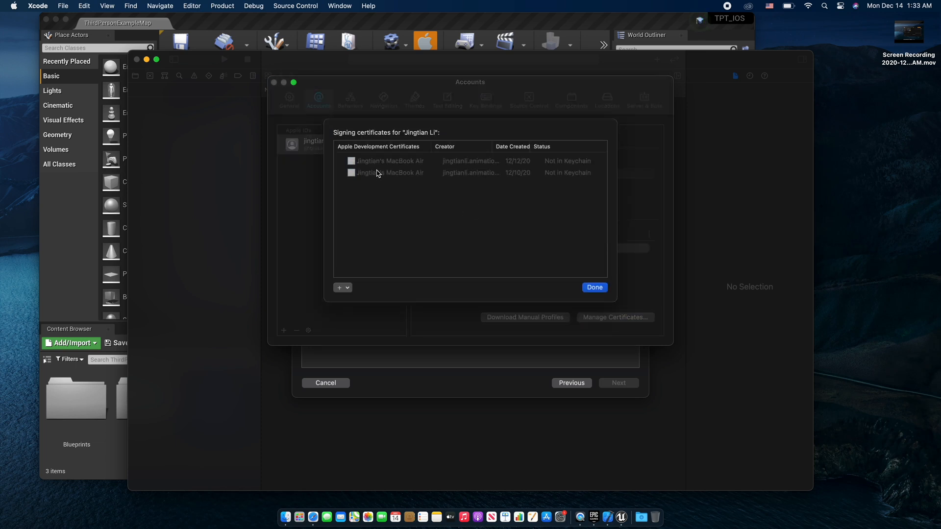
{"action": "left_click", "coordinate": [339, 287]}
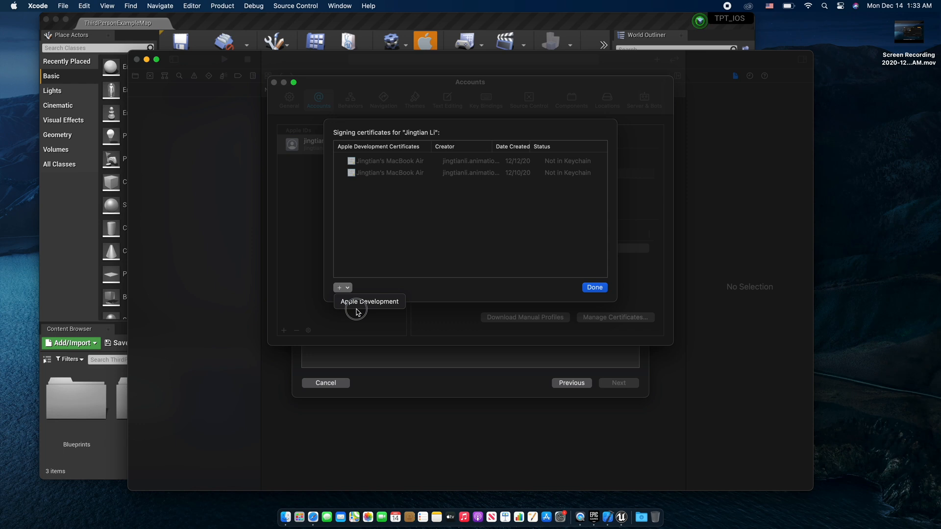
{"action": "left_click", "coordinate": [370, 301]}
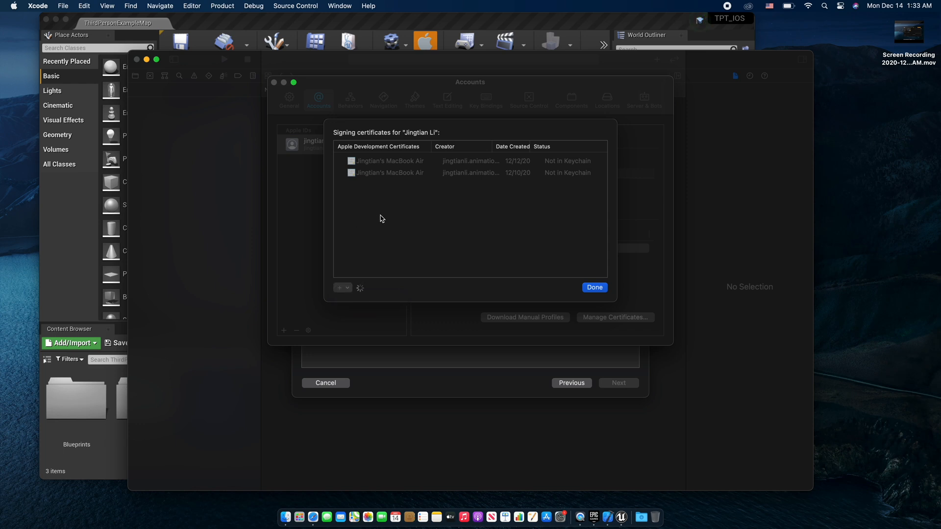
{"action": "left_click", "coordinate": [340, 288]}
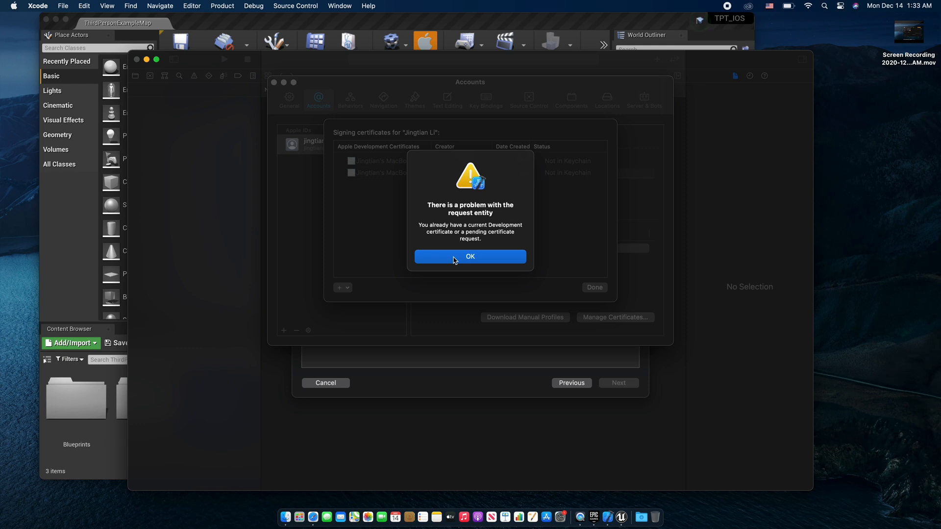
{"action": "left_click", "coordinate": [470, 255]}
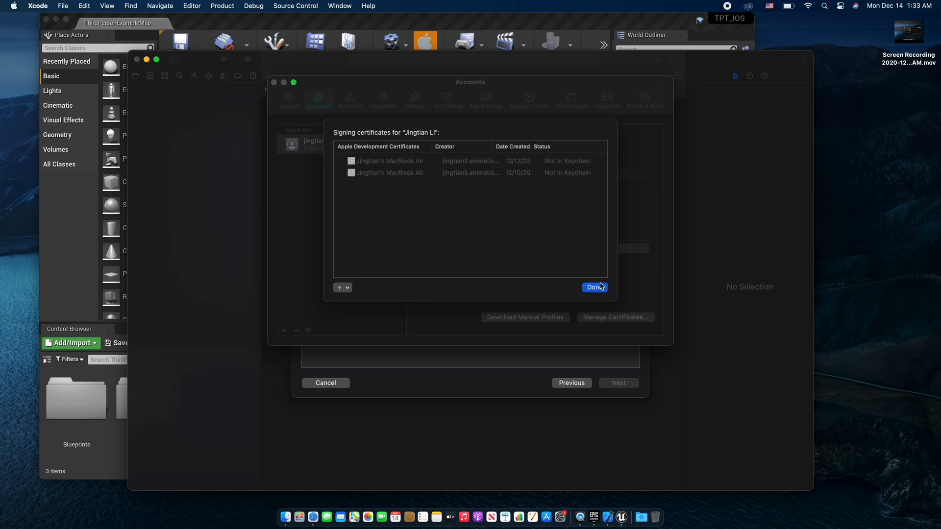
{"action": "left_click", "coordinate": [593, 288]}
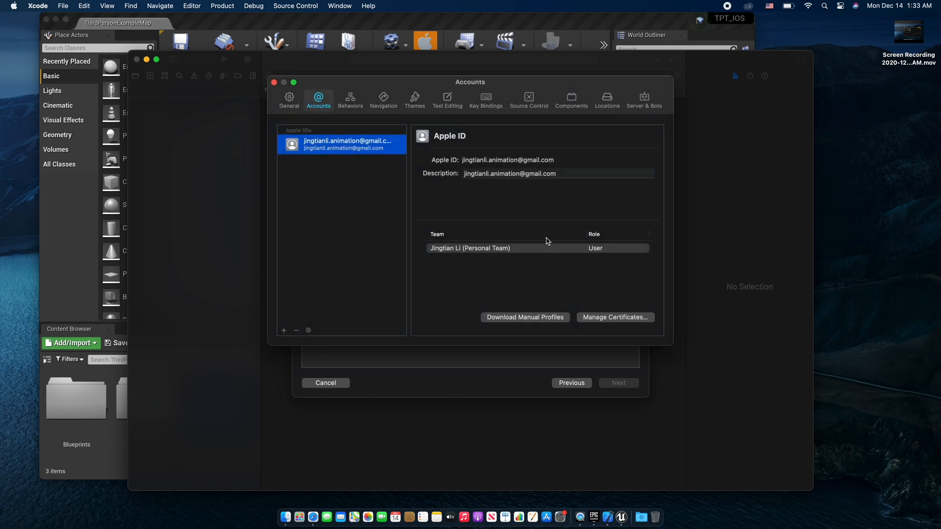
{"action": "mouse_move", "coordinate": [569, 216]}
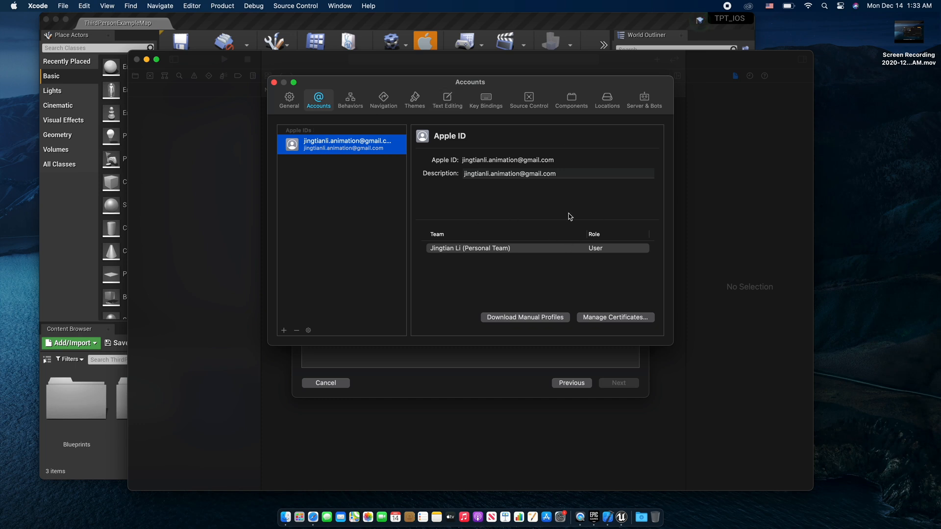
{"action": "mouse_move", "coordinate": [270, 105]}
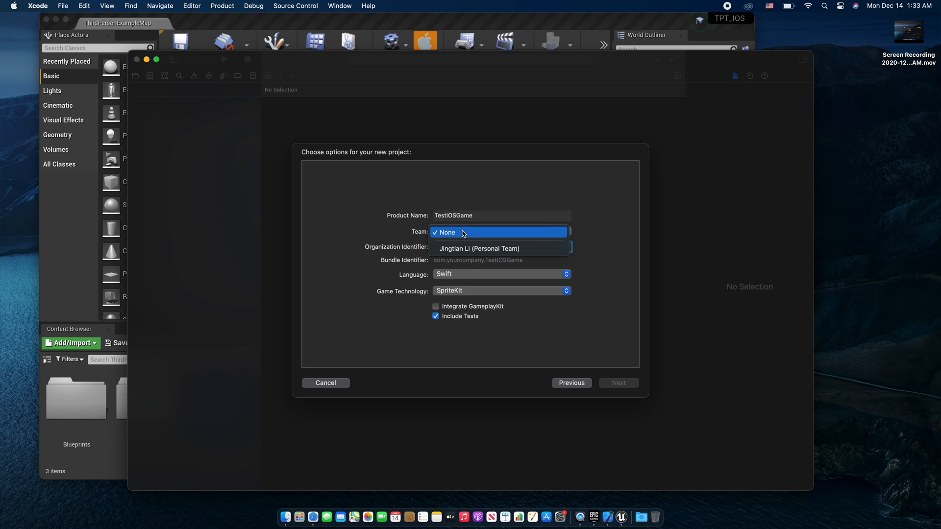
Step: Choose the personal signing team, set organization identifier com.myAwesomeStudio and continue to the save location
{"action": "left_click", "coordinate": [479, 248]}
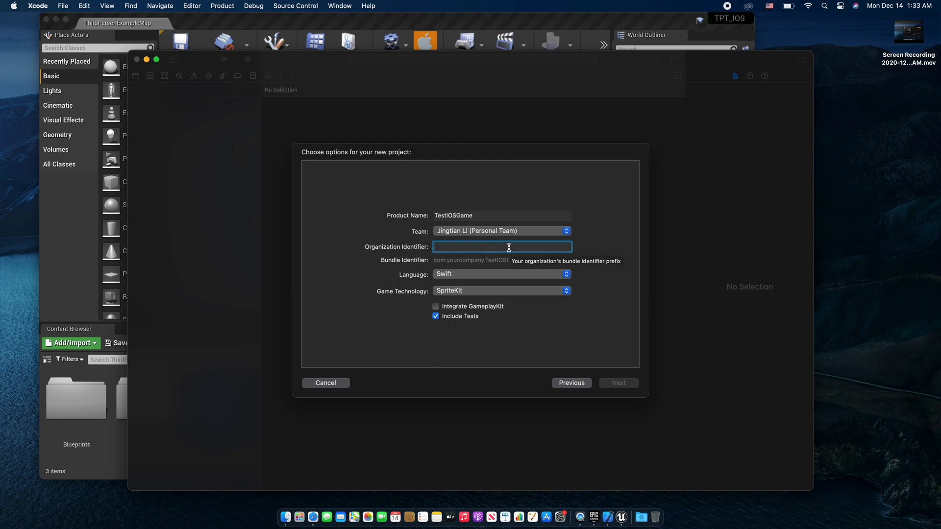
{"action": "type", "text": "com."}
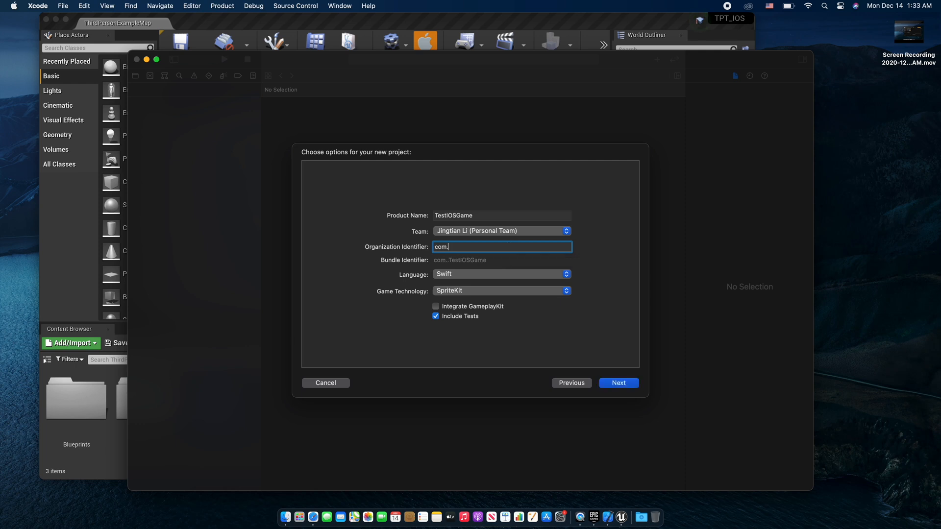
{"action": "type", "text": "m"}
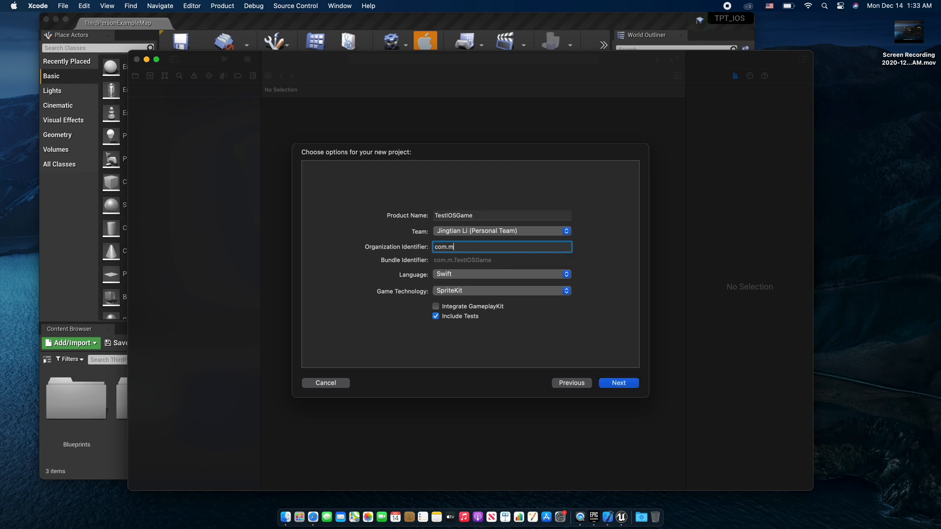
{"action": "type", "text": "yAwe"}
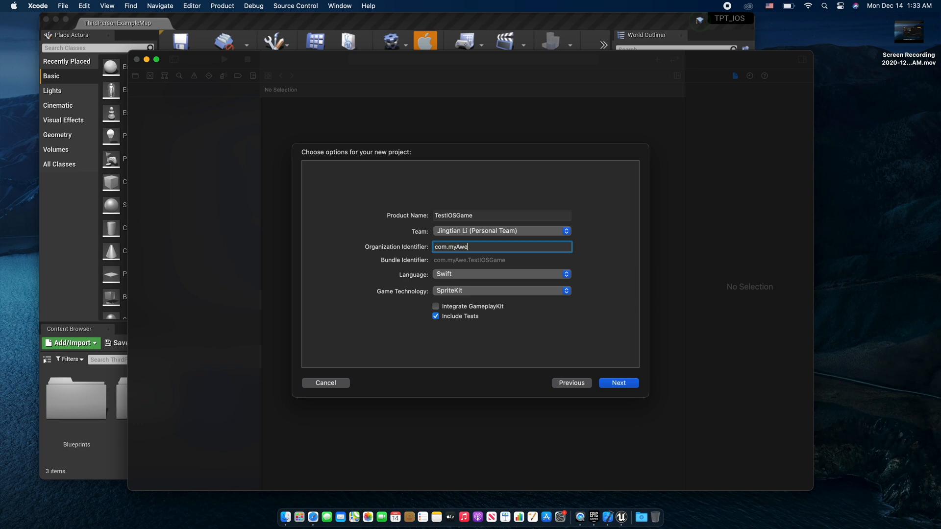
{"action": "type", "text": "someStudio."}
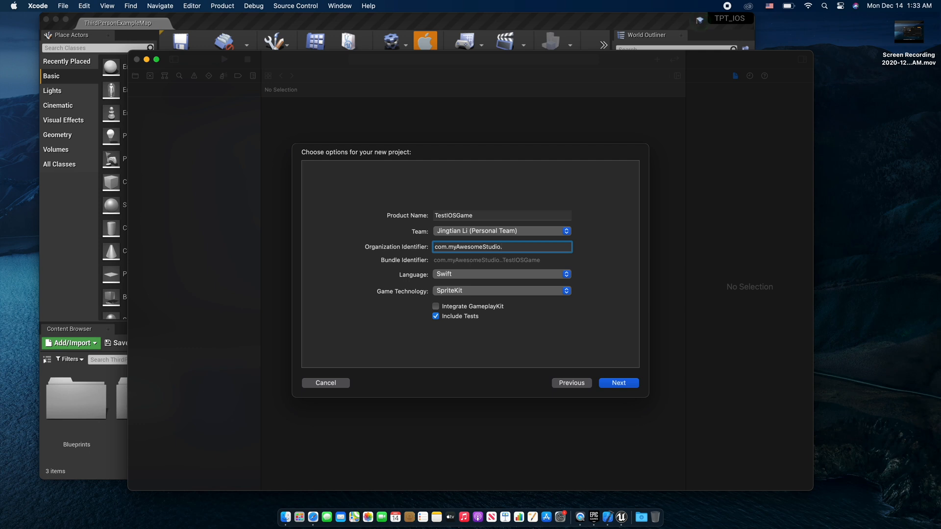
{"action": "type", "text": "Test"}
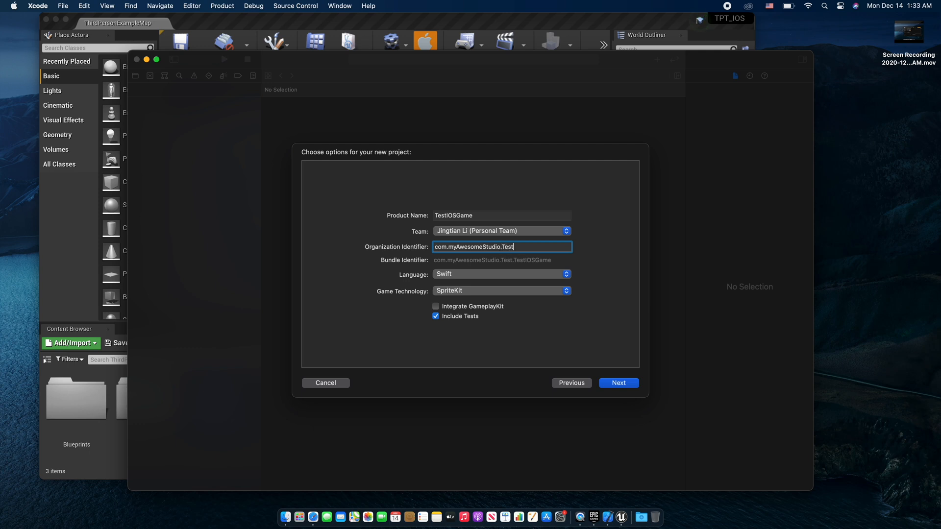
{"action": "key", "text": "backspace"}
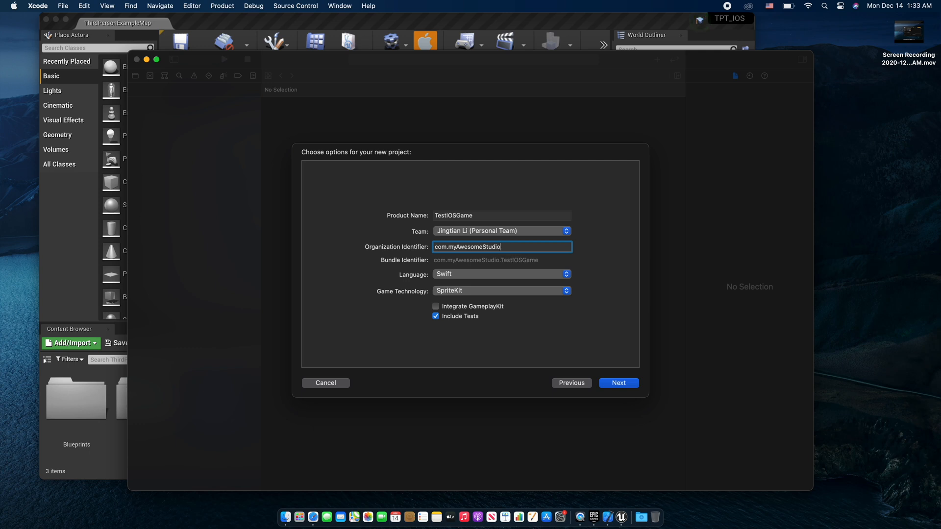
{"action": "left_click", "coordinate": [618, 383]}
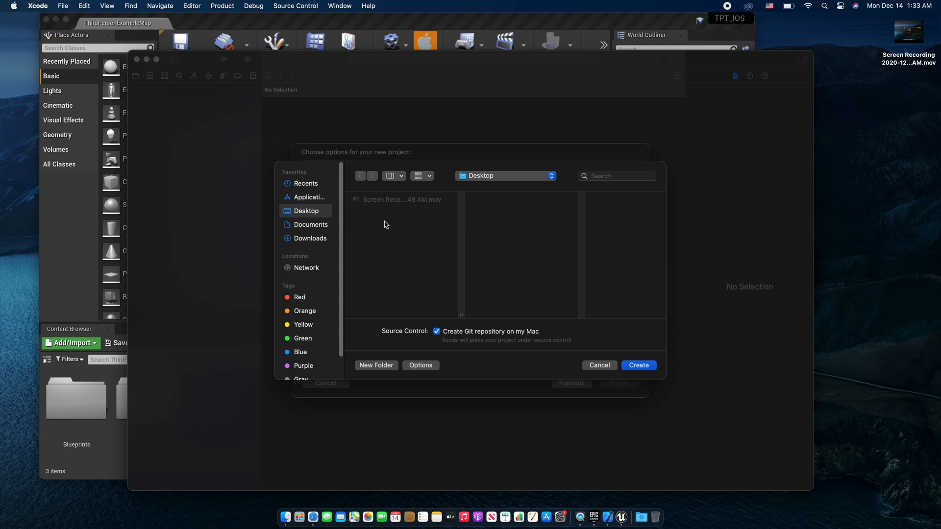
{"action": "mouse_move", "coordinate": [442, 174]}
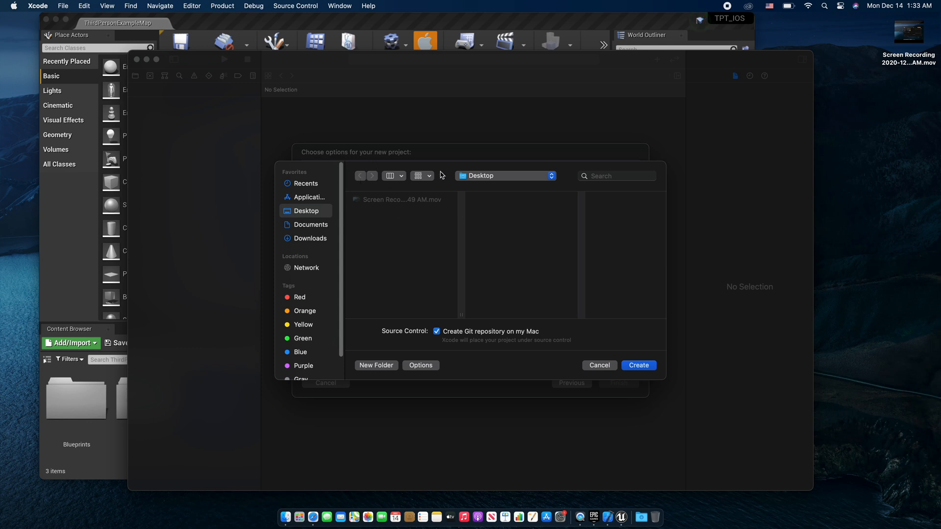
{"action": "mouse_move", "coordinate": [602, 322]}
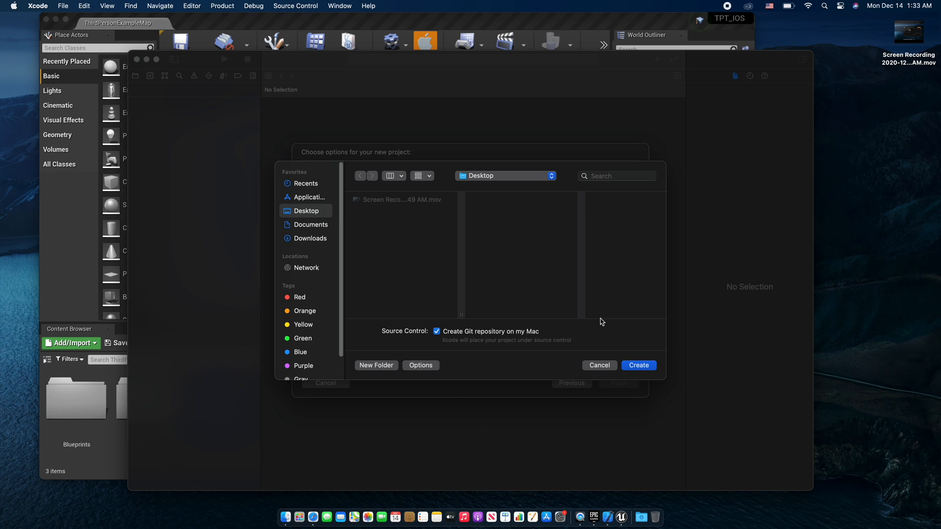
{"action": "mouse_move", "coordinate": [400, 299]}
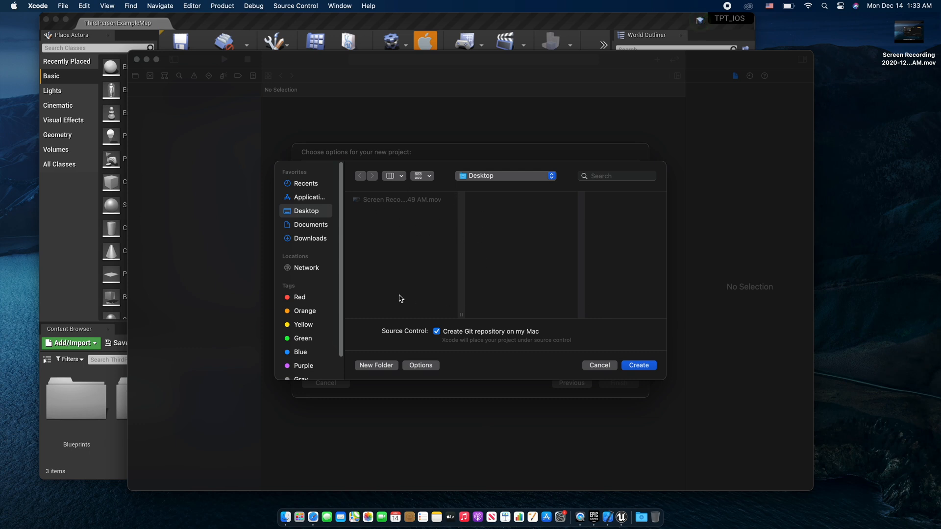
Step: Create TestIOSGame on the Desktop, fixing the missing-author warning; bundle ID reads com.myAwesomeStudio.TestIOSGame
{"action": "left_click", "coordinate": [311, 225]}
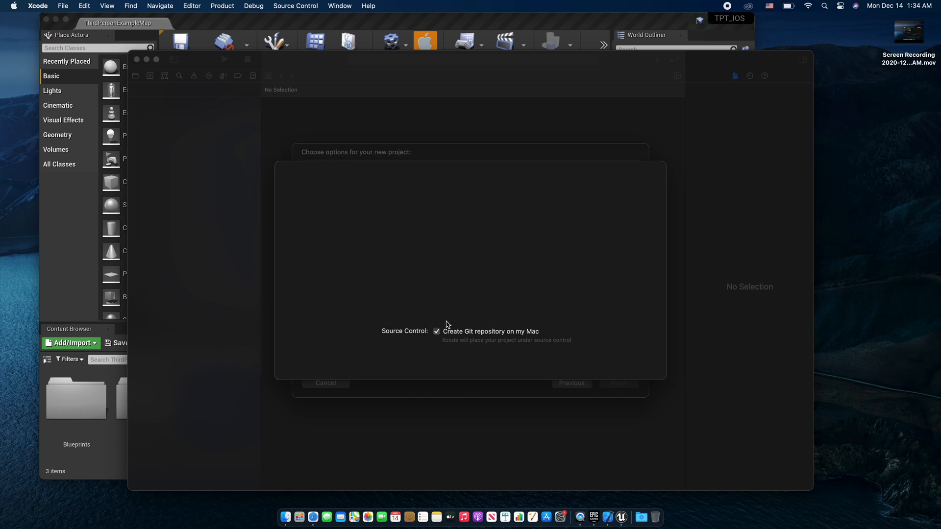
{"action": "left_click", "coordinate": [619, 383]}
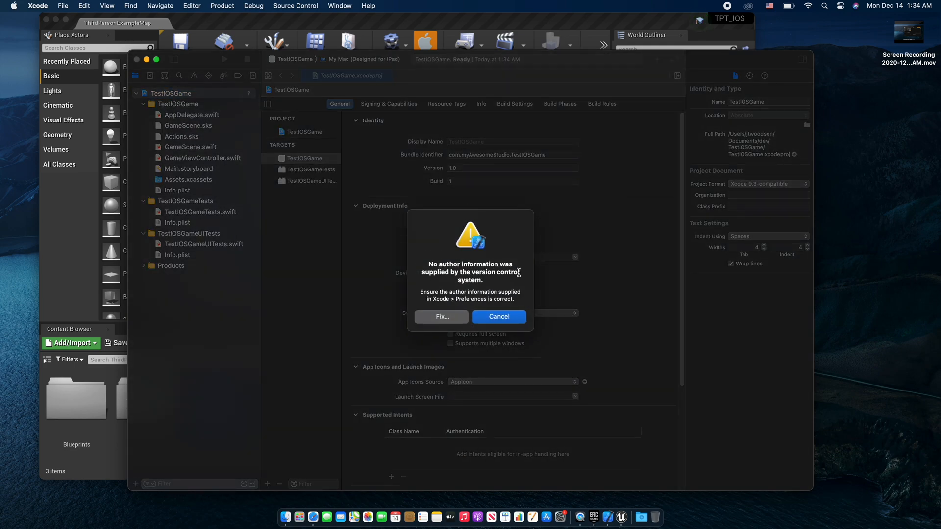
{"action": "left_click", "coordinate": [441, 317]}
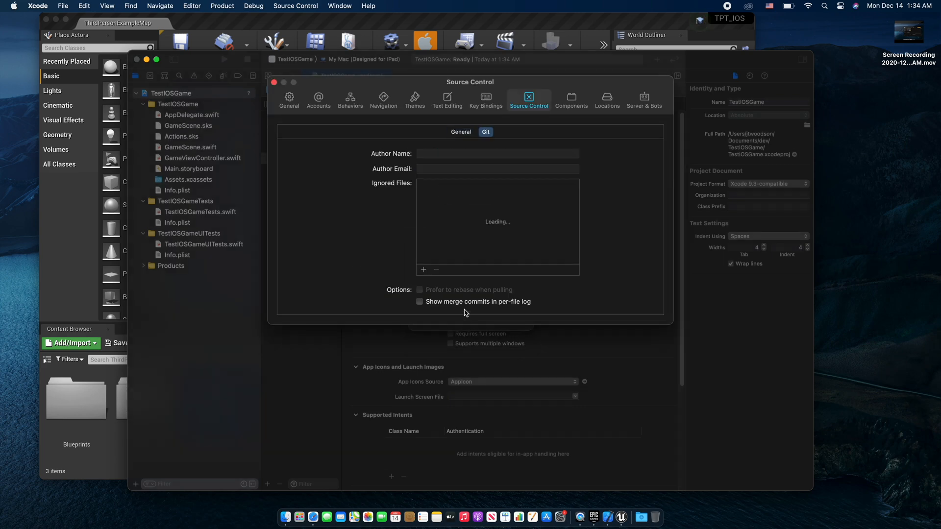
{"action": "left_click", "coordinate": [496, 154]}
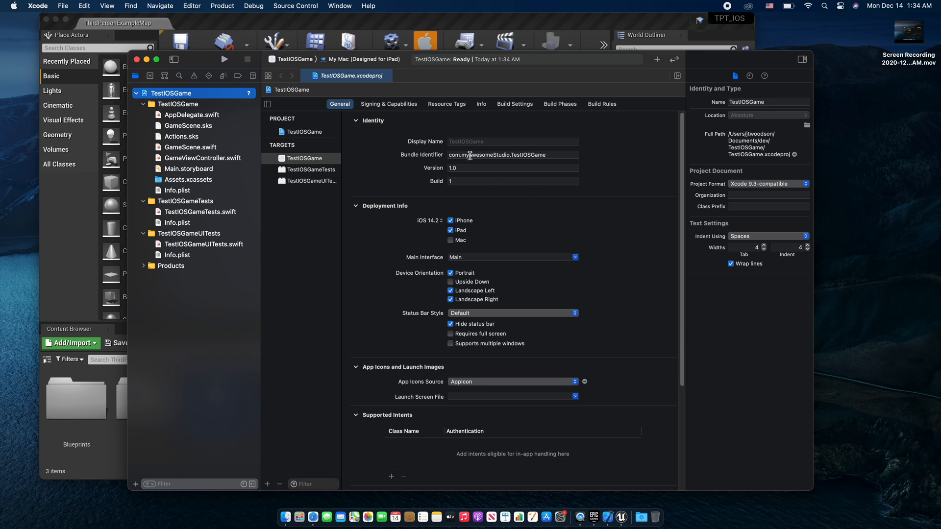
Step: Run TestIOSGame on the connected iPad with keychain signing allowed; launch is refused as developer untrusted
{"action": "double_click", "coordinate": [512, 154]}
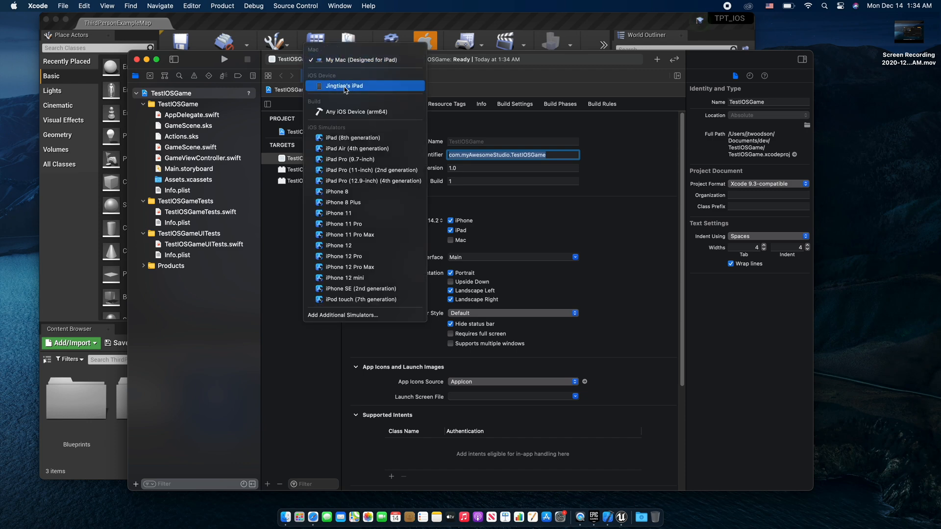
{"action": "left_click", "coordinate": [343, 86]}
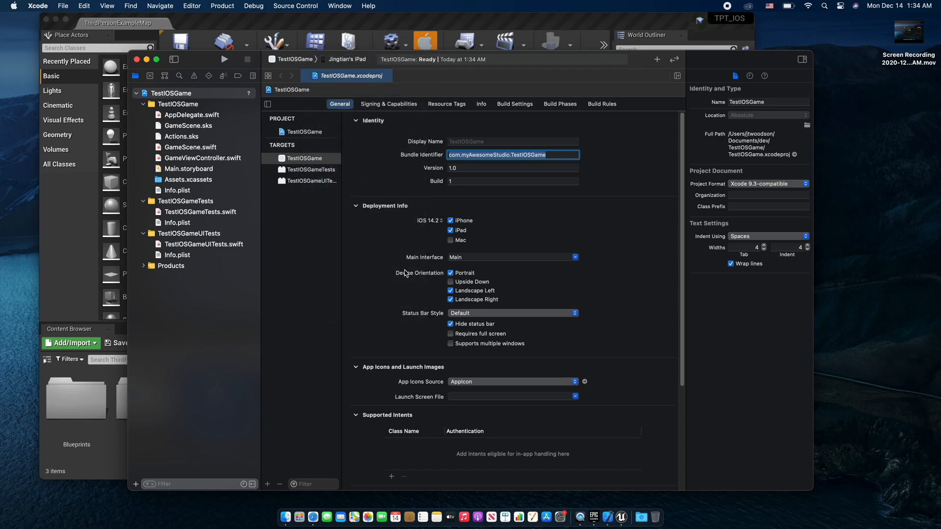
{"action": "left_click", "coordinate": [223, 60]}
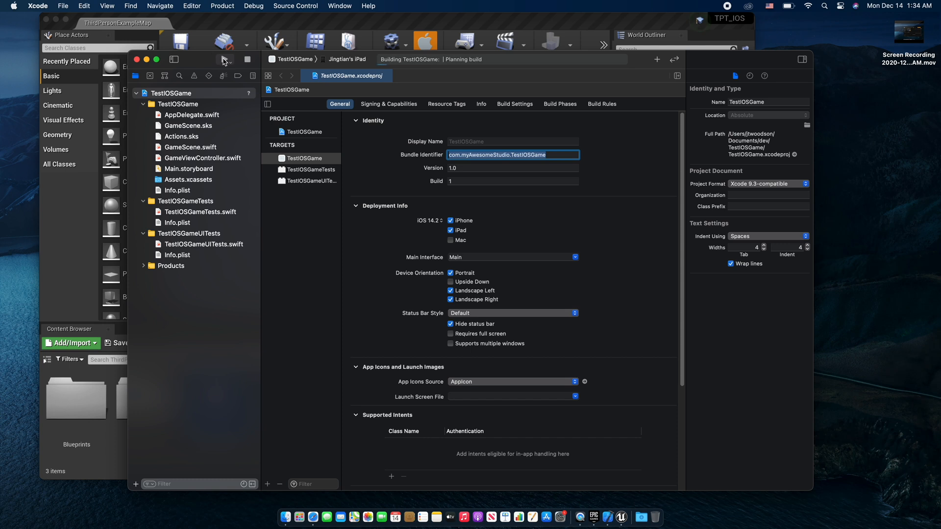
{"action": "left_click", "coordinate": [224, 60]}
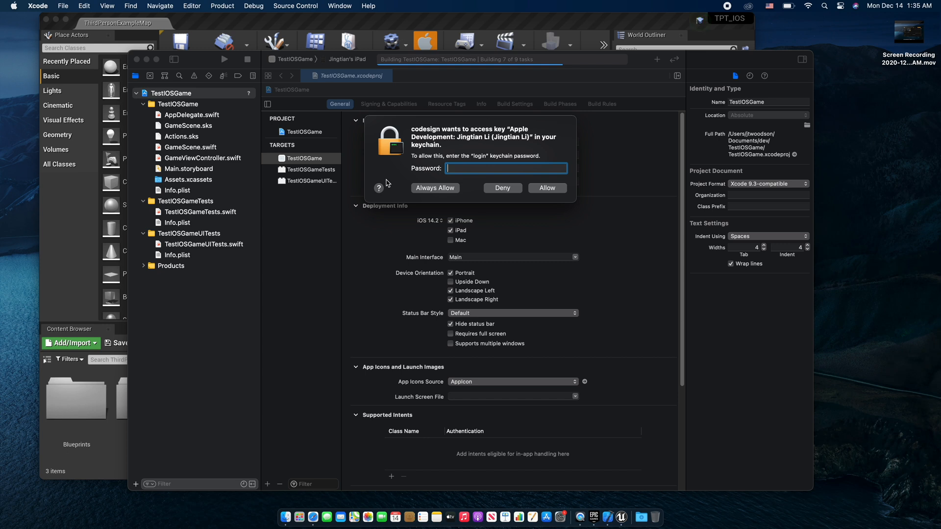
{"action": "type", "text": "•••••"}
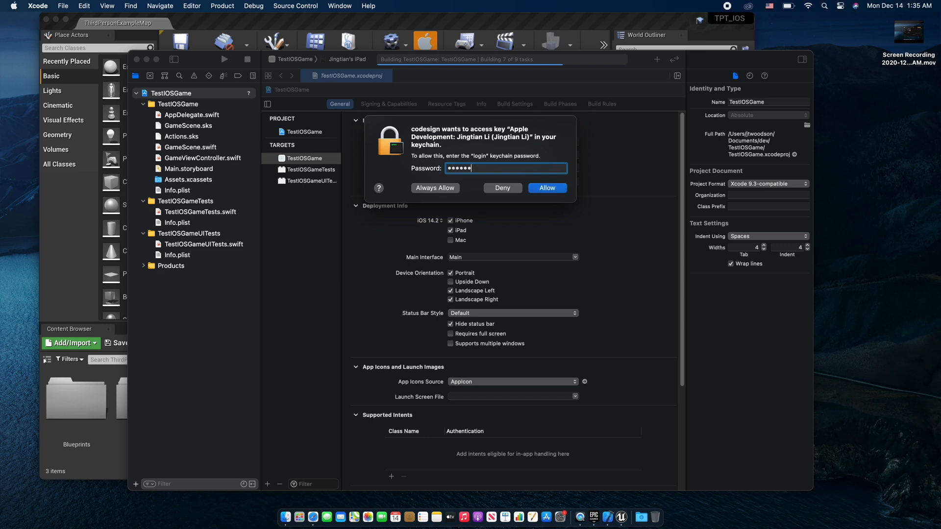
{"action": "left_click", "coordinate": [546, 188]}
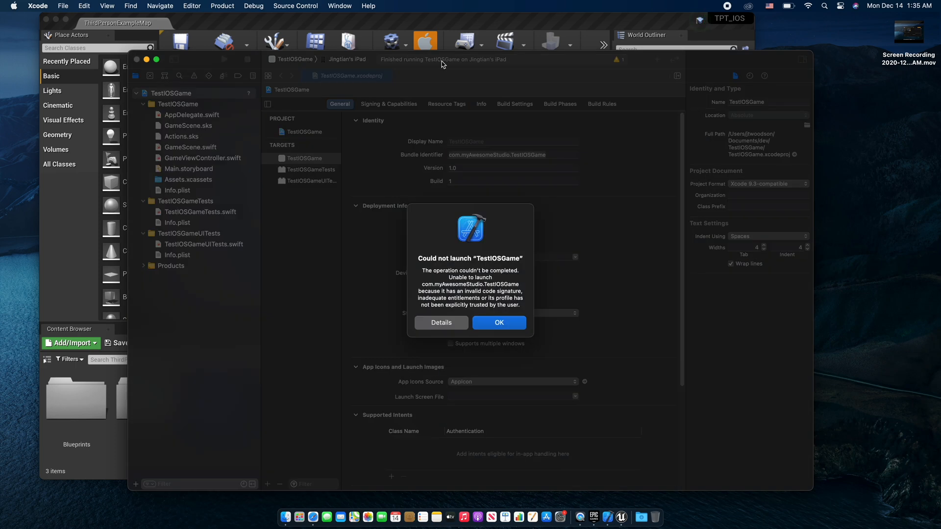
{"action": "left_click", "coordinate": [498, 323]}
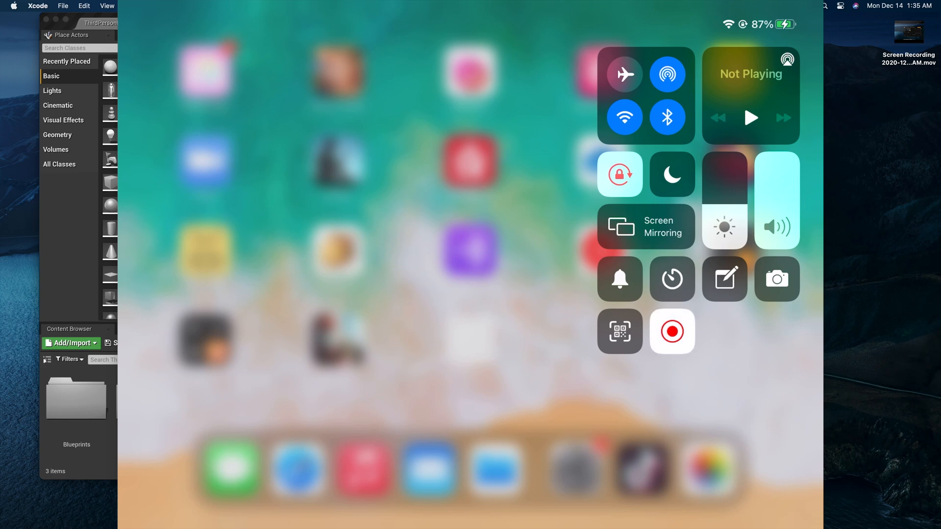
Step: In iPad Settings under Device Management, trust the Apple Development developer profile
{"action": "left_click", "coordinate": [672, 331]}
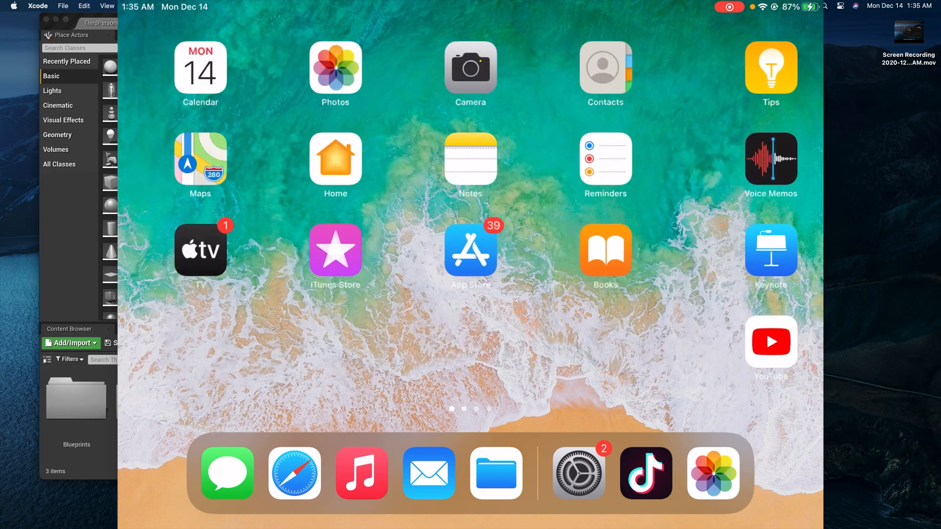
{"action": "left_click", "coordinate": [578, 472]}
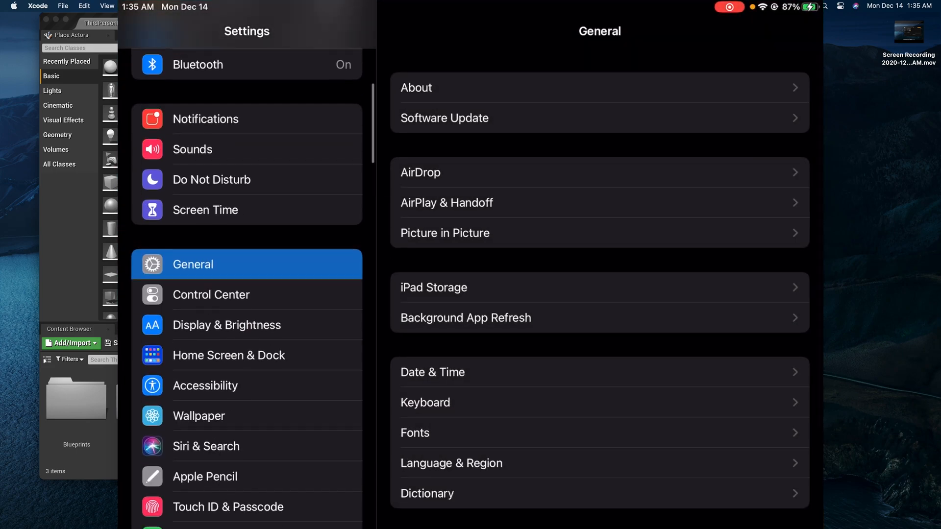
{"action": "scroll", "scroll_direction": "down", "scroll_amount": 3}
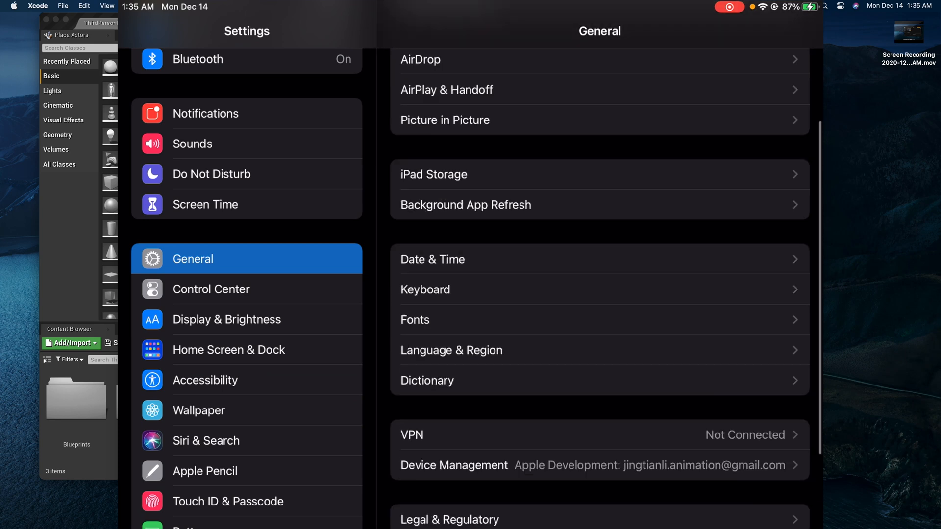
{"action": "scroll", "scroll_direction": "down", "scroll_amount": 3}
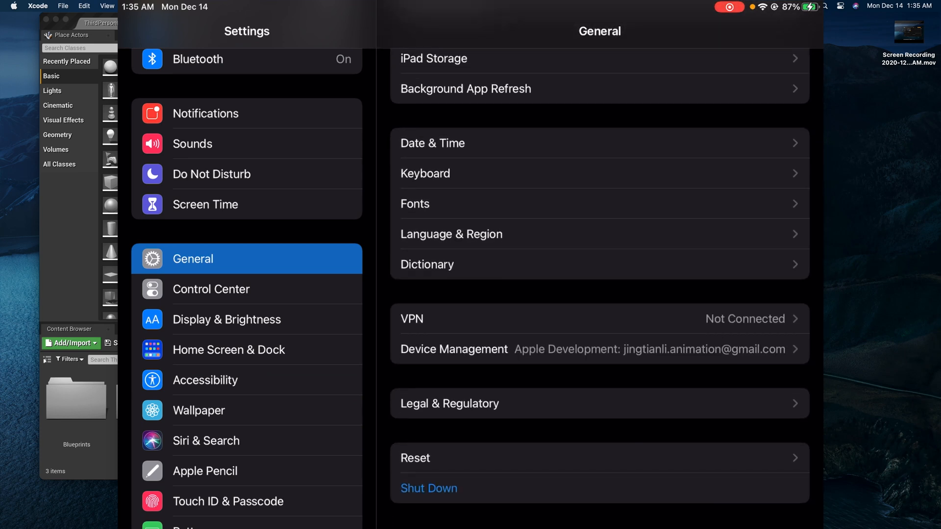
{"action": "left_click", "coordinate": [600, 349]}
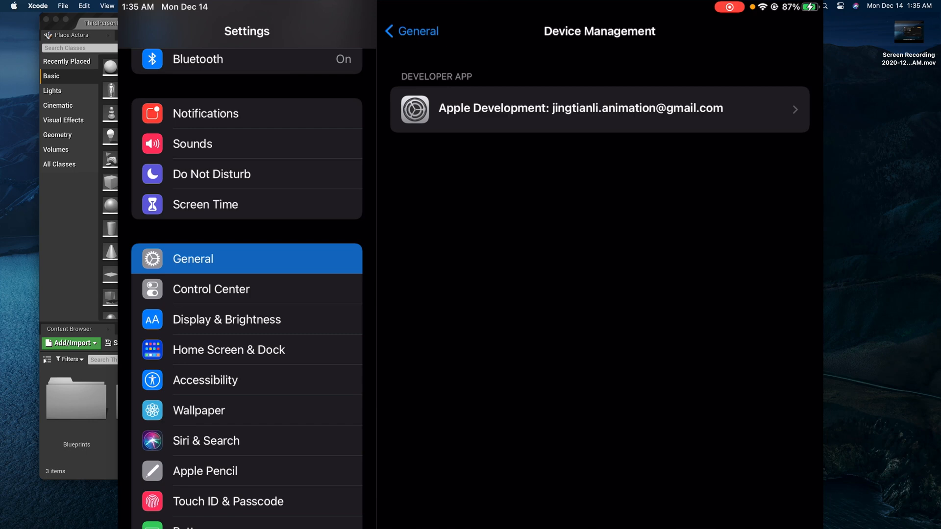
{"action": "left_click", "coordinate": [599, 109]}
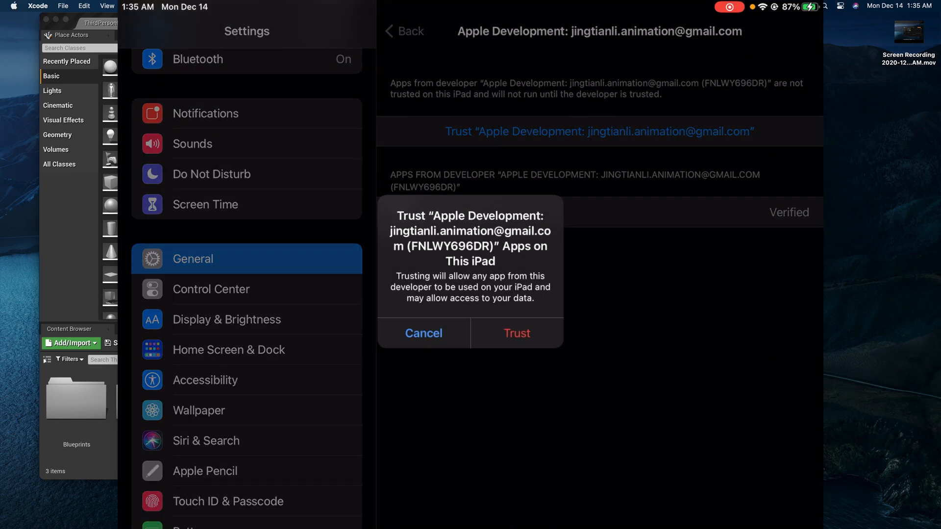
{"action": "left_click", "coordinate": [517, 333]}
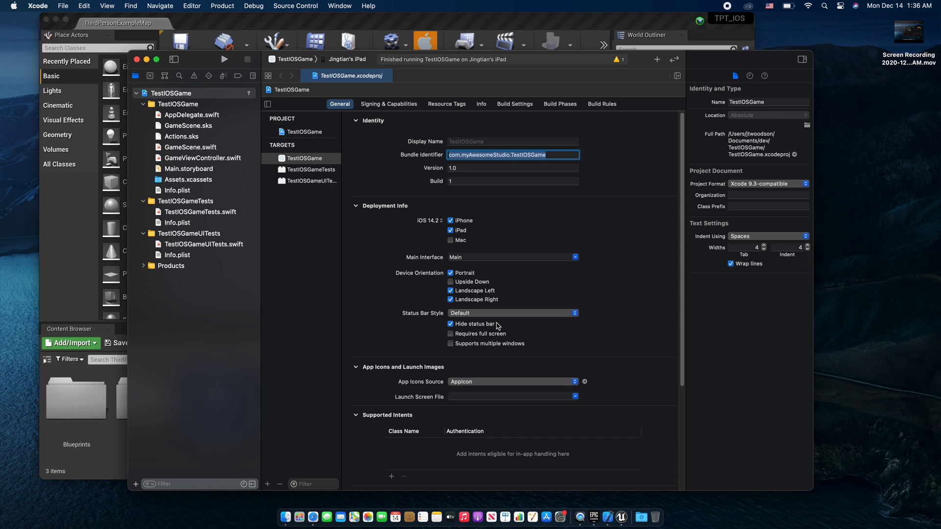
{"action": "mouse_move", "coordinate": [418, 287]}
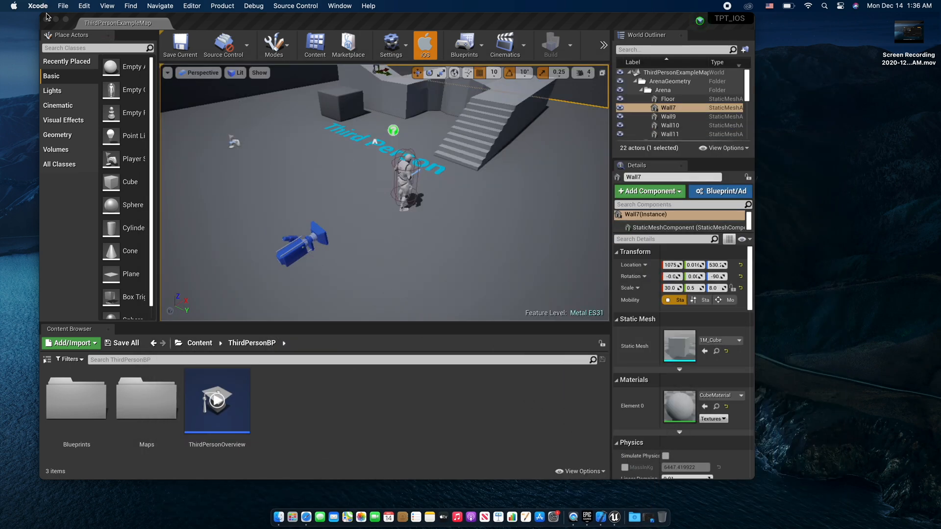
Step: Bring Unreal Editor's TPT_IOS level to the front and browse its File and Edit menus
{"action": "left_click", "coordinate": [83, 6]}
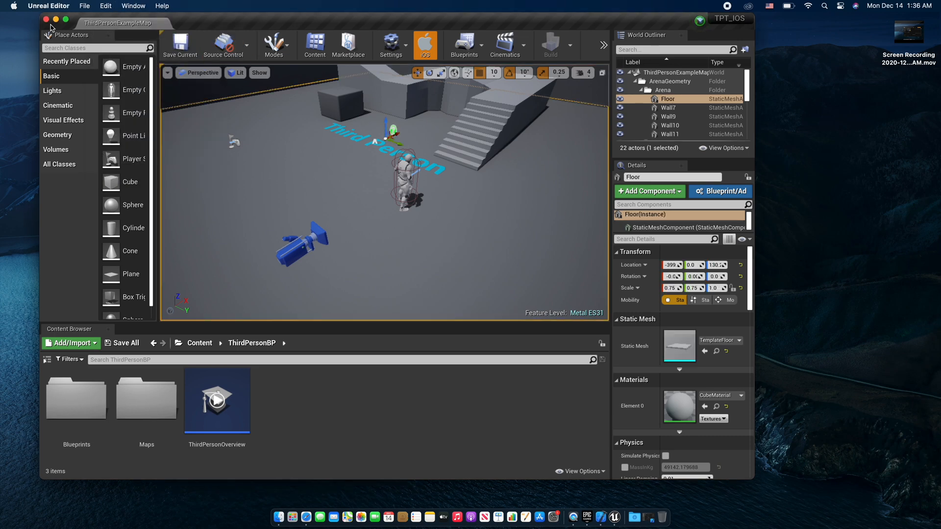
{"action": "left_click", "coordinate": [84, 6]}
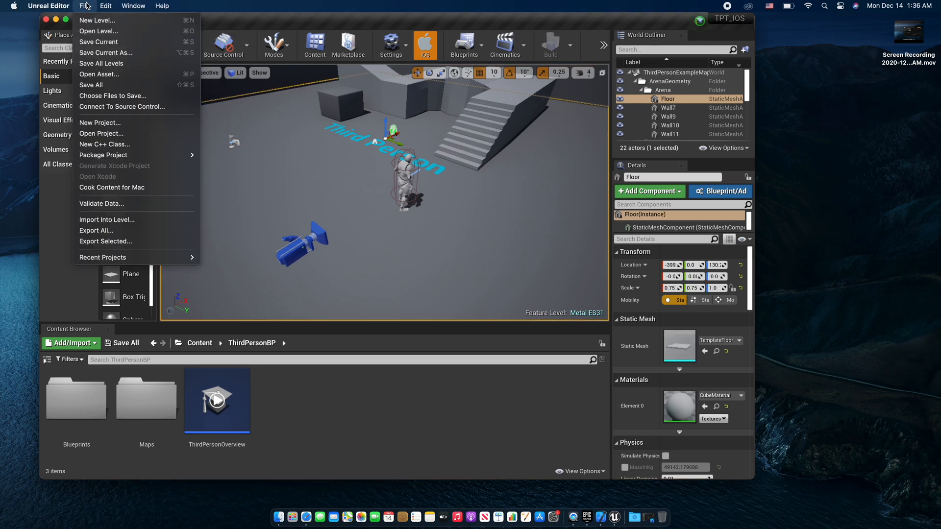
{"action": "left_click", "coordinate": [106, 6]}
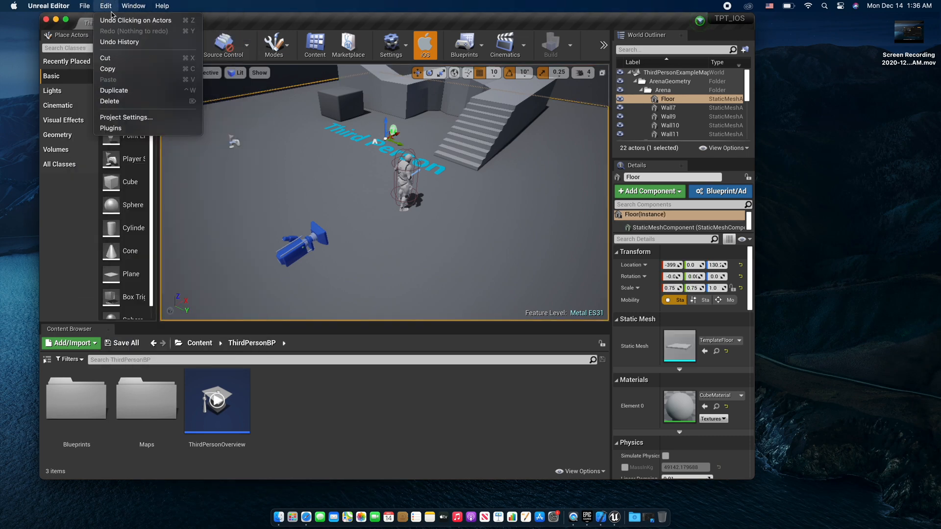
Step: In Project Settings > iOS, set the bundle identifier to com.myAwesomeStudio.TestIOSGame
{"action": "left_click", "coordinate": [126, 116]}
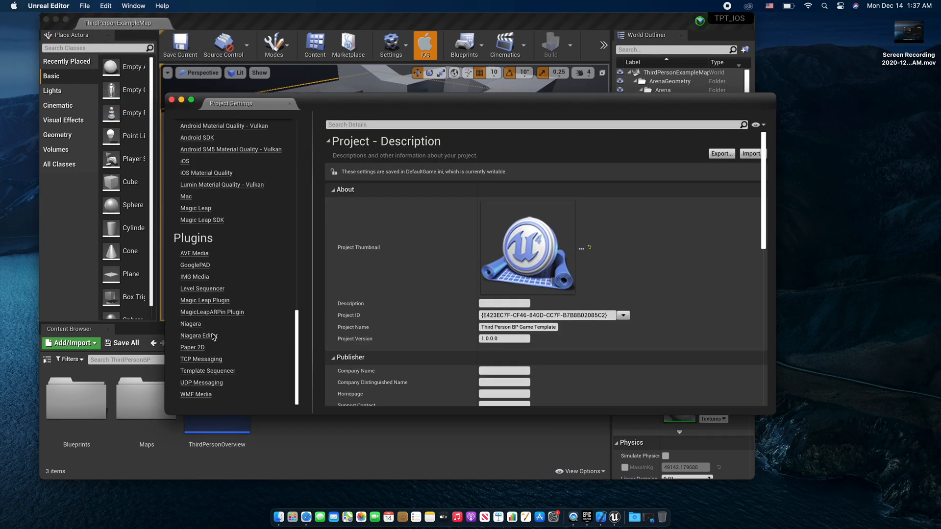
{"action": "left_click", "coordinate": [185, 161]}
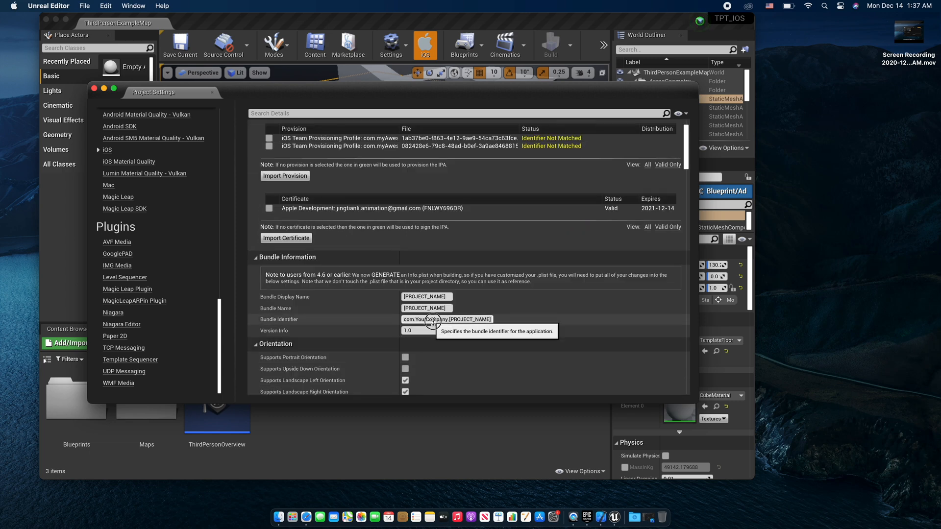
{"action": "double_click", "coordinate": [446, 319]}
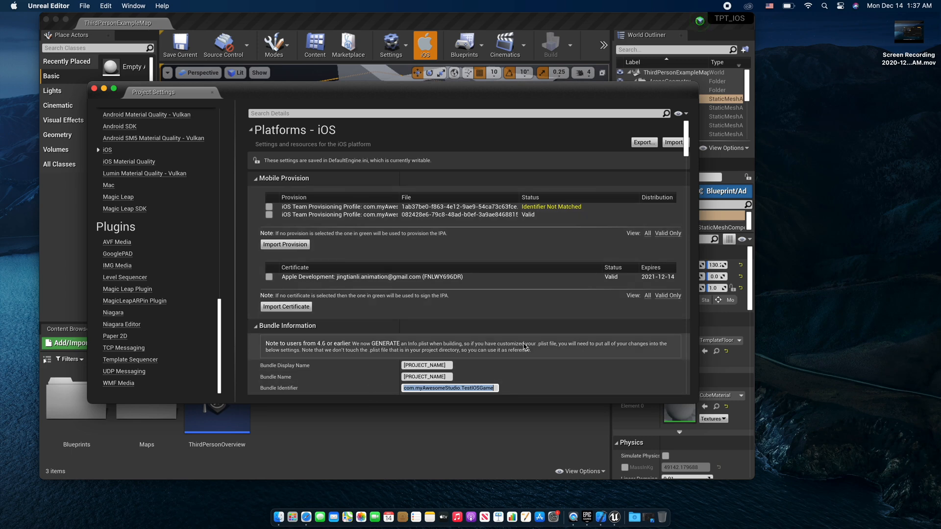
{"action": "left_click", "coordinate": [255, 324]}
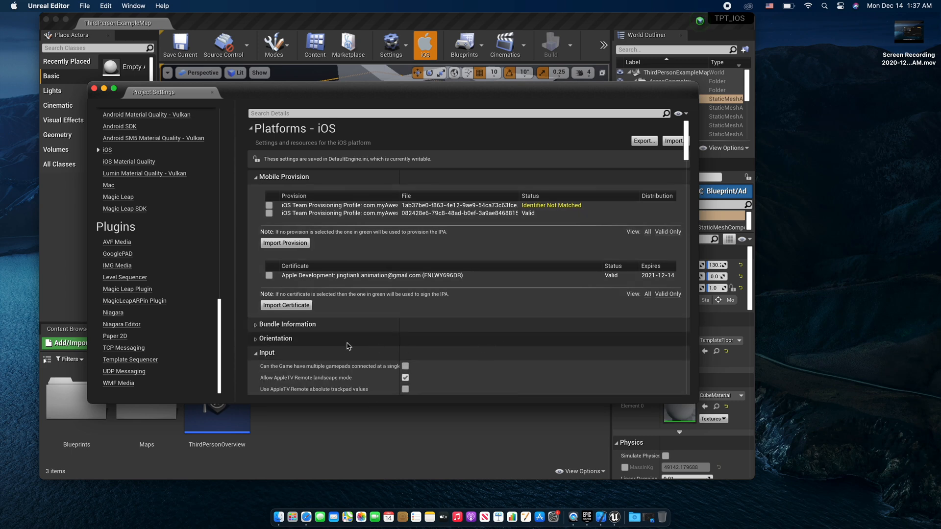
Step: Enable Automatic Signing in the iOS Build settings
{"action": "scroll", "scroll_direction": "down", "scroll_amount": 3}
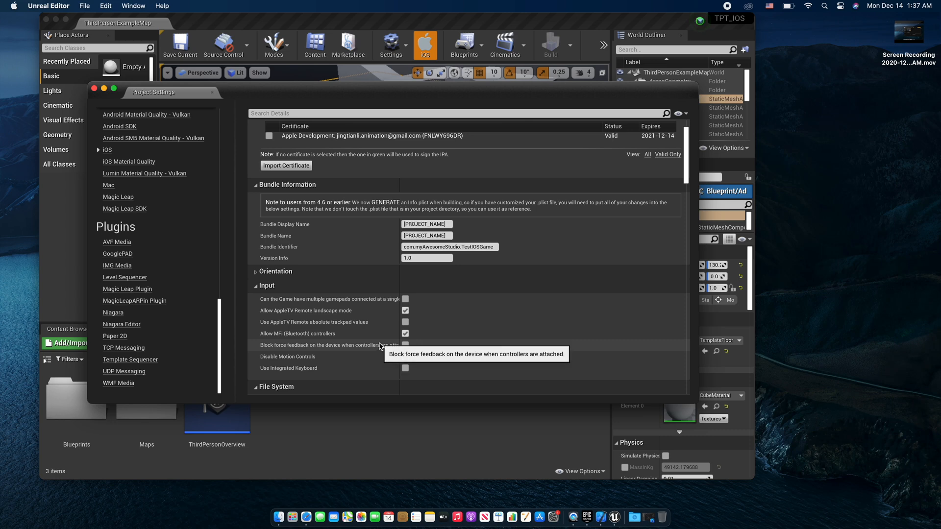
{"action": "scroll", "scroll_direction": "down", "scroll_amount": 3}
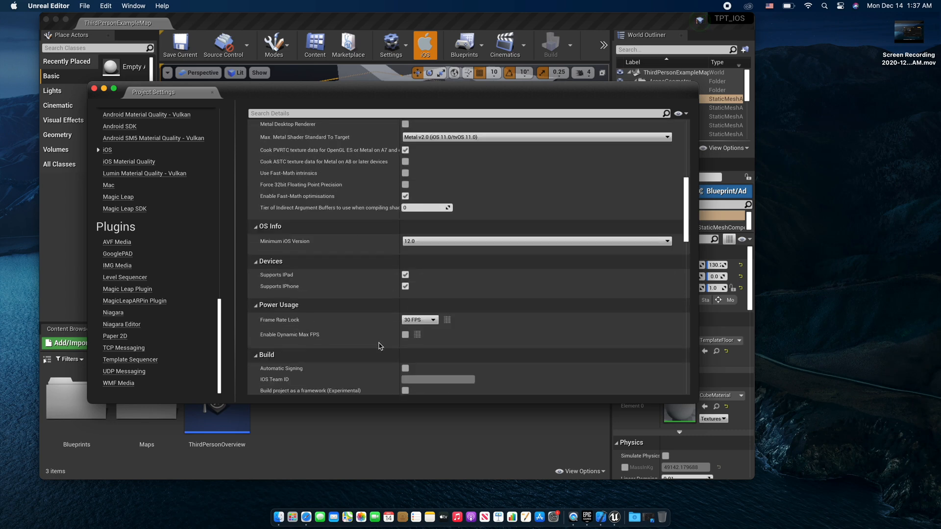
{"action": "scroll", "scroll_direction": "down", "scroll_amount": 3}
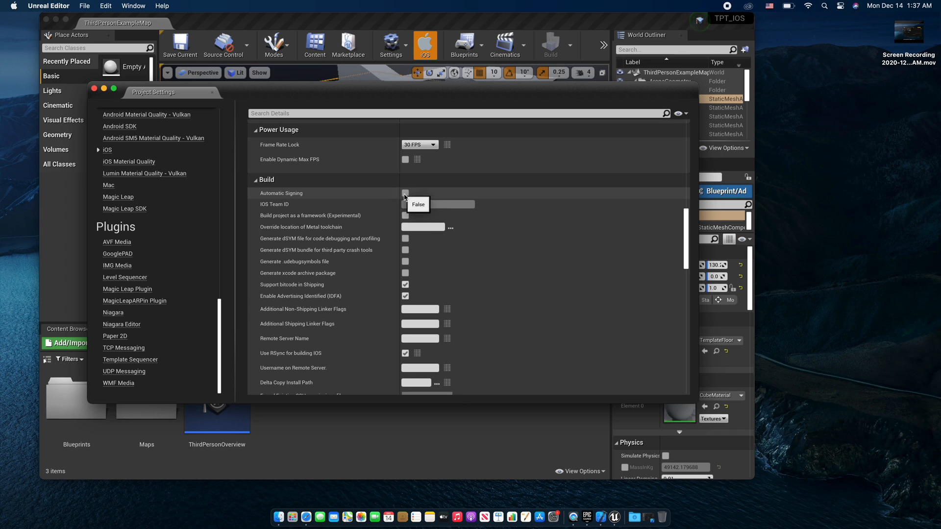
{"action": "left_click", "coordinate": [405, 193]}
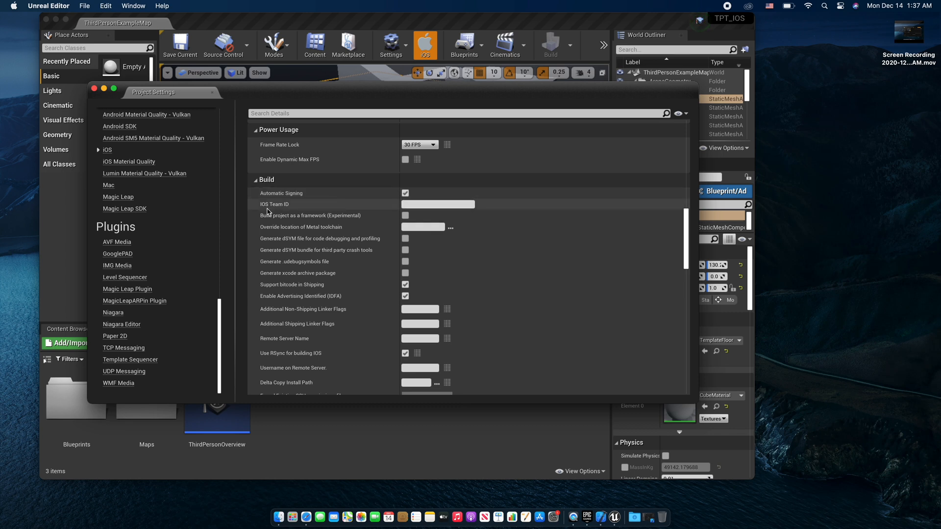
{"action": "mouse_move", "coordinate": [437, 204]}
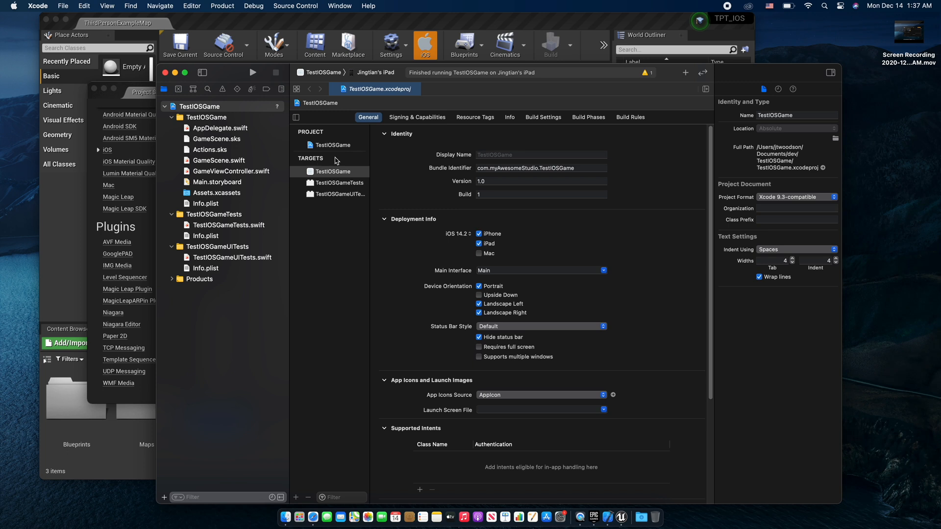
{"action": "mouse_move", "coordinate": [336, 160]}
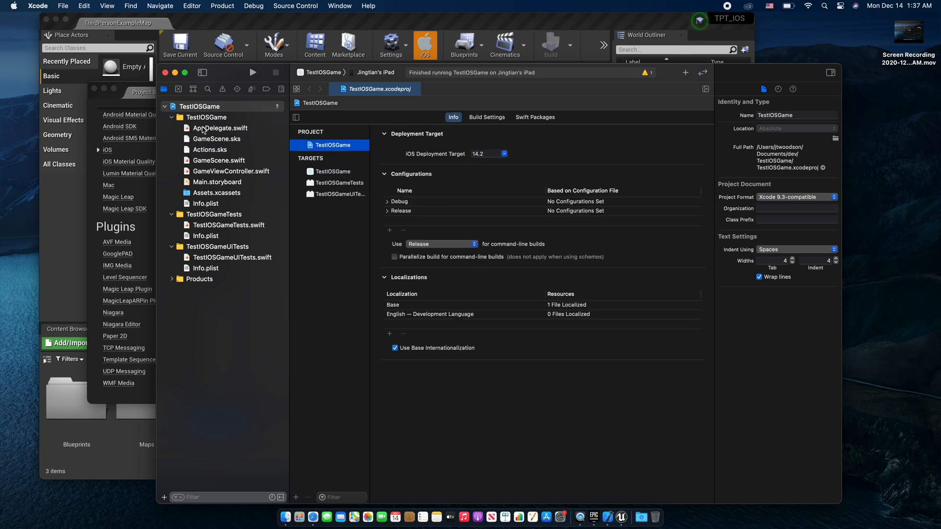
{"action": "double_click", "coordinate": [200, 106]}
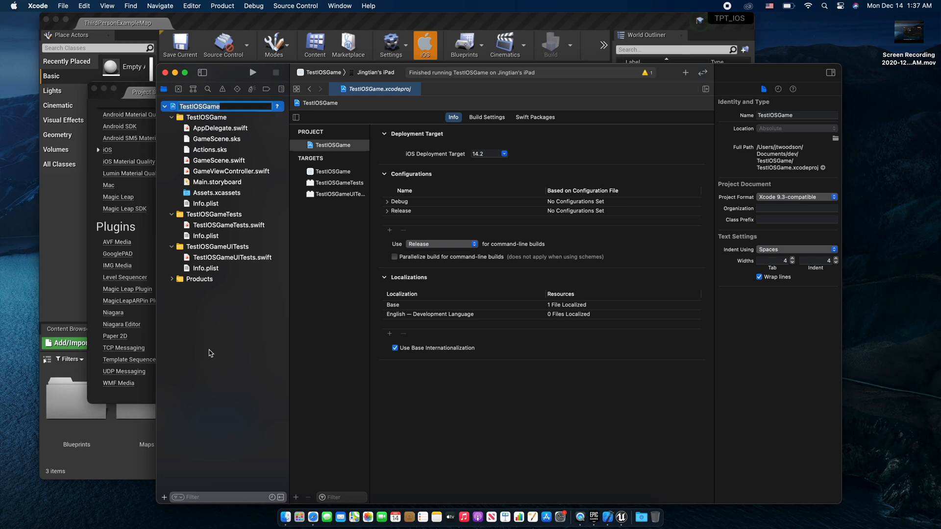
{"action": "right_click", "coordinate": [199, 105]}
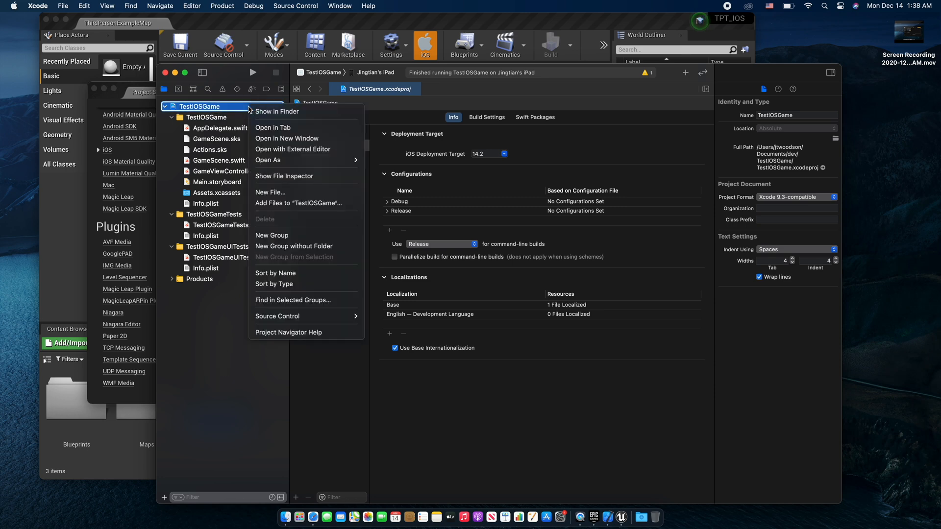
{"action": "left_click", "coordinate": [276, 111]}
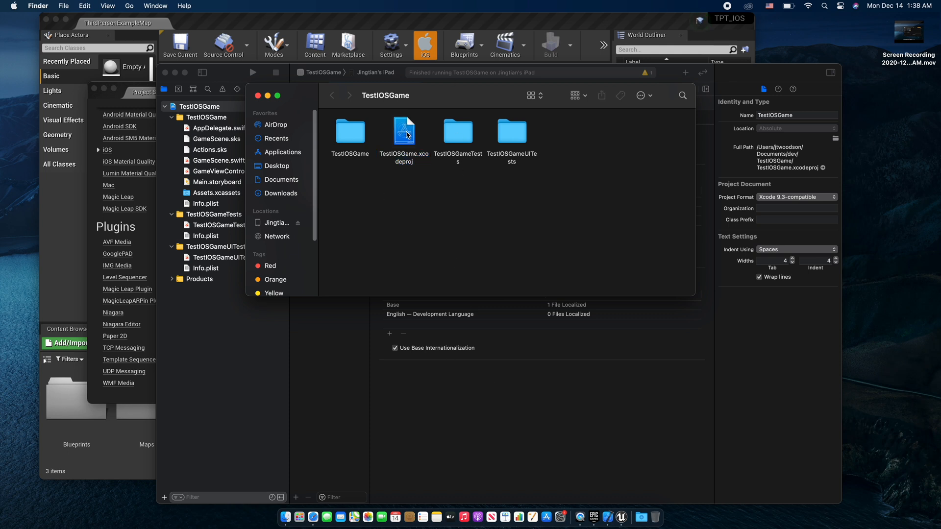
{"action": "right_click", "coordinate": [404, 133]}
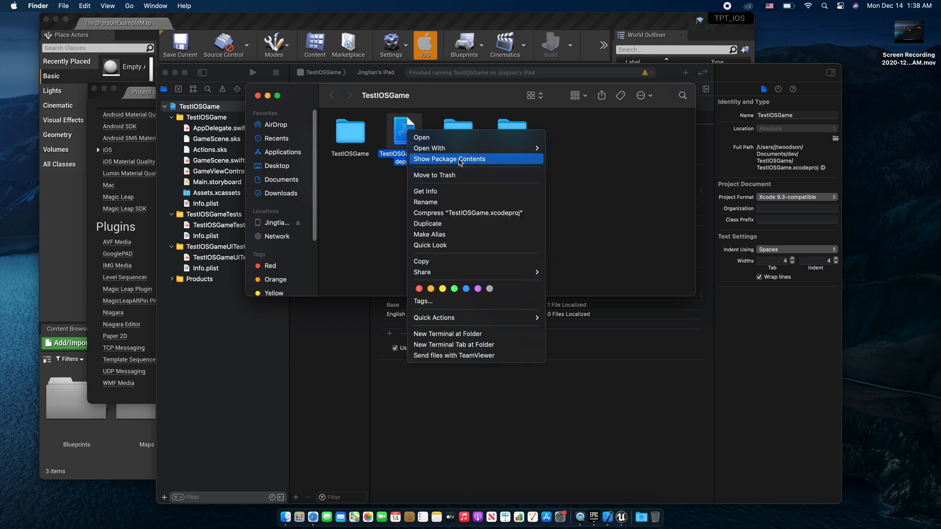
{"action": "left_click", "coordinate": [450, 158]}
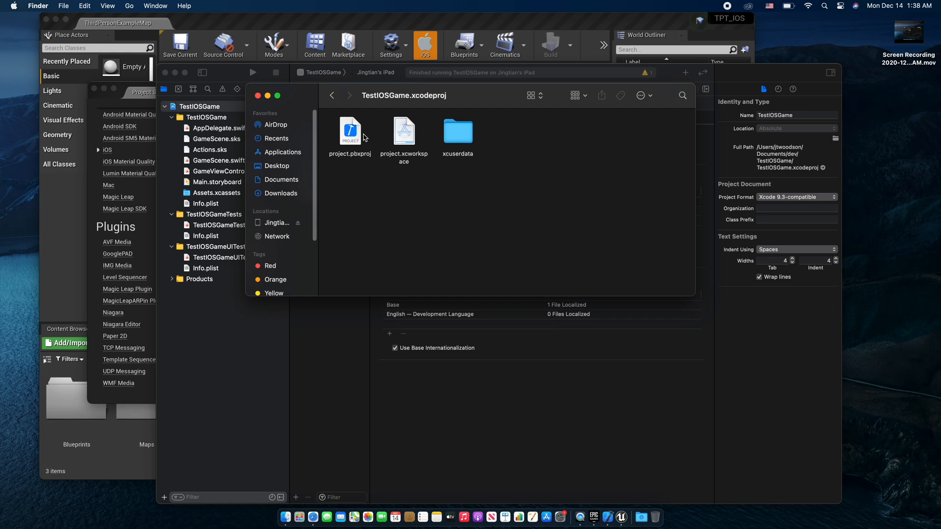
{"action": "left_click", "coordinate": [350, 131]}
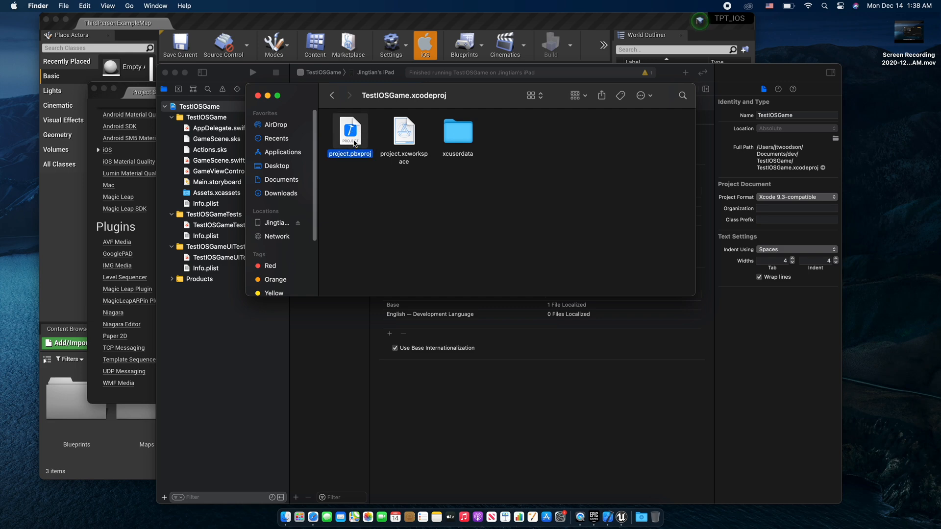
{"action": "double_click", "coordinate": [350, 132]}
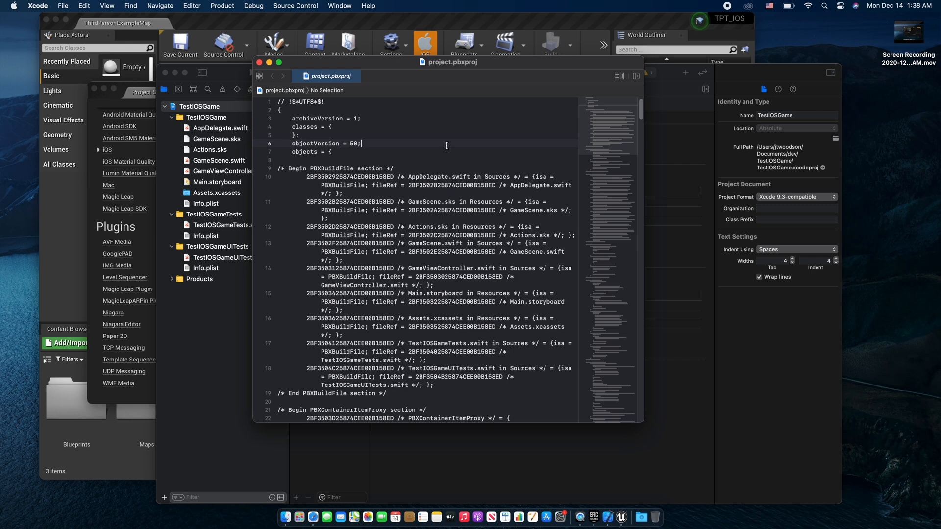
{"action": "key", "text": "cmd+f"}
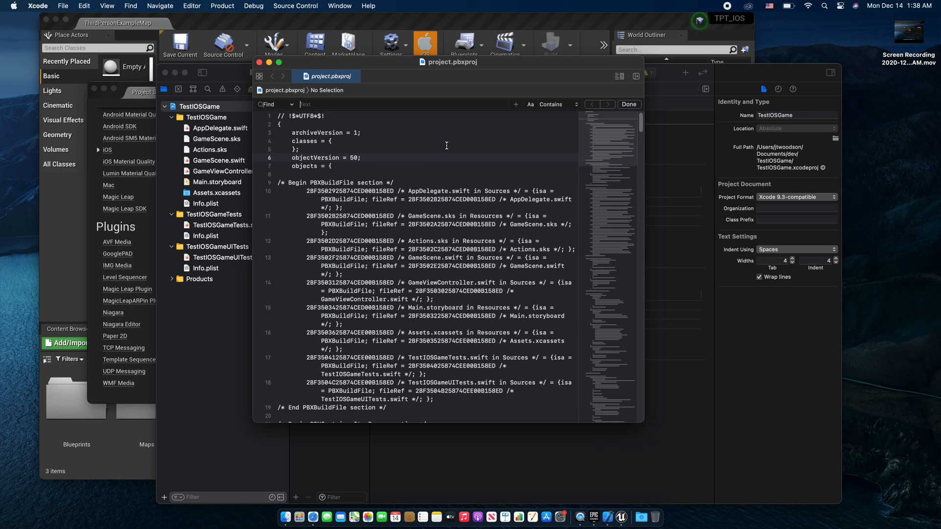
{"action": "type", "text": "Team"}
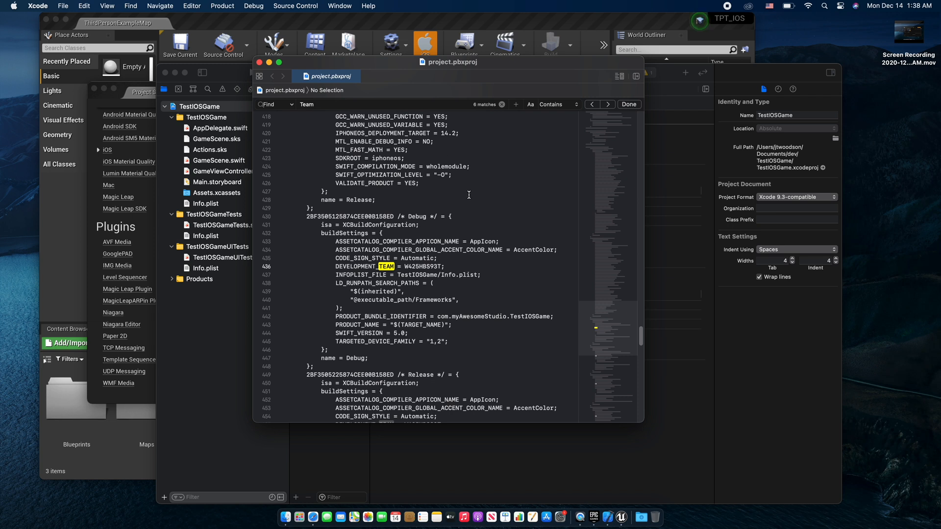
{"action": "mouse_move", "coordinate": [359, 265]}
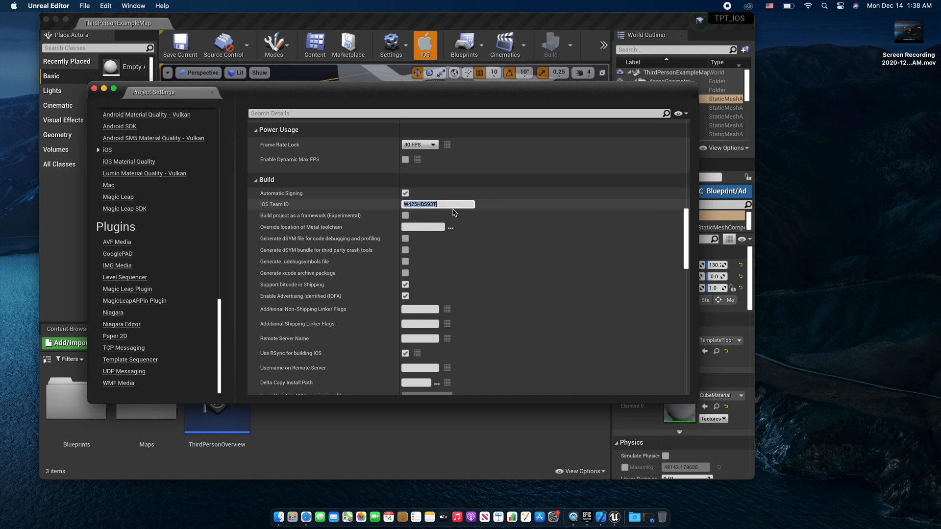
{"action": "mouse_move", "coordinate": [460, 205]}
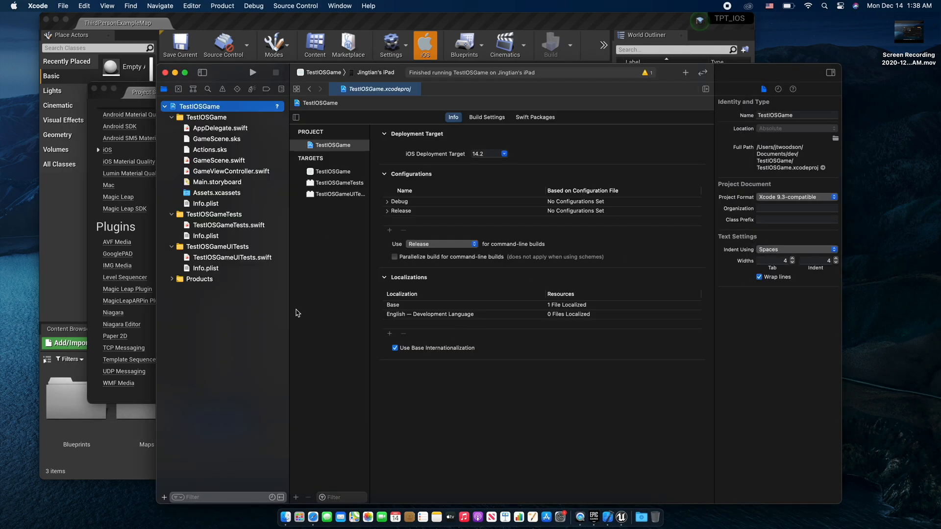
{"action": "mouse_move", "coordinate": [352, 221]}
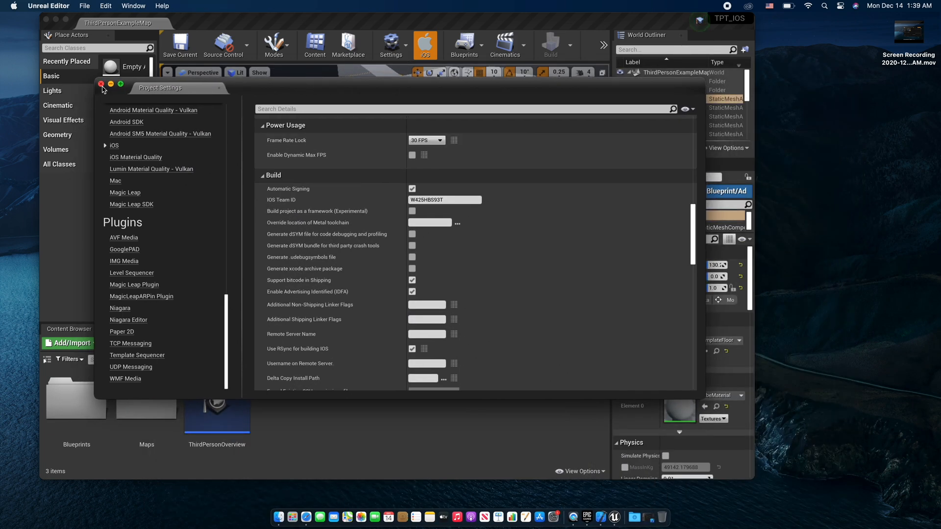
Step: Close Project Settings and show a cleared Output Log beneath the level view
{"action": "left_click", "coordinate": [101, 84]}
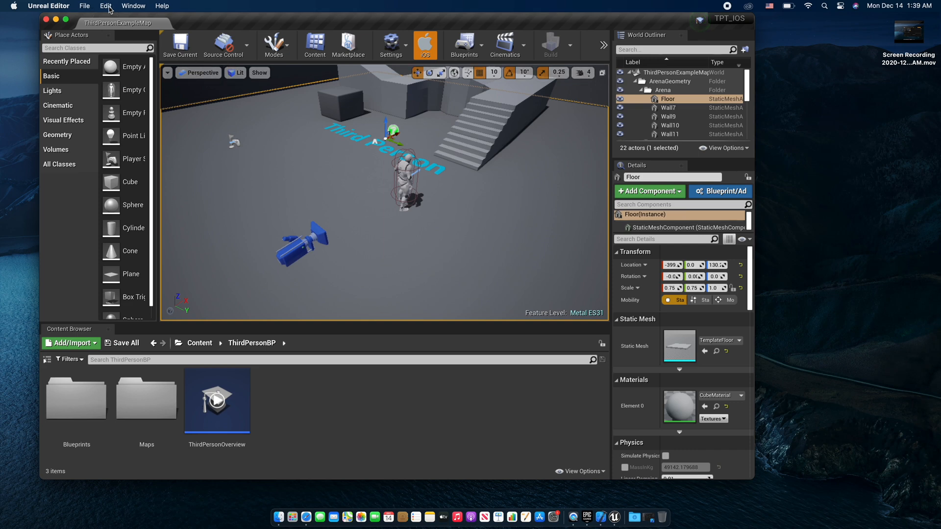
{"action": "left_click", "coordinate": [132, 6]}
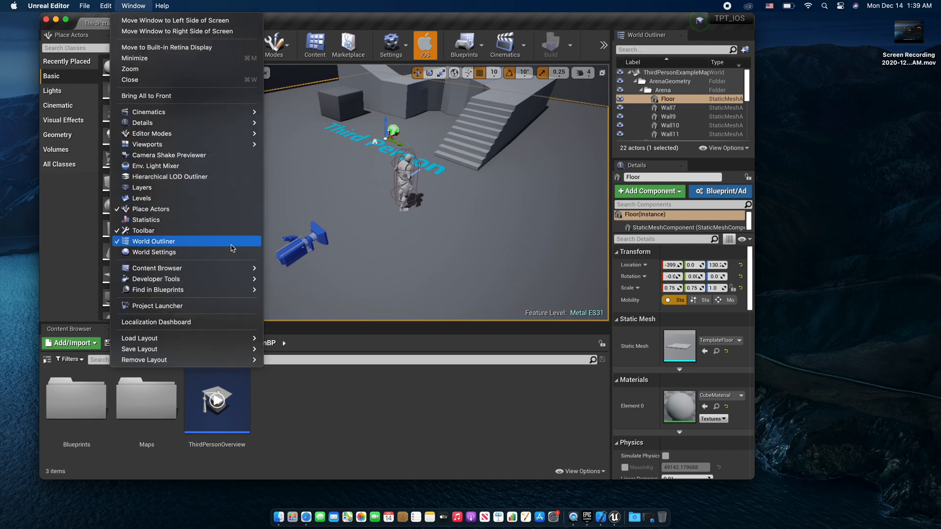
{"action": "mouse_move", "coordinate": [157, 279]}
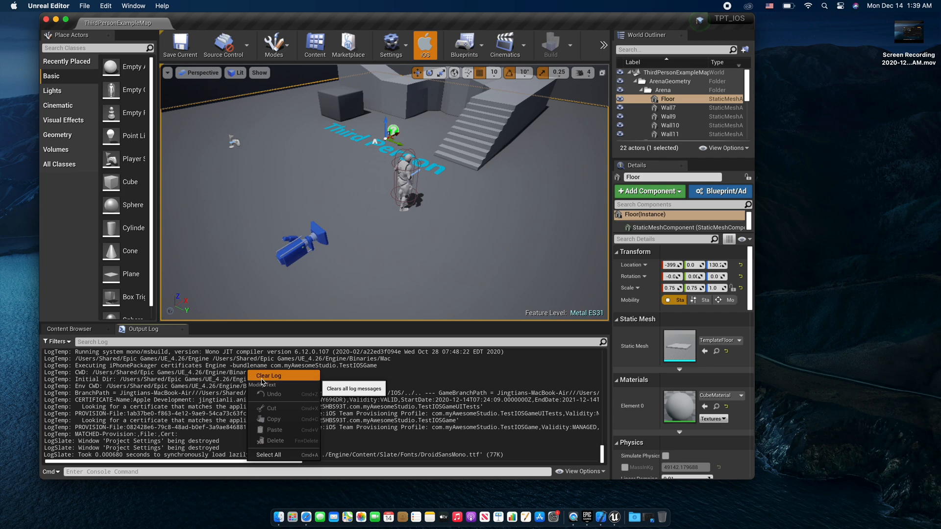
{"action": "left_click", "coordinate": [266, 375]}
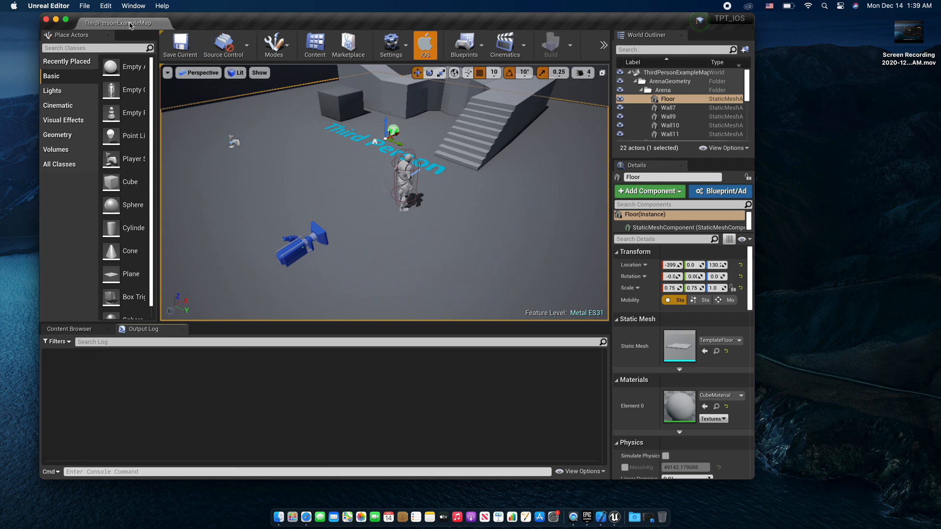
{"action": "mouse_move", "coordinate": [92, 39]}
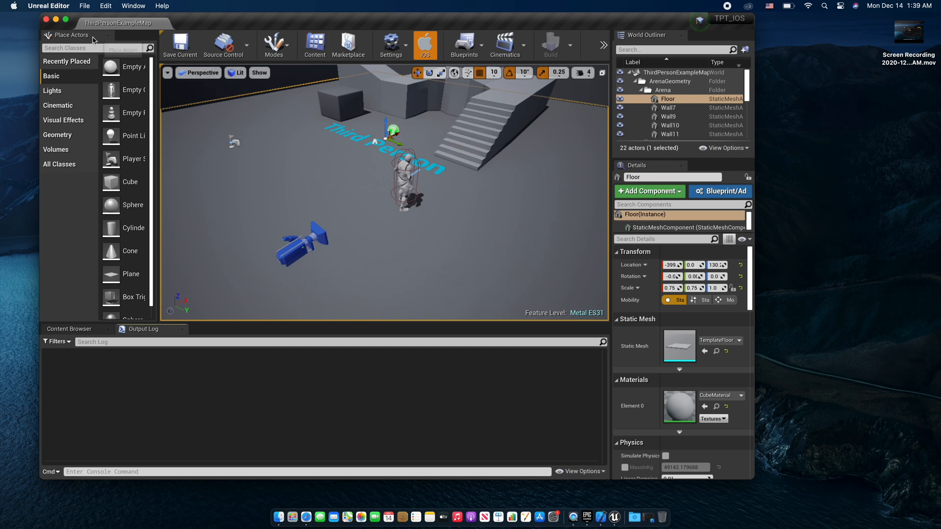
Step: Package the project for iOS into a new PUBLISH folder inside Unreal Projects
{"action": "left_click", "coordinate": [85, 6]}
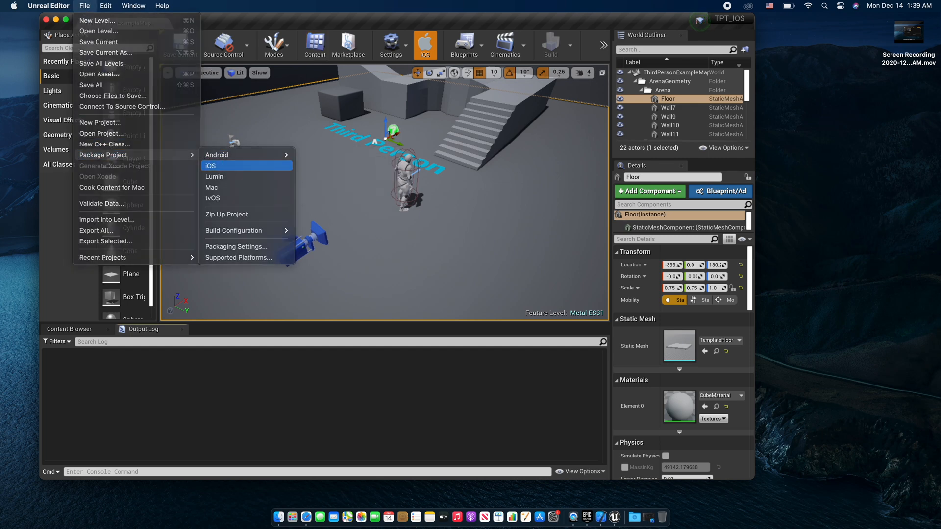
{"action": "left_click", "coordinate": [360, 204]}
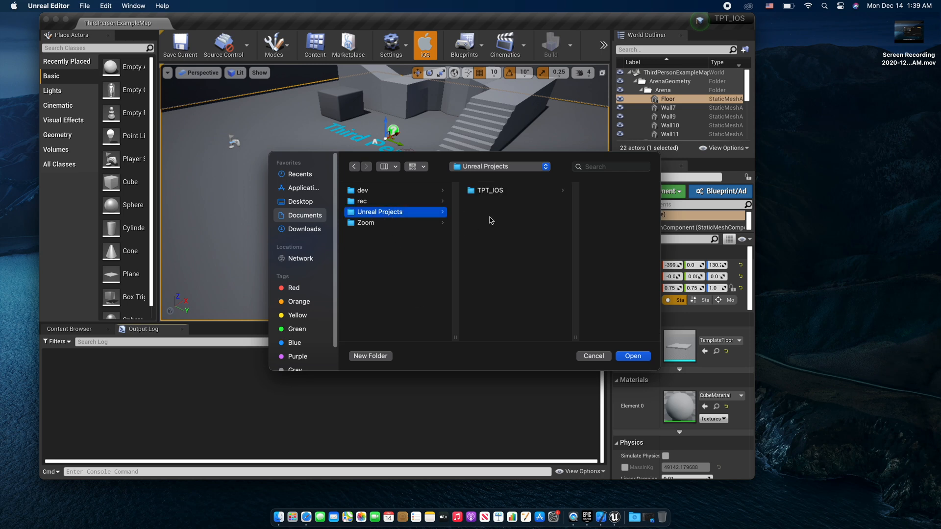
{"action": "mouse_move", "coordinate": [546, 217]}
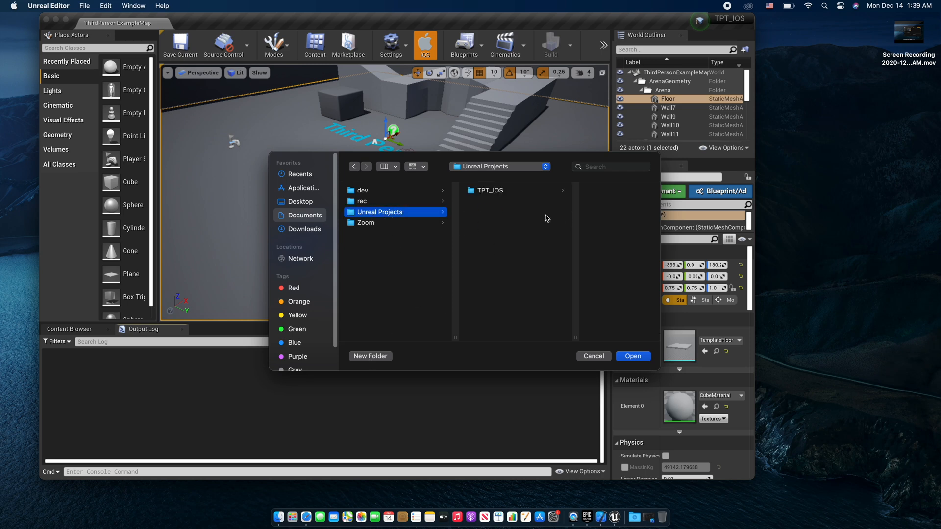
{"action": "left_click", "coordinate": [370, 356]}
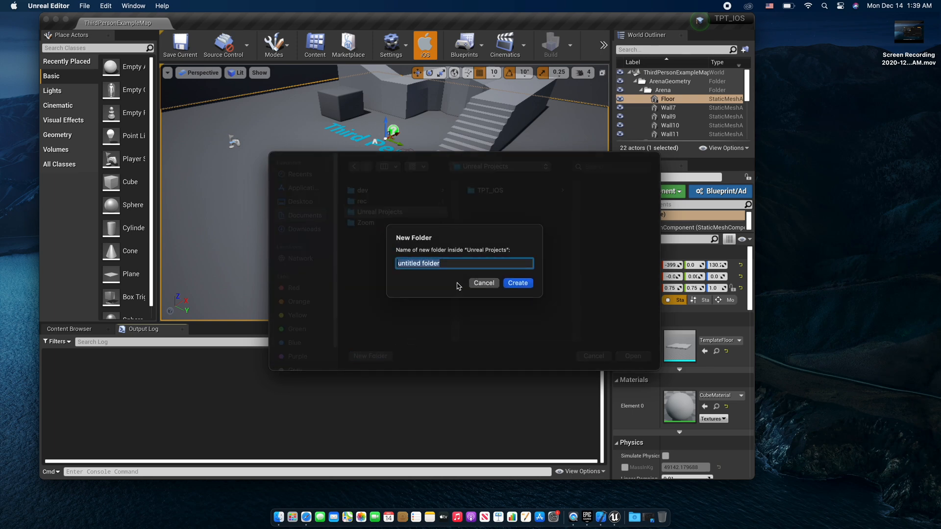
{"action": "type", "text": "PUBLISH"}
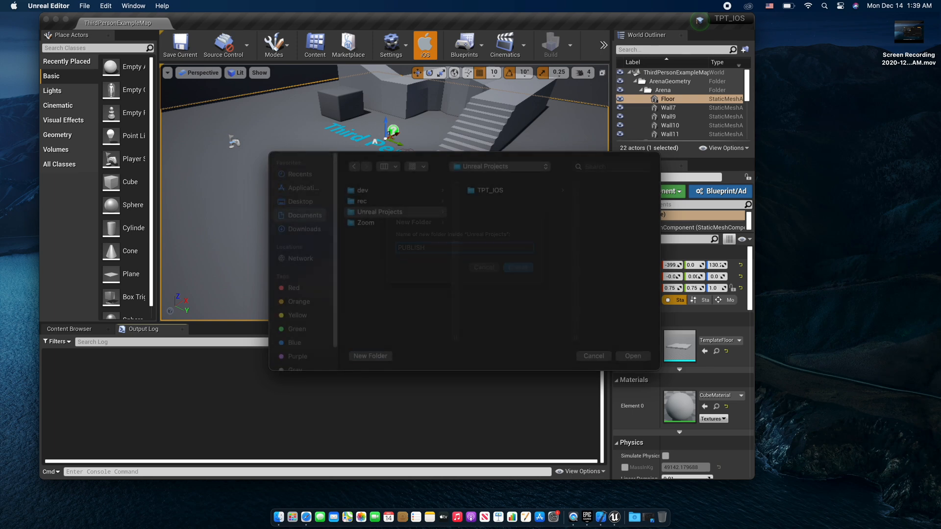
{"action": "left_click", "coordinate": [517, 266]}
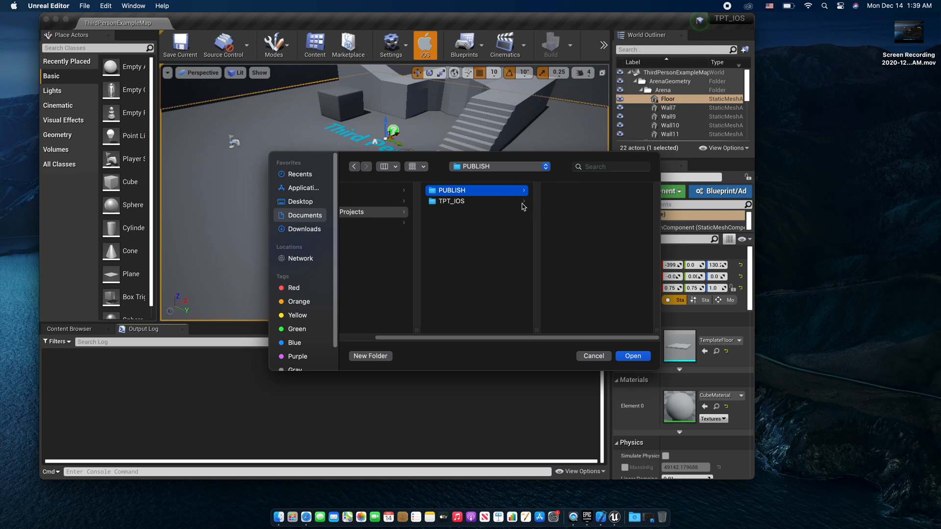
{"action": "left_click", "coordinate": [631, 356]}
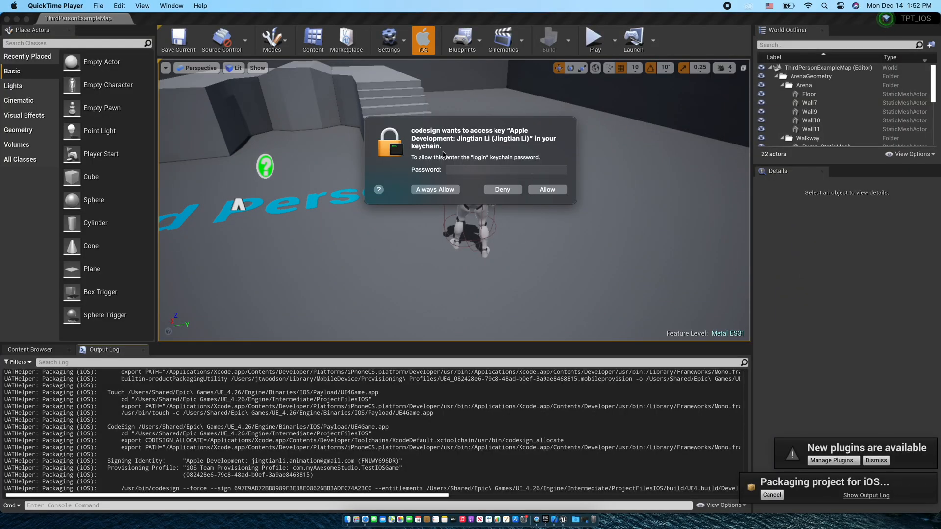
Step: Enter the login keychain password and allow codesign, so the iOS build finishes successfully
{"action": "left_click", "coordinate": [504, 169]}
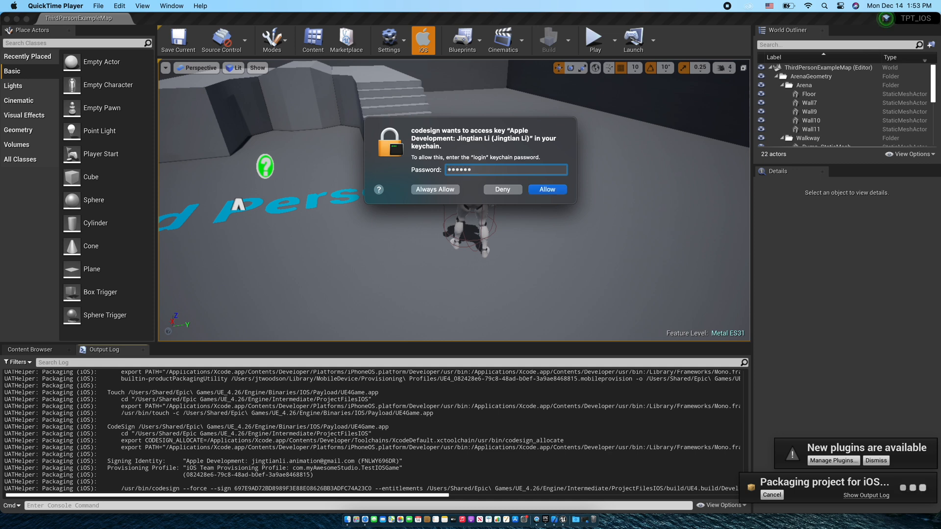
{"action": "left_click", "coordinate": [546, 189]}
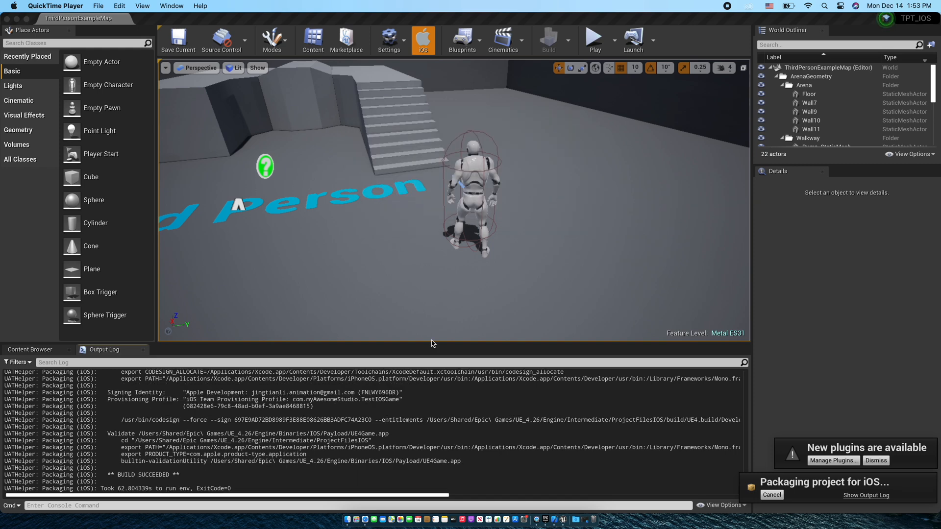
{"action": "mouse_move", "coordinate": [362, 412]}
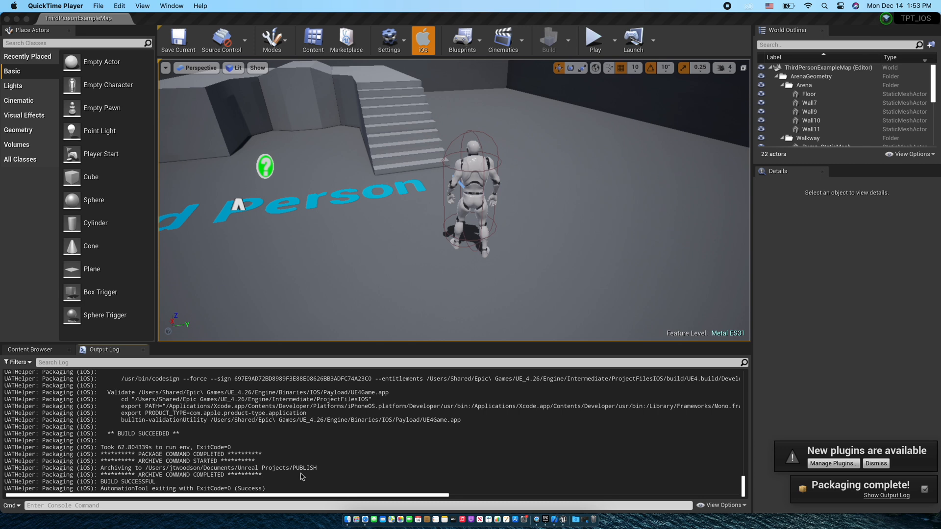
{"action": "mouse_move", "coordinate": [869, 485]}
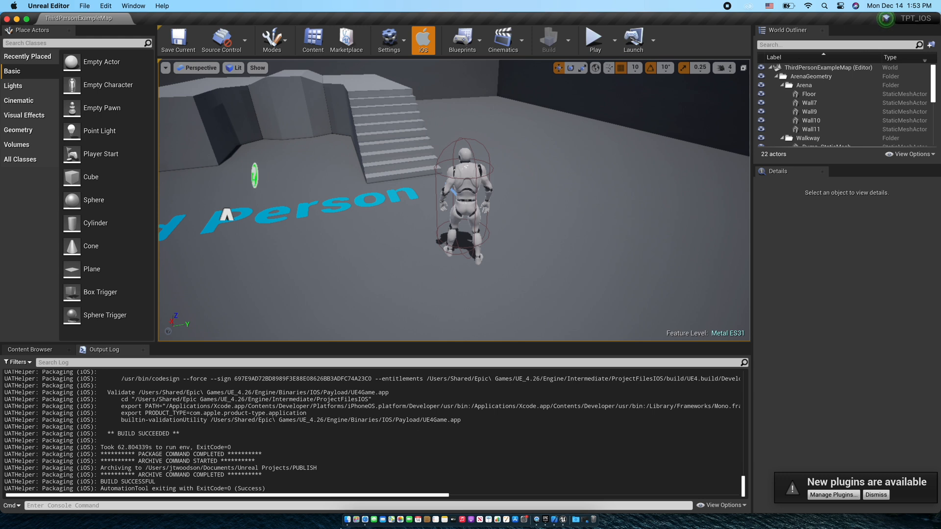
{"action": "mouse_move", "coordinate": [483, 509]}
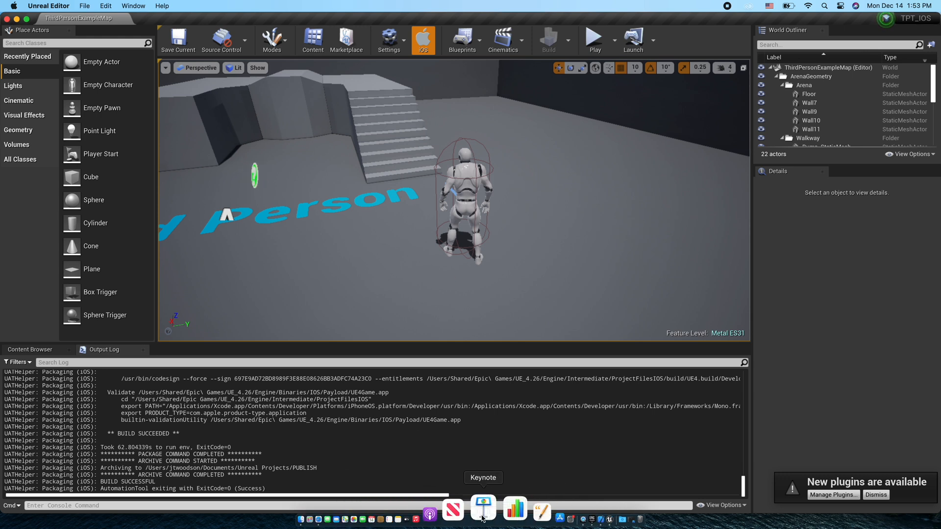
{"action": "mouse_move", "coordinate": [351, 509]}
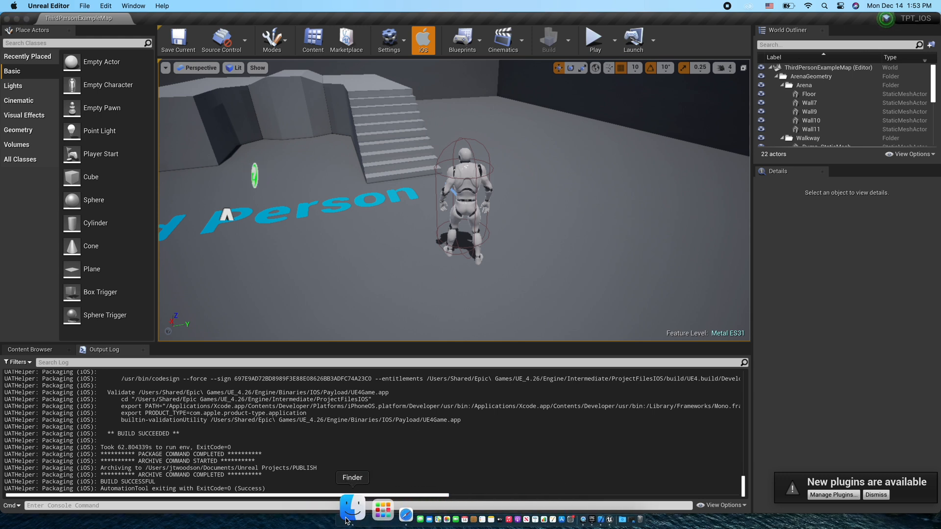
Step: Locate TPT_IOS.ipa under Documents > Unreal Projects > PUBLISH > IOS in Finder
{"action": "left_click", "coordinate": [352, 509]}
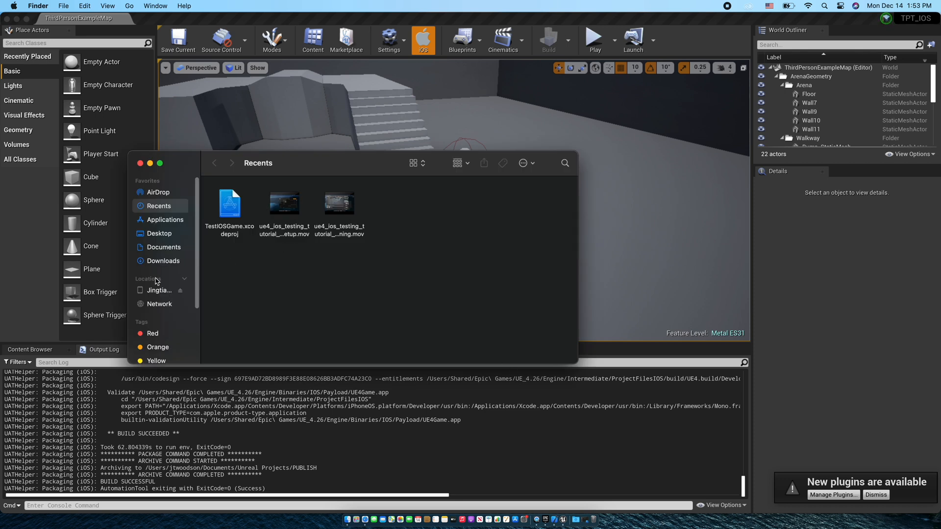
{"action": "left_click", "coordinate": [164, 247]}
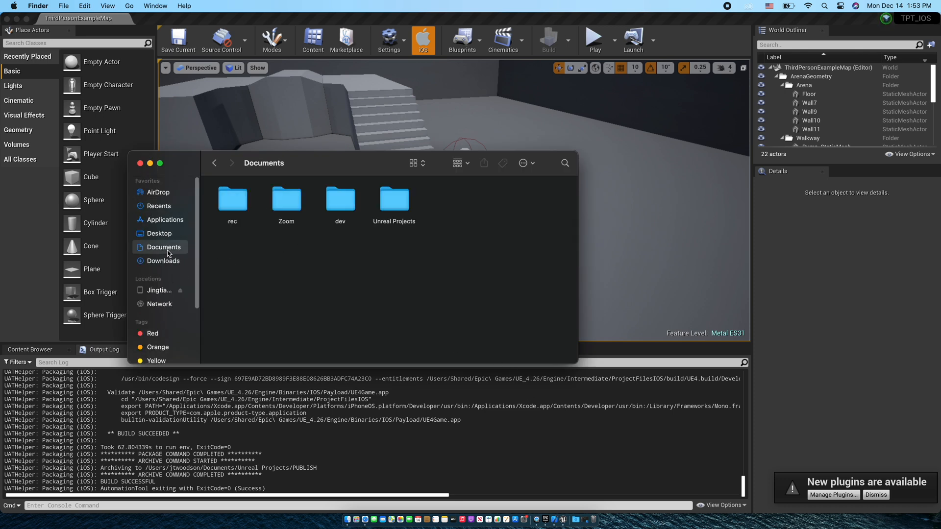
{"action": "left_click", "coordinate": [340, 199]}
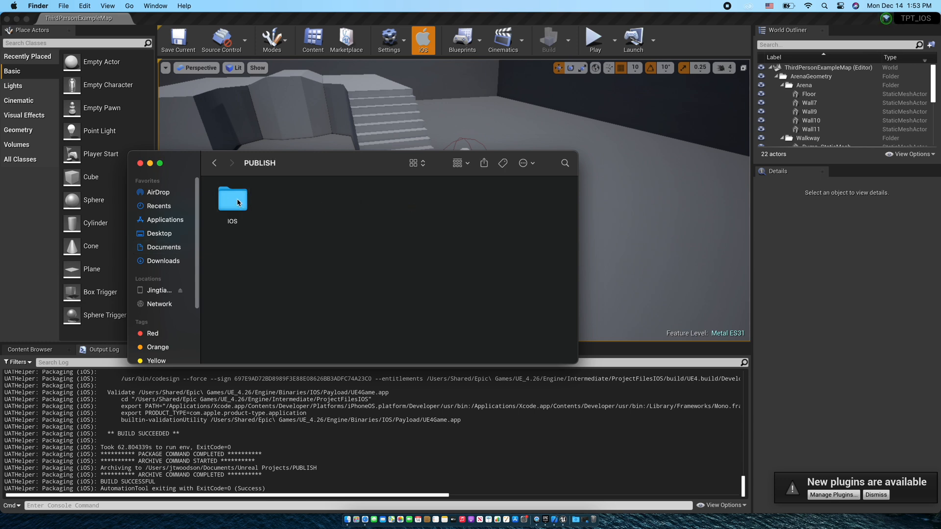
{"action": "double_click", "coordinate": [232, 198]}
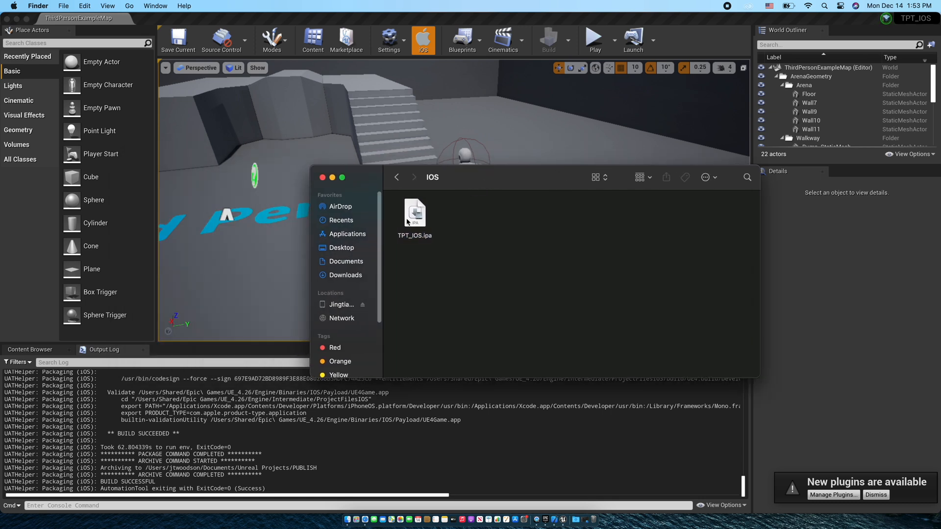
{"action": "mouse_move", "coordinate": [567, 506]}
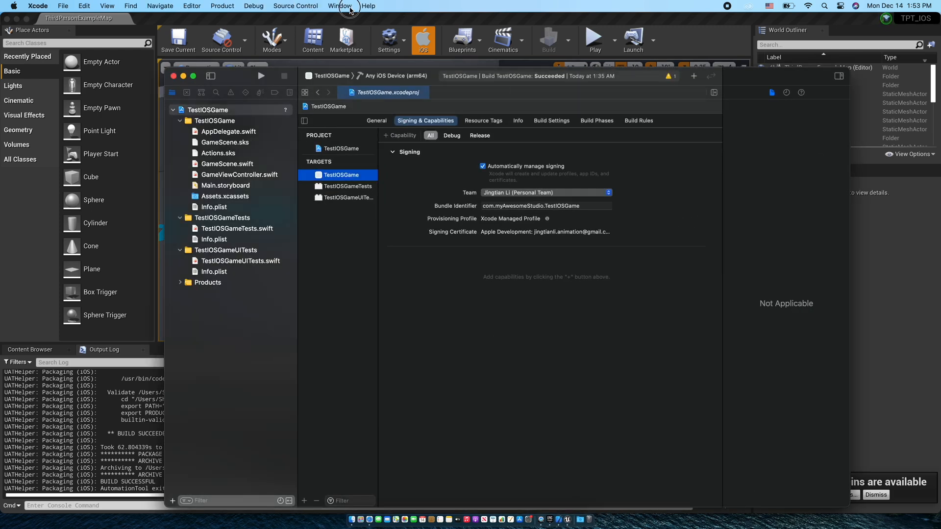
Step: From Devices and Simulators, add TPT_IOS.ipa to the connected iPad's installed apps
{"action": "left_click", "coordinate": [340, 6]}
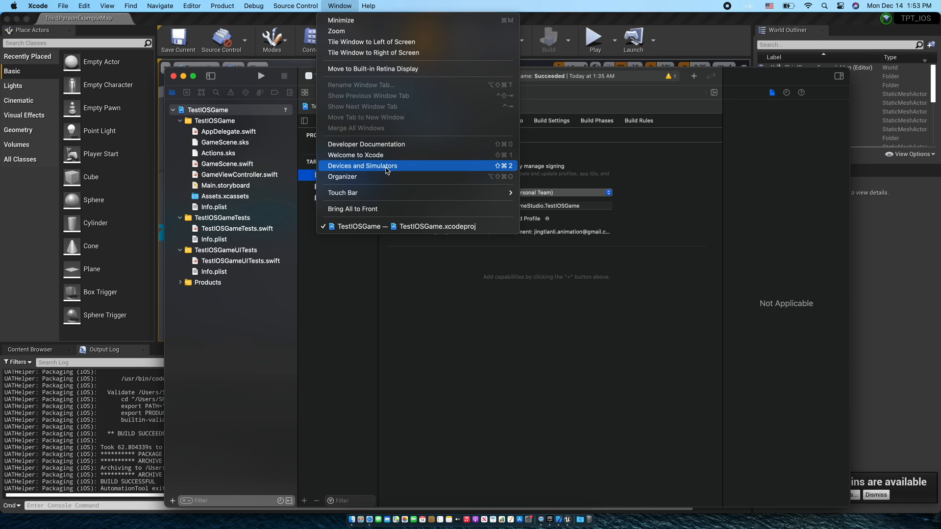
{"action": "left_click", "coordinate": [363, 166]}
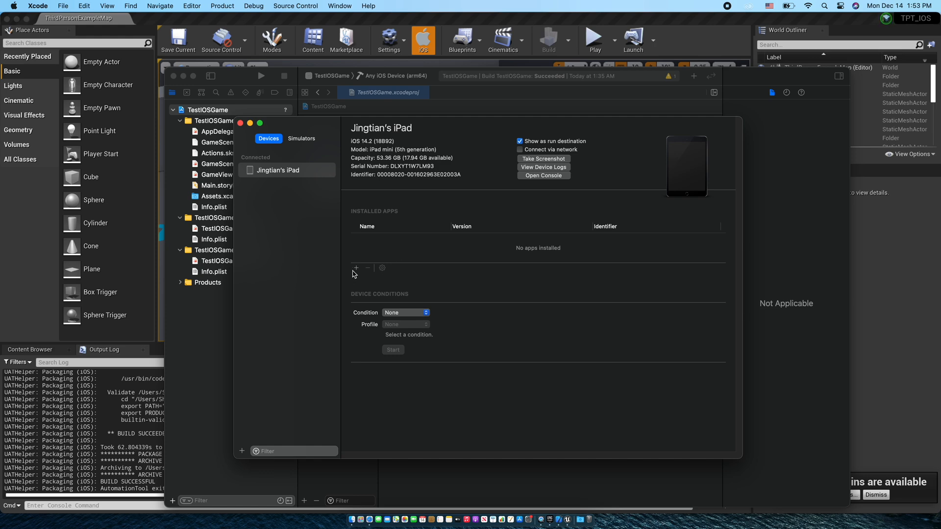
{"action": "left_click", "coordinate": [355, 267]}
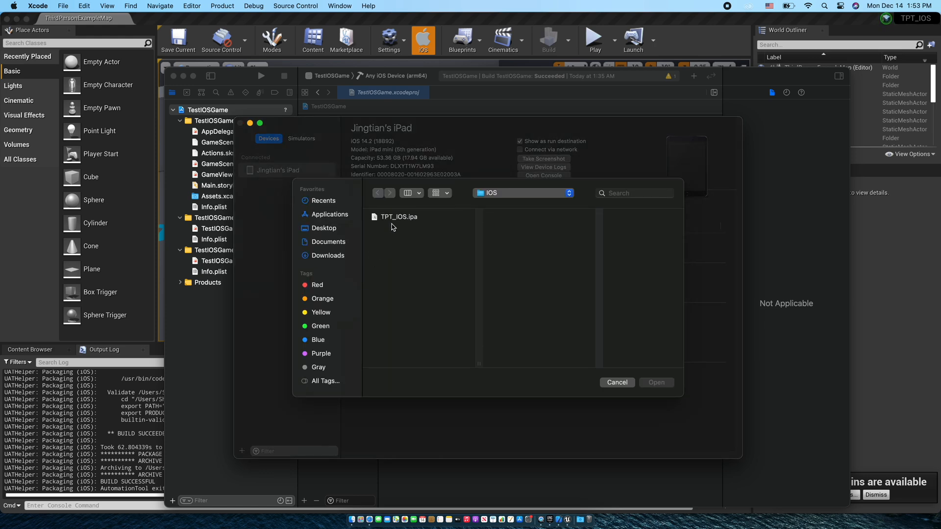
{"action": "left_click", "coordinate": [398, 217]}
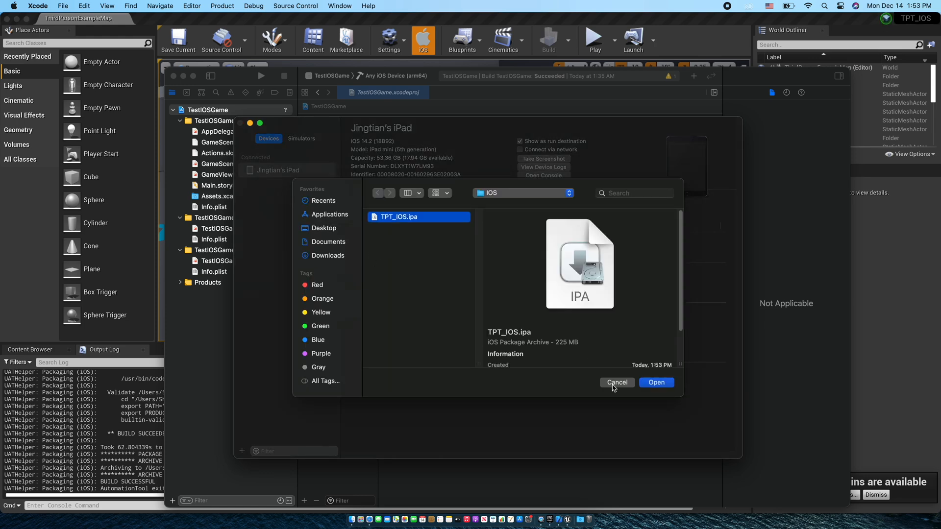
{"action": "left_click", "coordinate": [616, 382]}
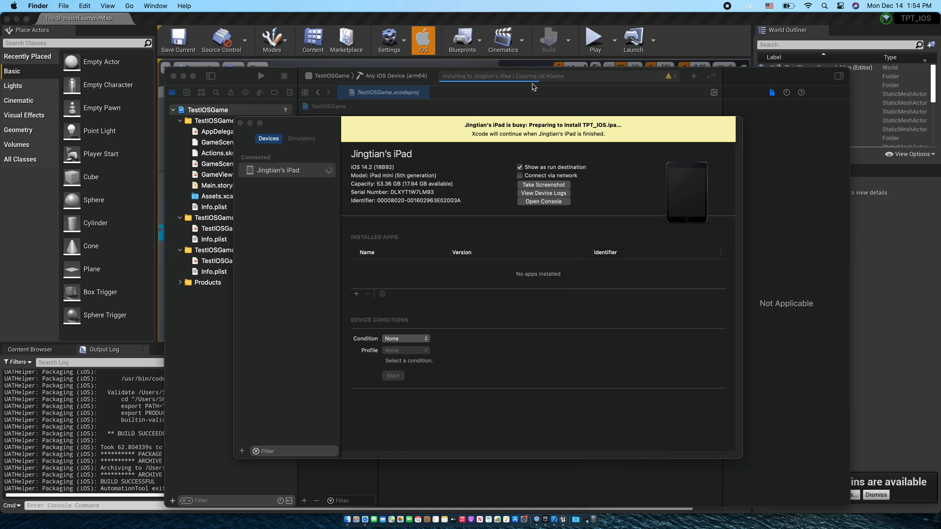
{"action": "mouse_move", "coordinate": [557, 90]}
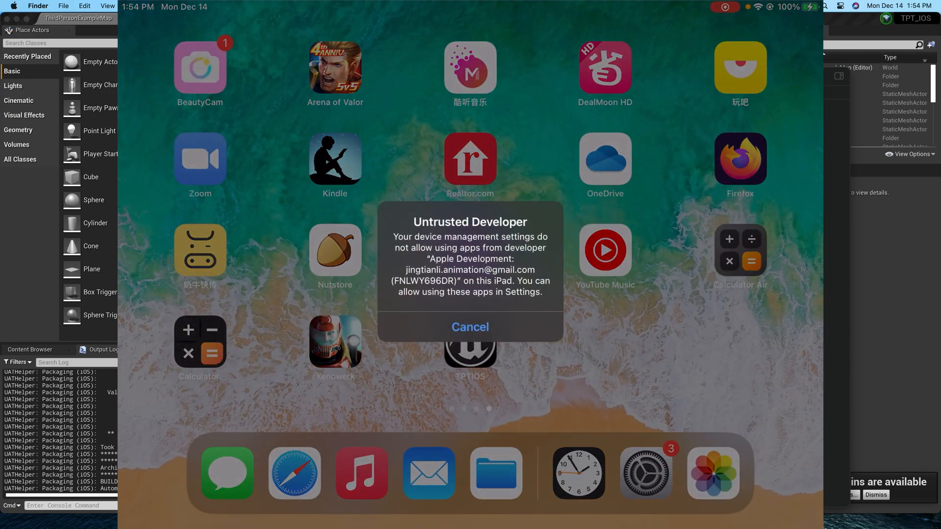
Step: Dismiss the Untrusted Developer alert and trust the Apple Development developer in Device Management
{"action": "left_click", "coordinate": [470, 328]}
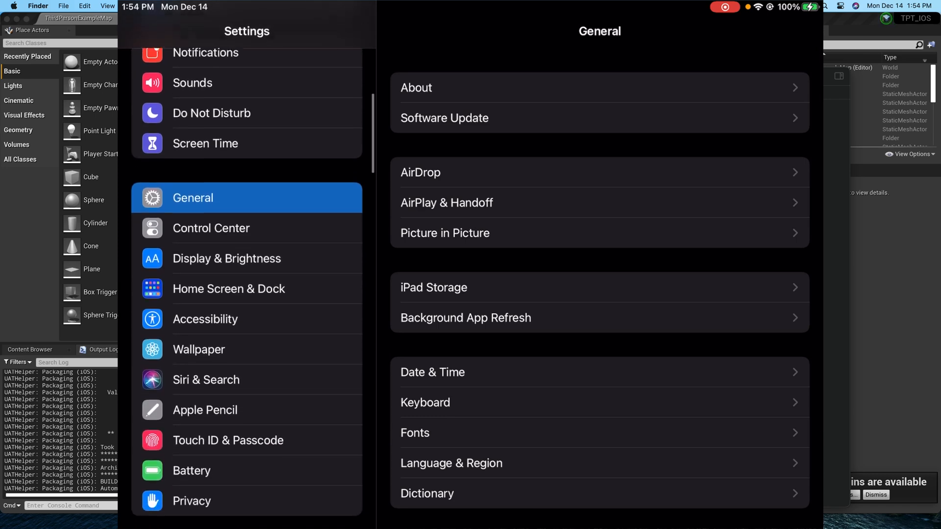
{"action": "scroll", "scroll_direction": "down", "scroll_amount": 3}
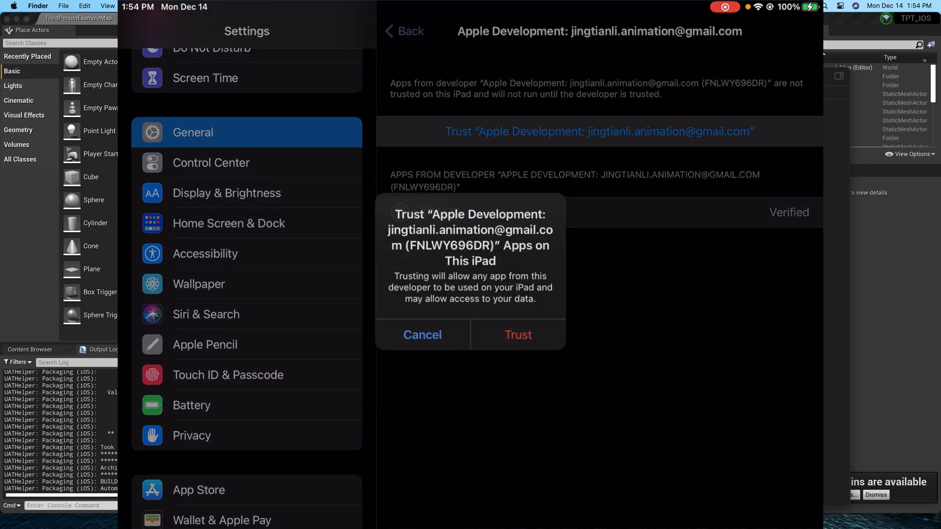
{"action": "left_click", "coordinate": [518, 335]}
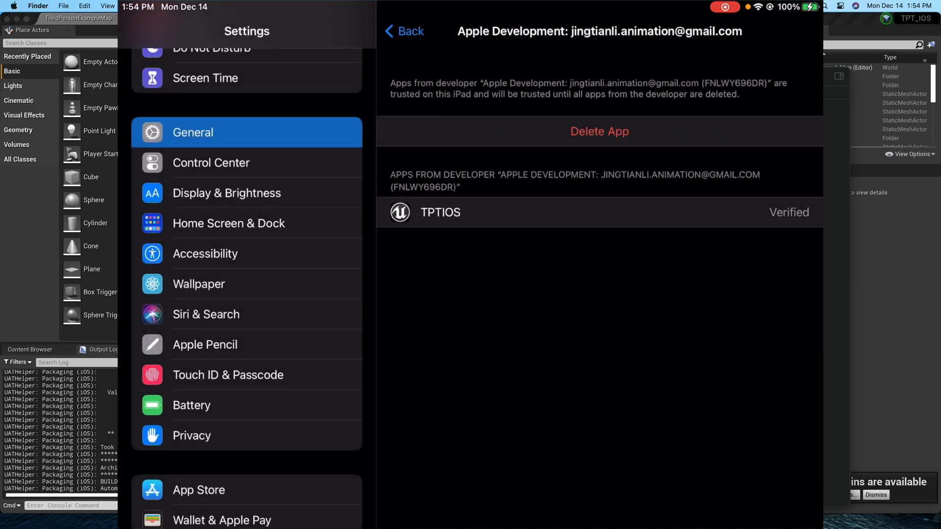